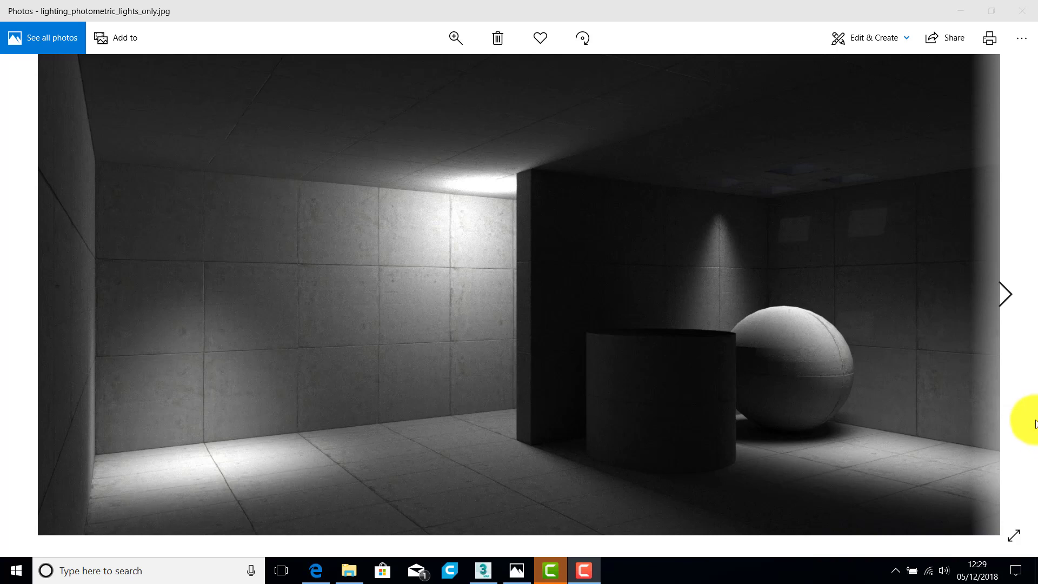
mouse_move(1037, 415)
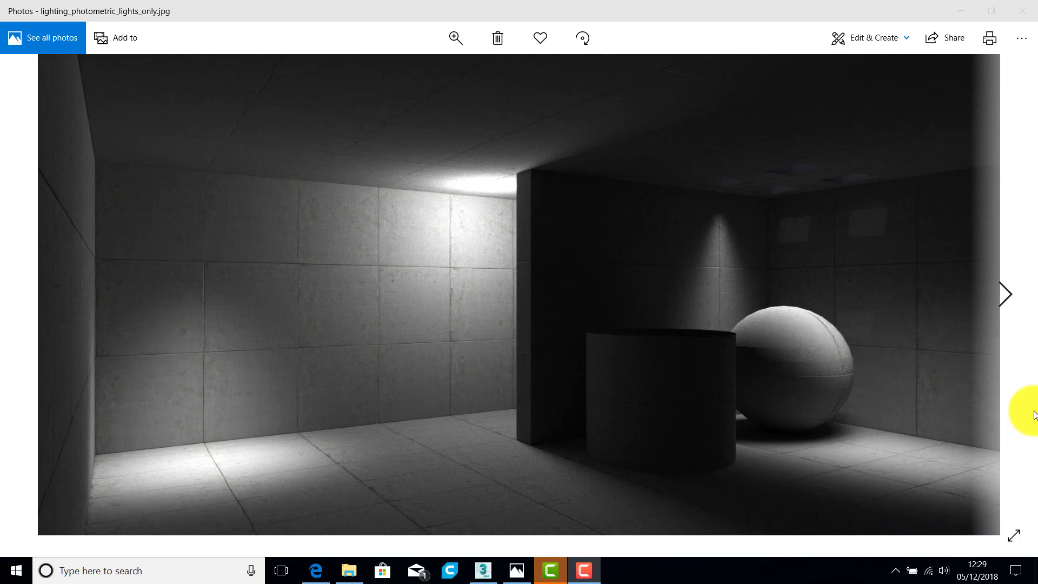
mouse_move(1028, 416)
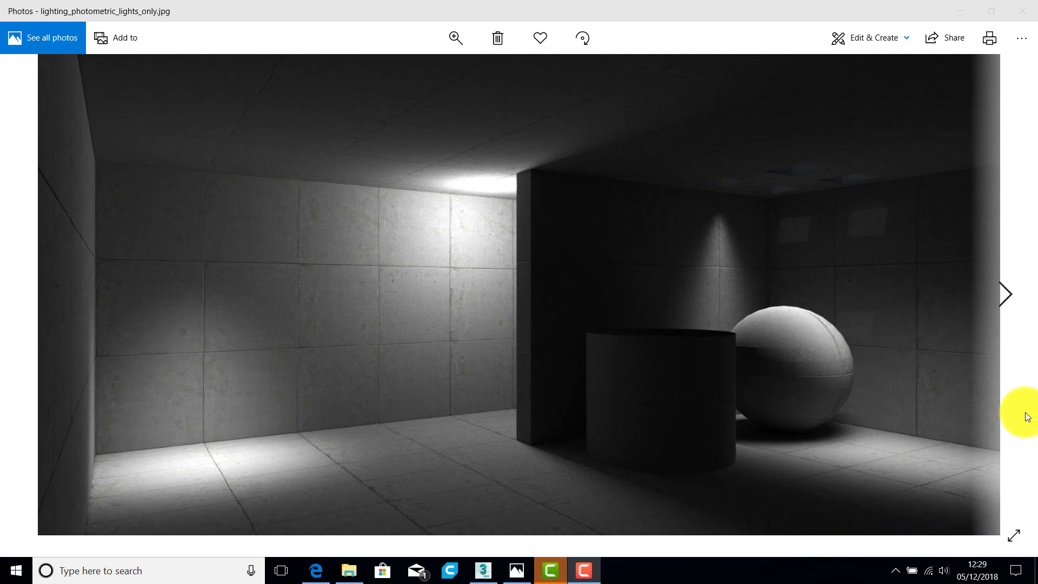
mouse_move(1030, 410)
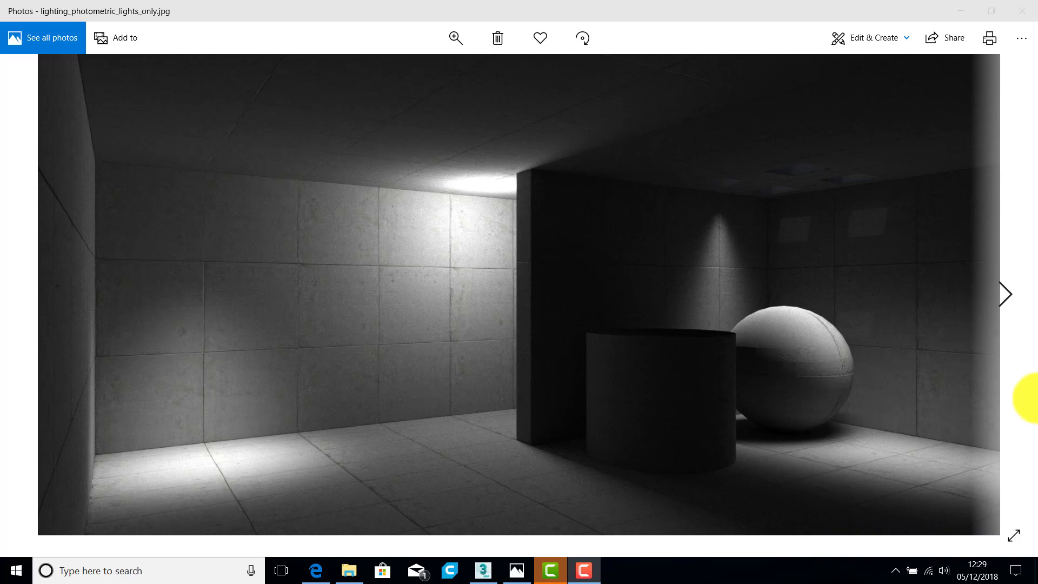
mouse_move(1031, 390)
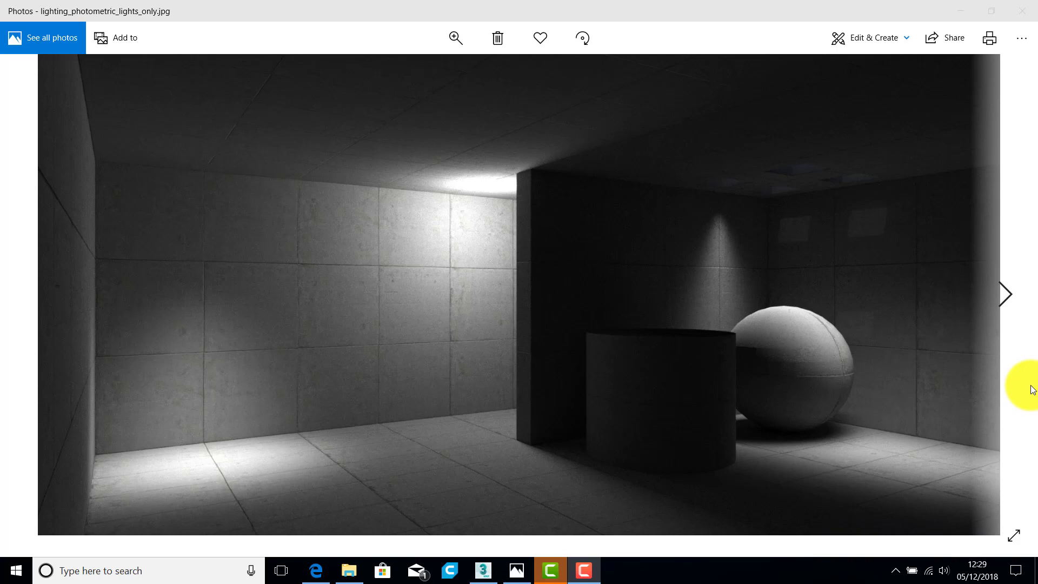
mouse_move(1023, 386)
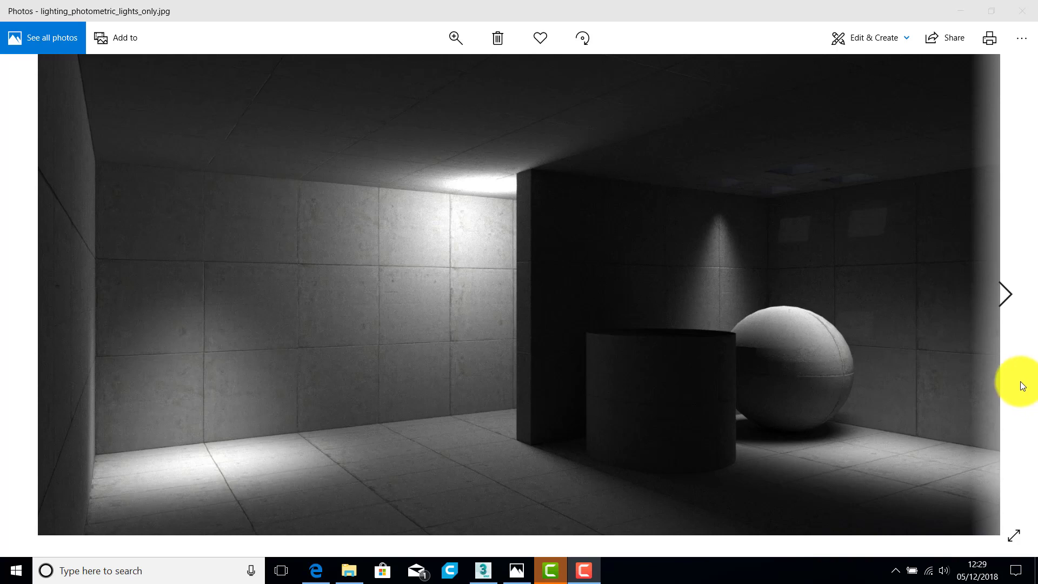
mouse_move(542, 451)
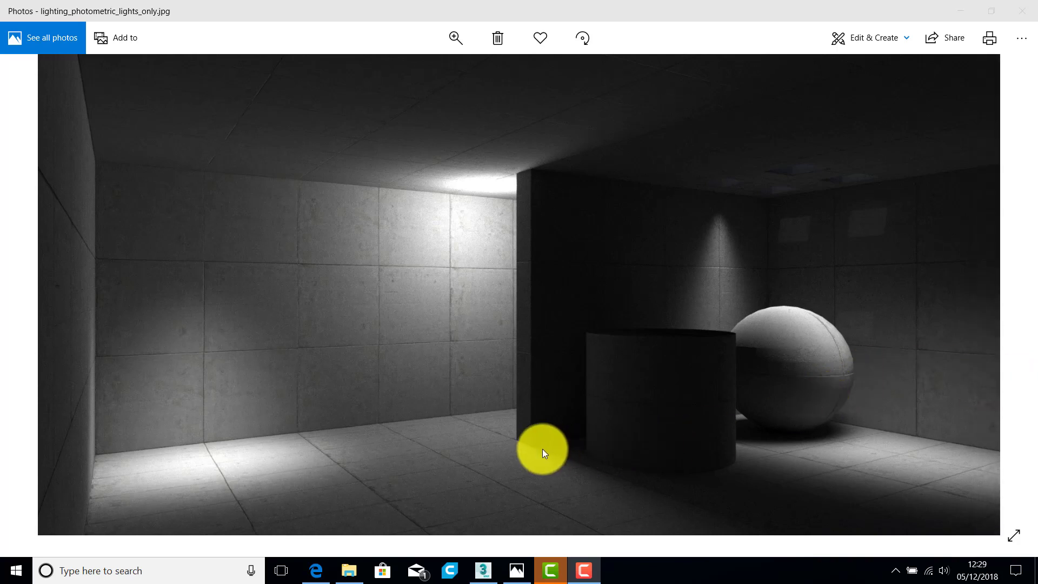
mouse_move(487, 439)
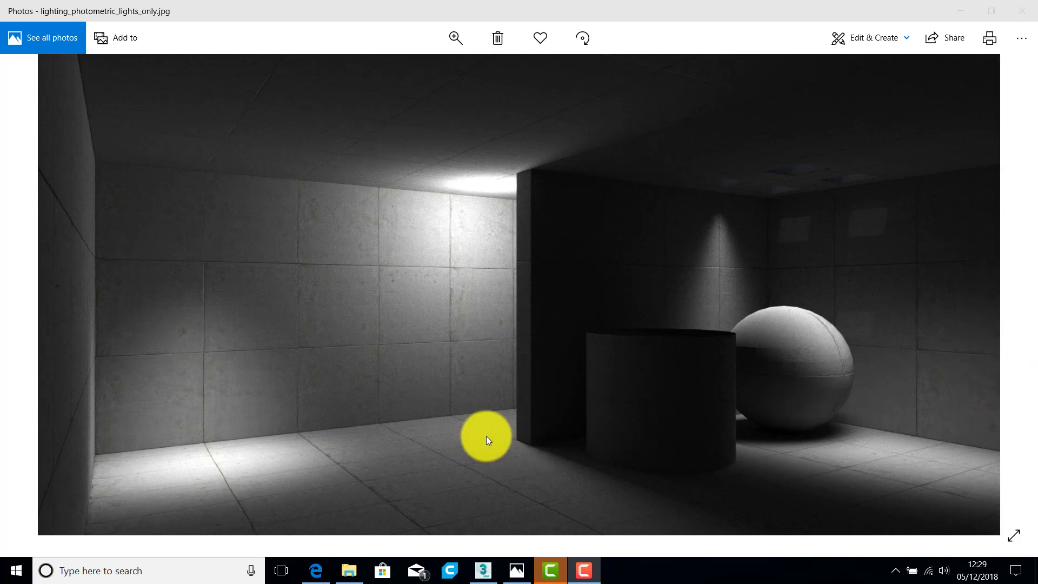
mouse_move(490, 431)
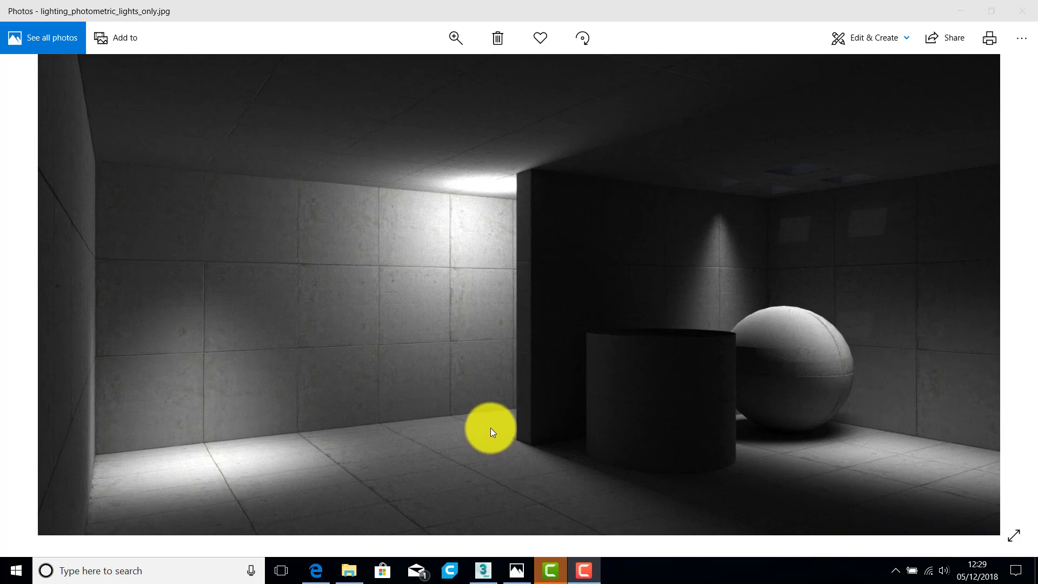
mouse_move(213, 289)
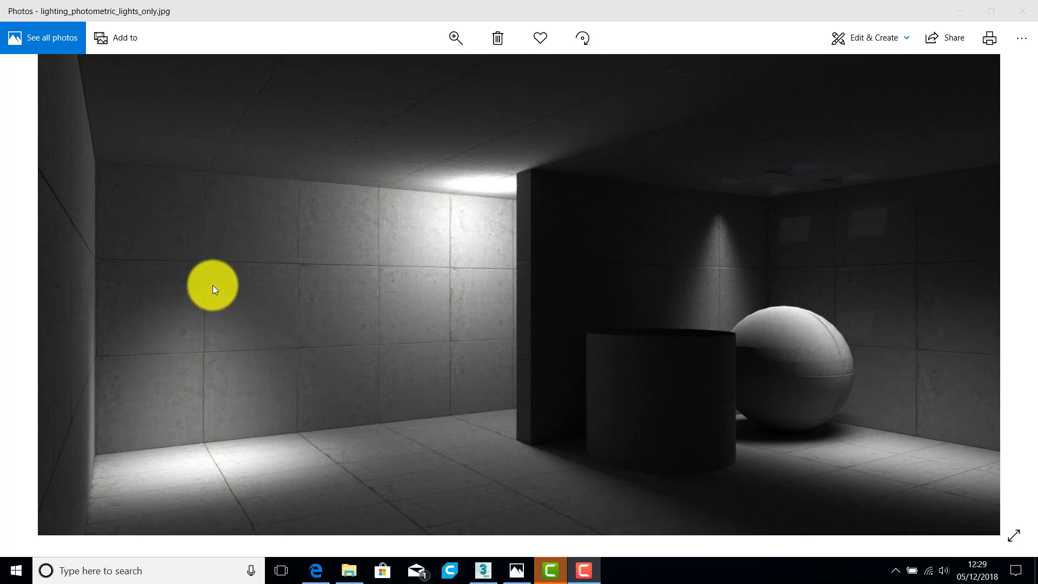
mouse_move(212, 278)
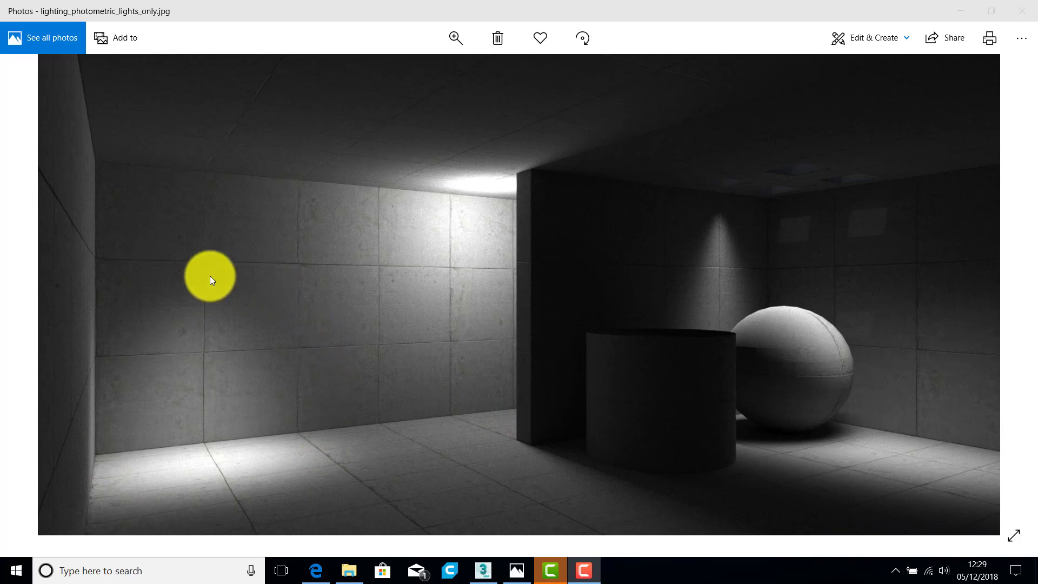
mouse_move(667, 329)
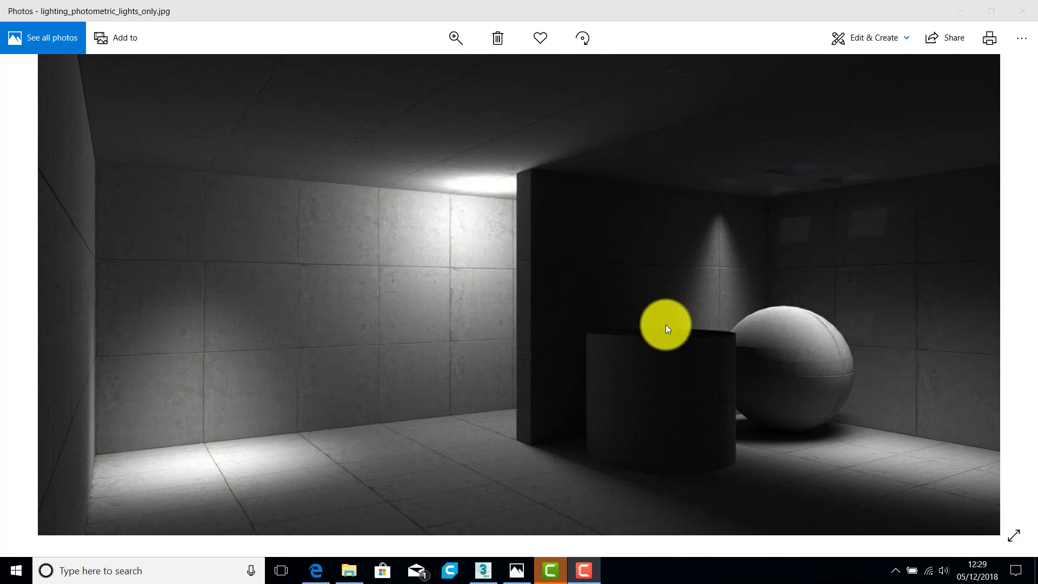
mouse_move(1010, 298)
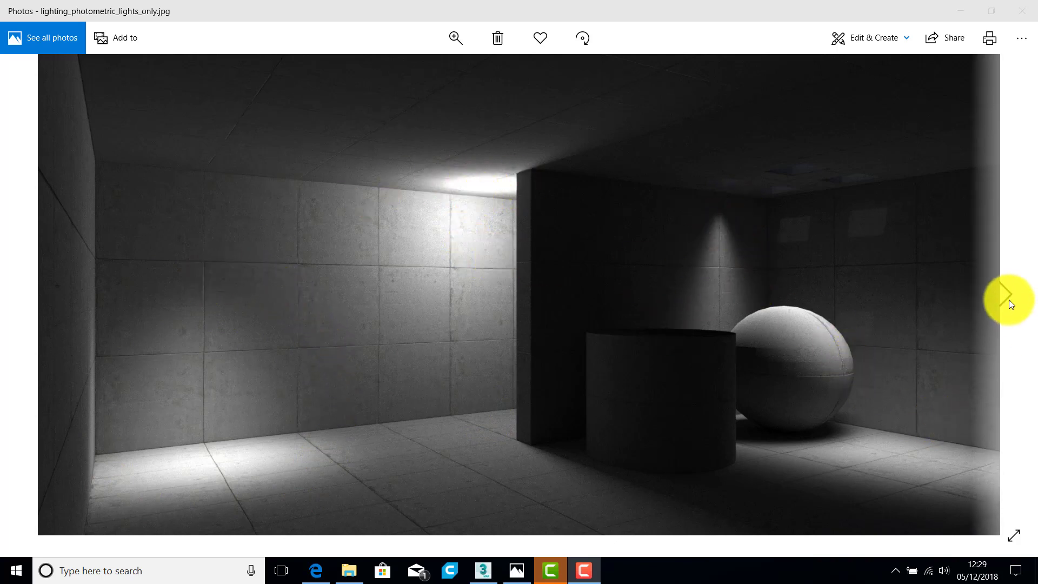
Step: Advance from the lights-only render to lighting_photometric_lights_with_fittings.jpg
click(1007, 298)
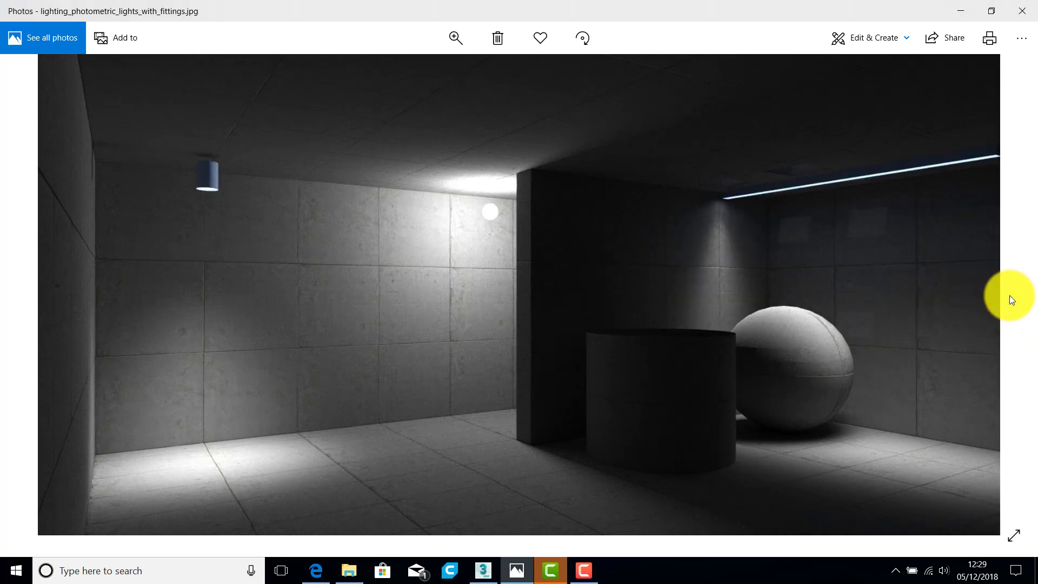
mouse_move(1025, 298)
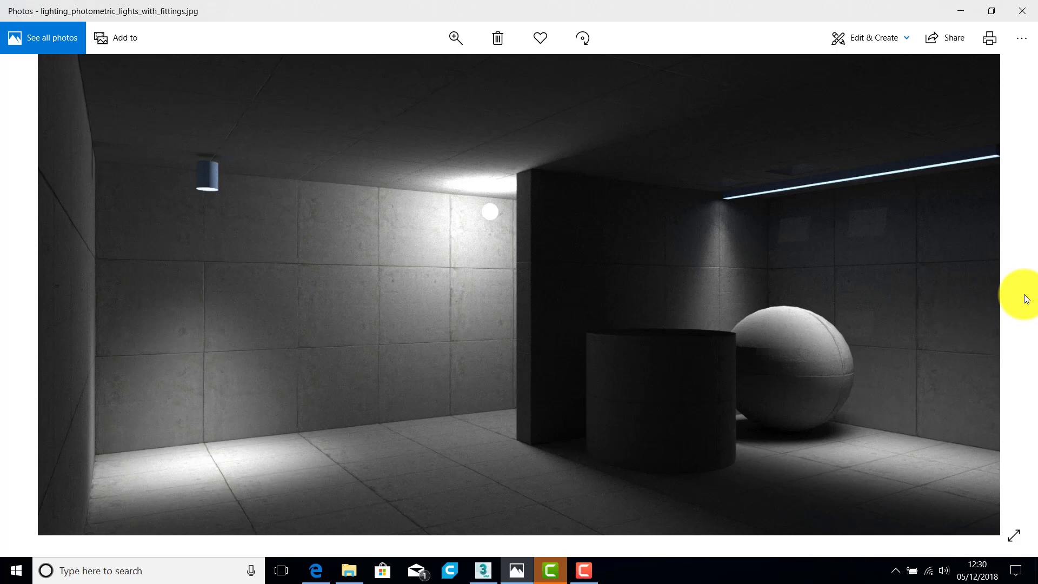
mouse_move(1028, 293)
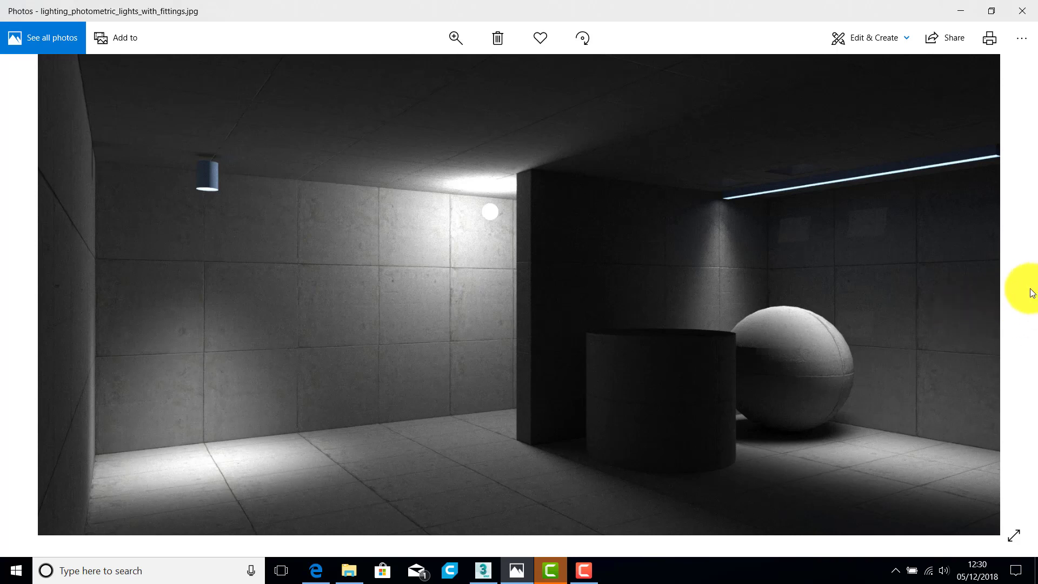
Step: Show the coloured-glass render, briefly revisit the lights-only render, then return to it
click(27, 296)
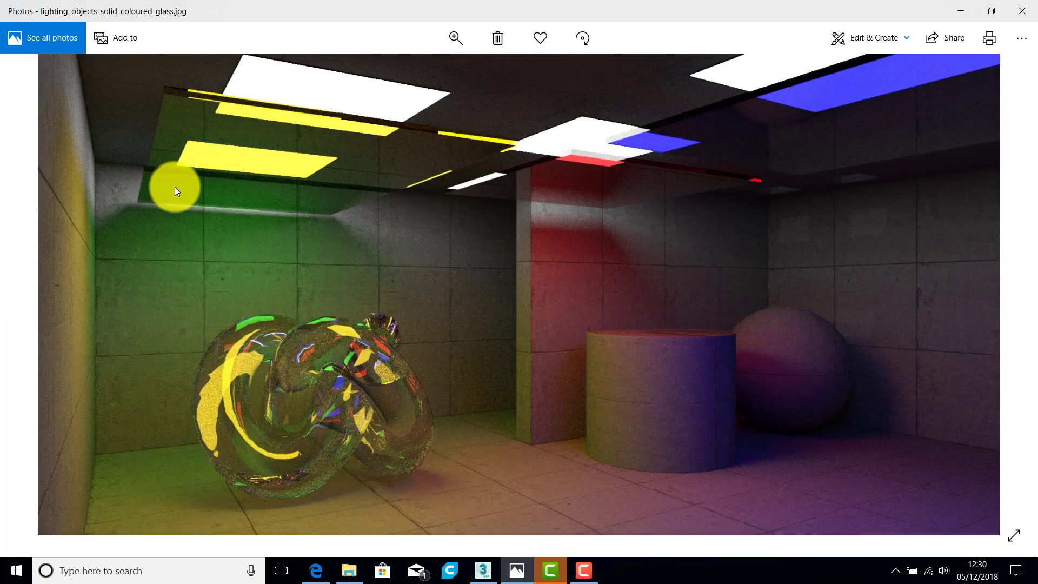
mouse_move(447, 97)
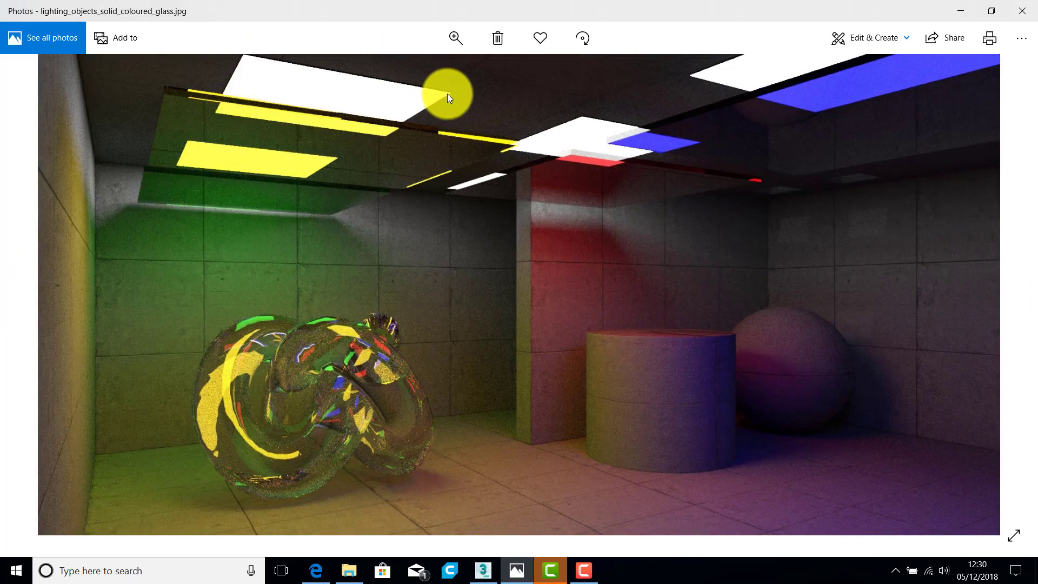
mouse_move(380, 147)
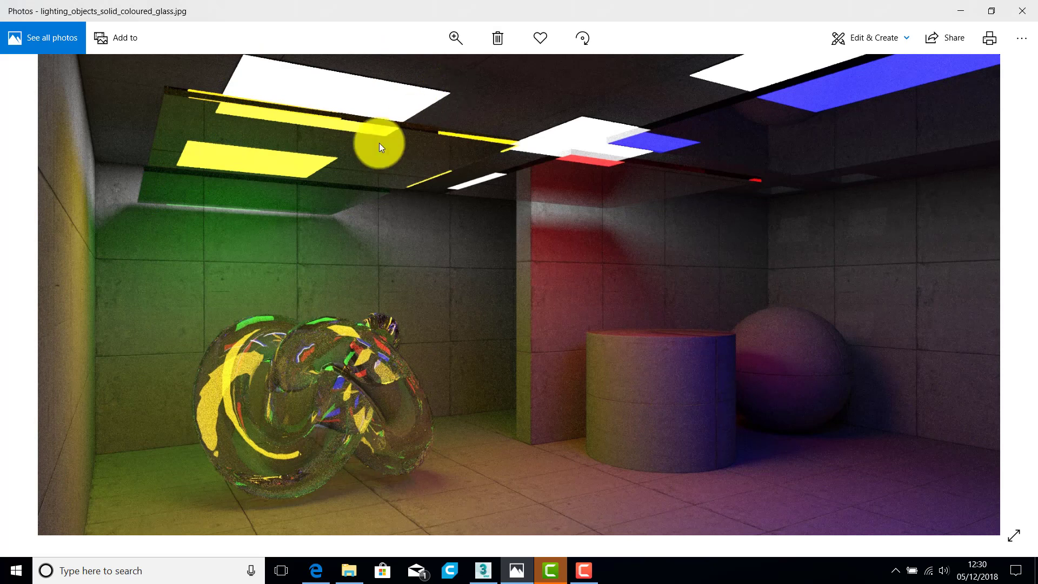
click(1012, 299)
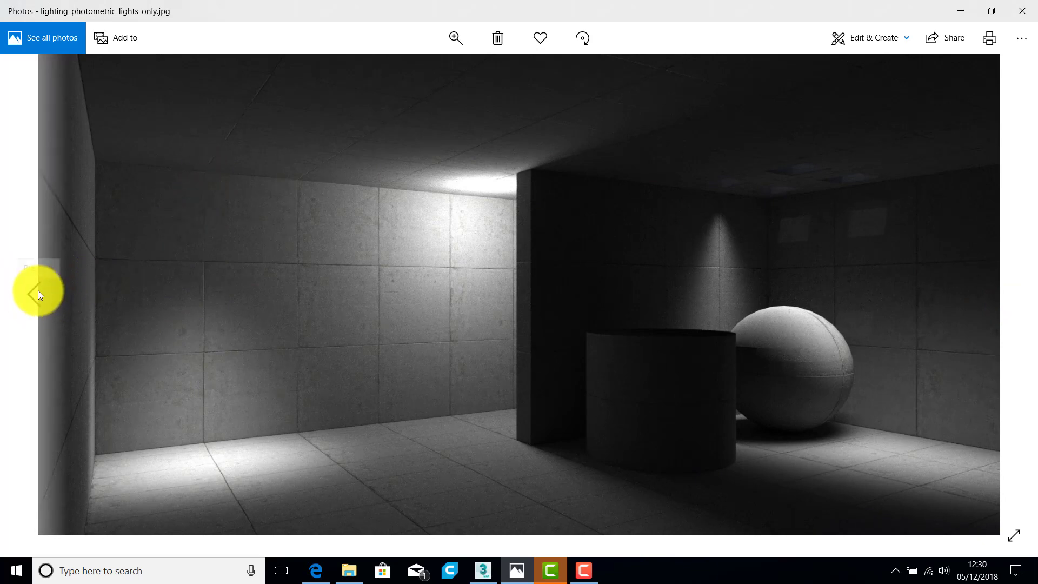
click(37, 292)
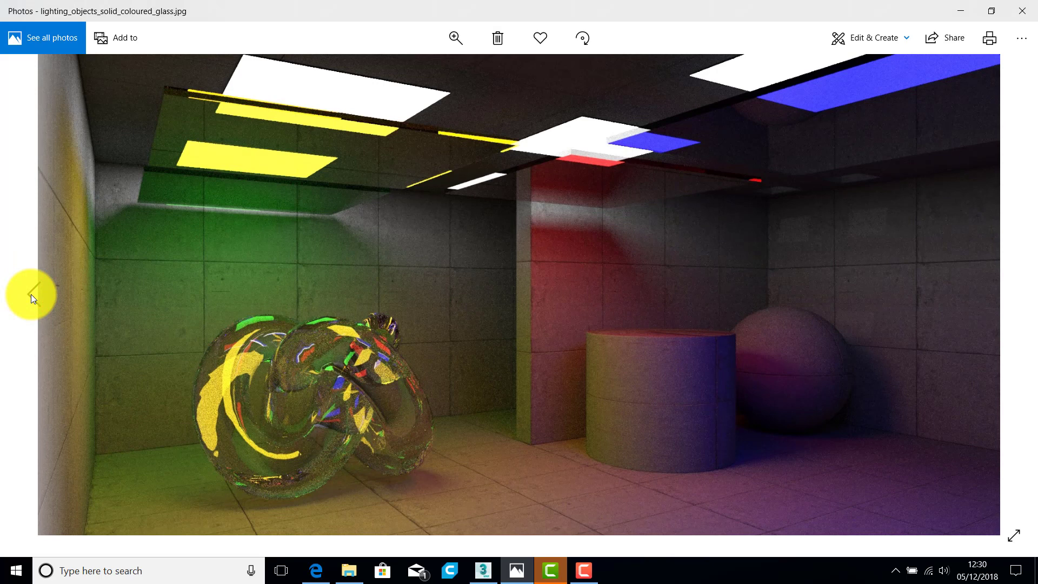
mouse_move(189, 209)
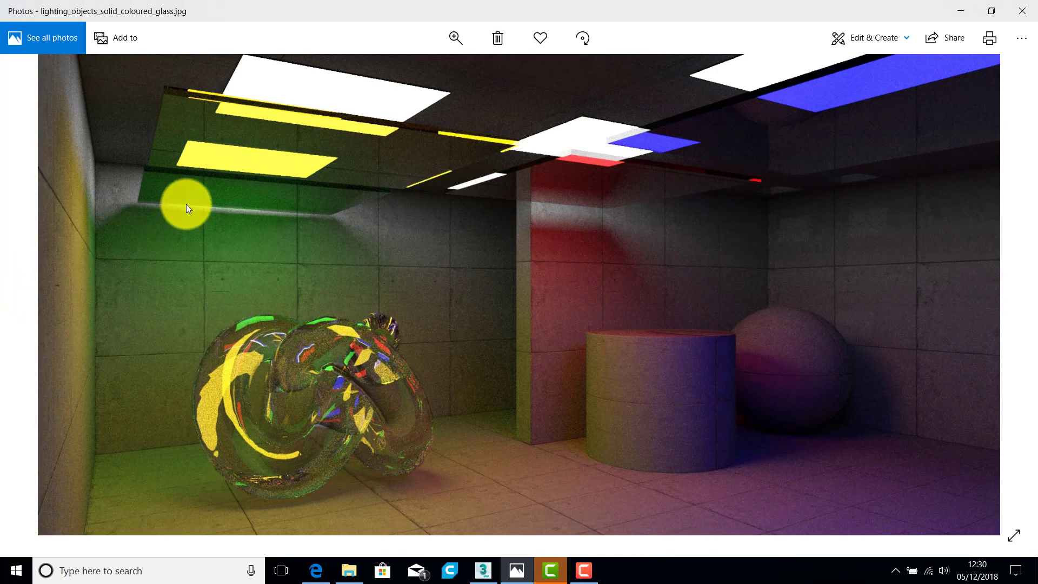
mouse_move(399, 138)
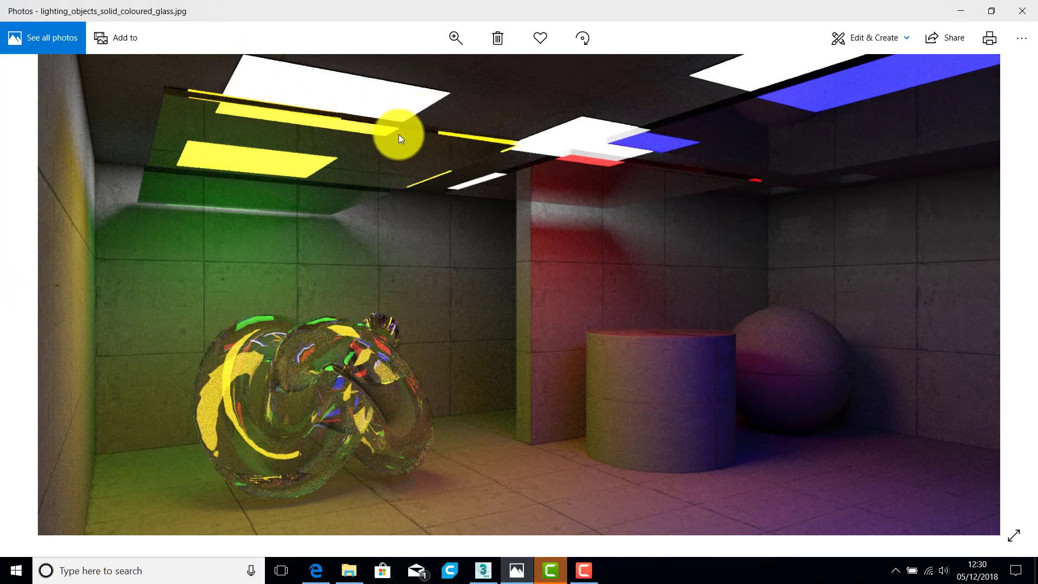
mouse_move(248, 120)
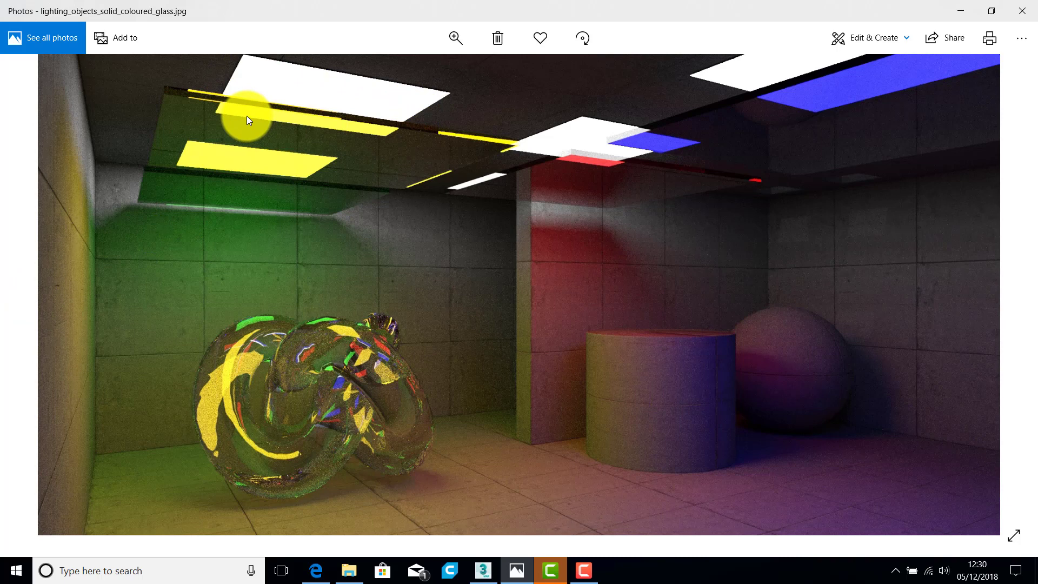
mouse_move(219, 222)
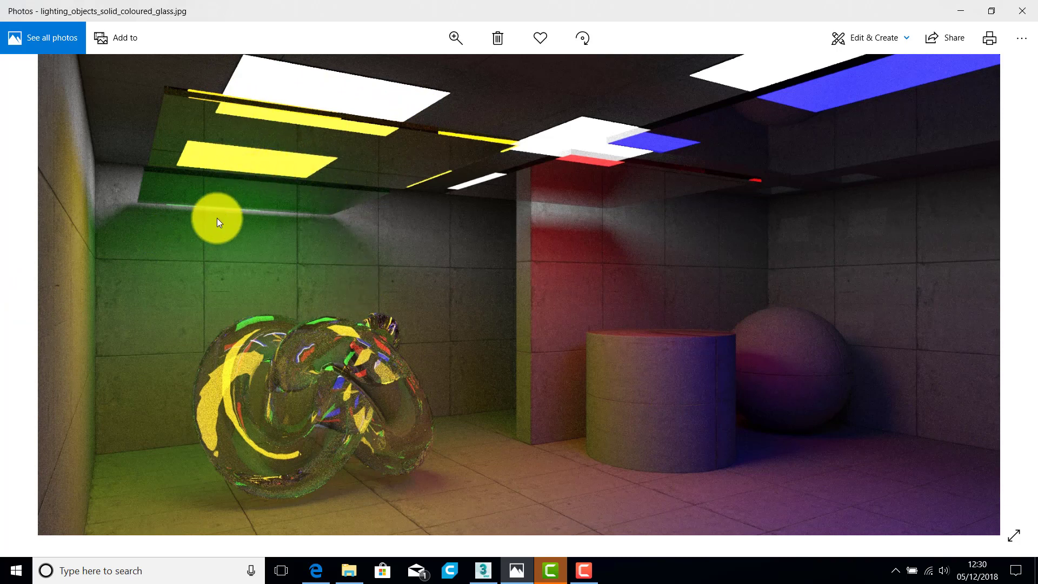
mouse_move(194, 319)
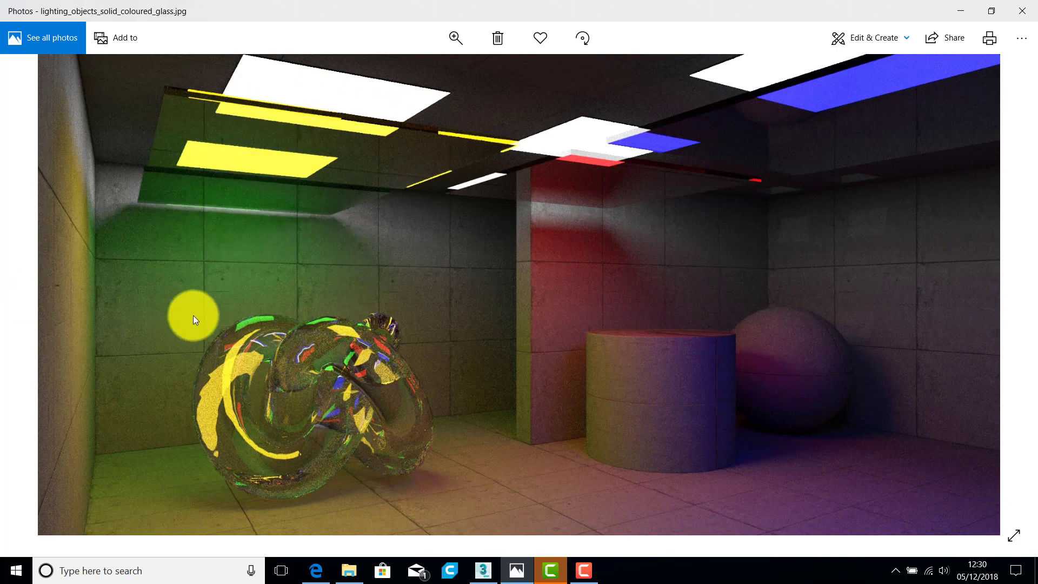
mouse_move(547, 243)
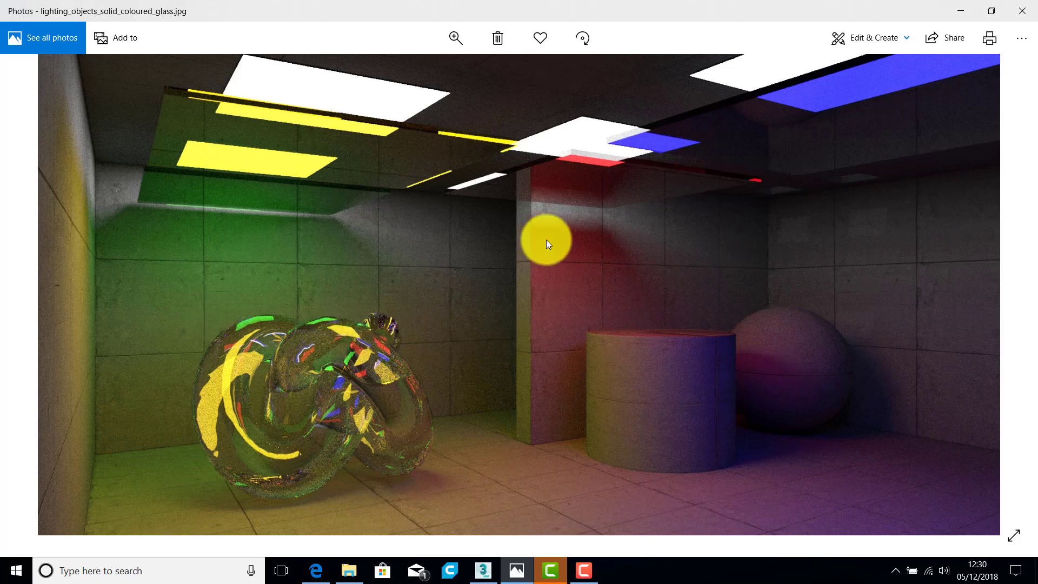
mouse_move(566, 274)
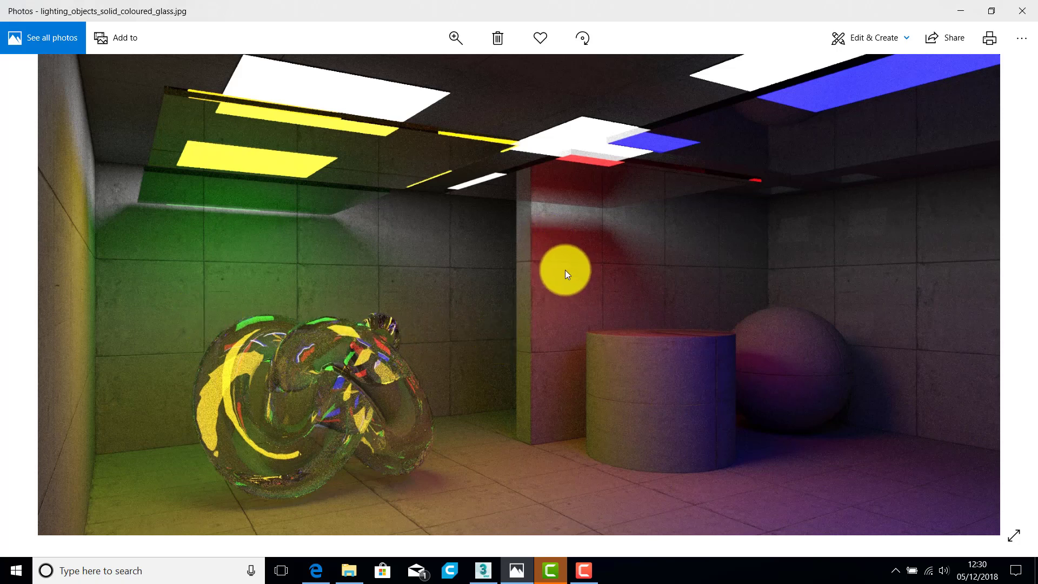
mouse_move(516, 258)
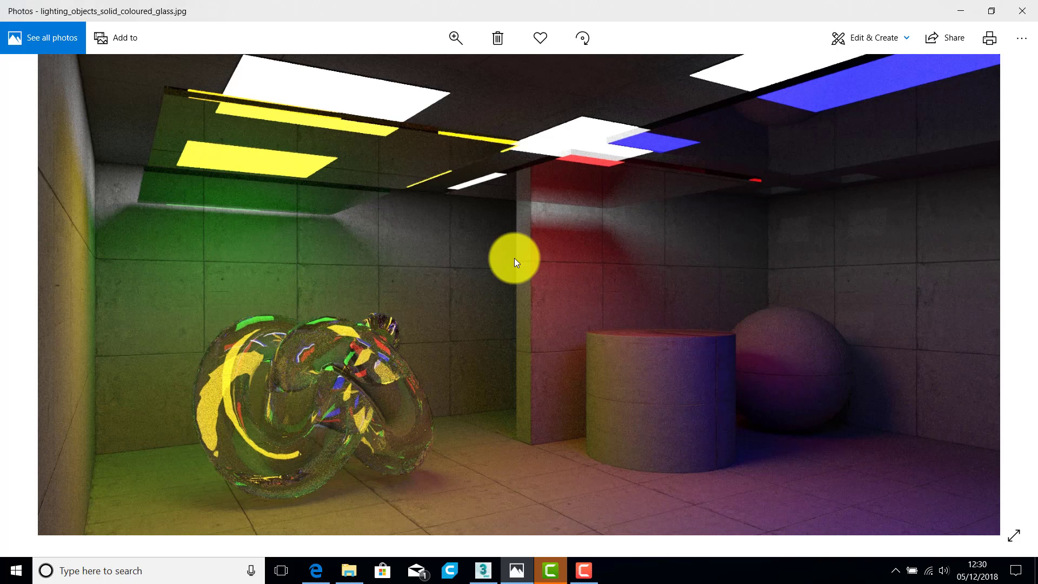
mouse_move(517, 265)
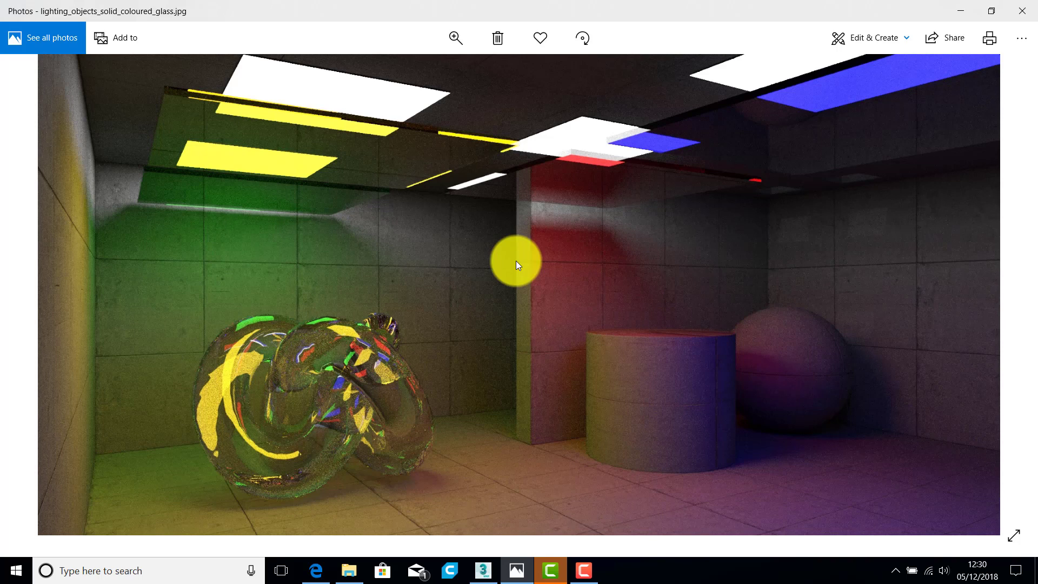
mouse_move(538, 264)
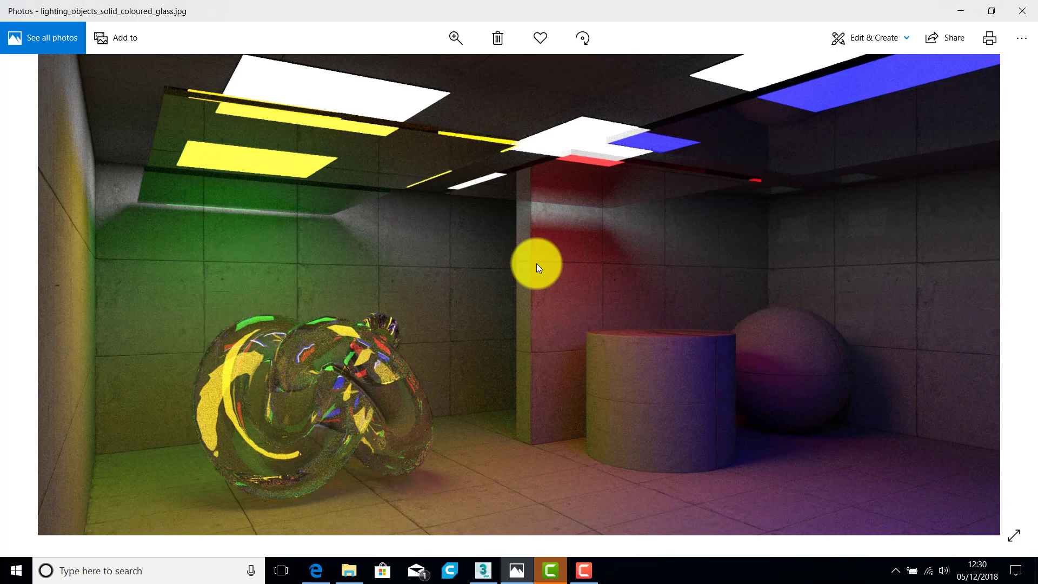
mouse_move(537, 275)
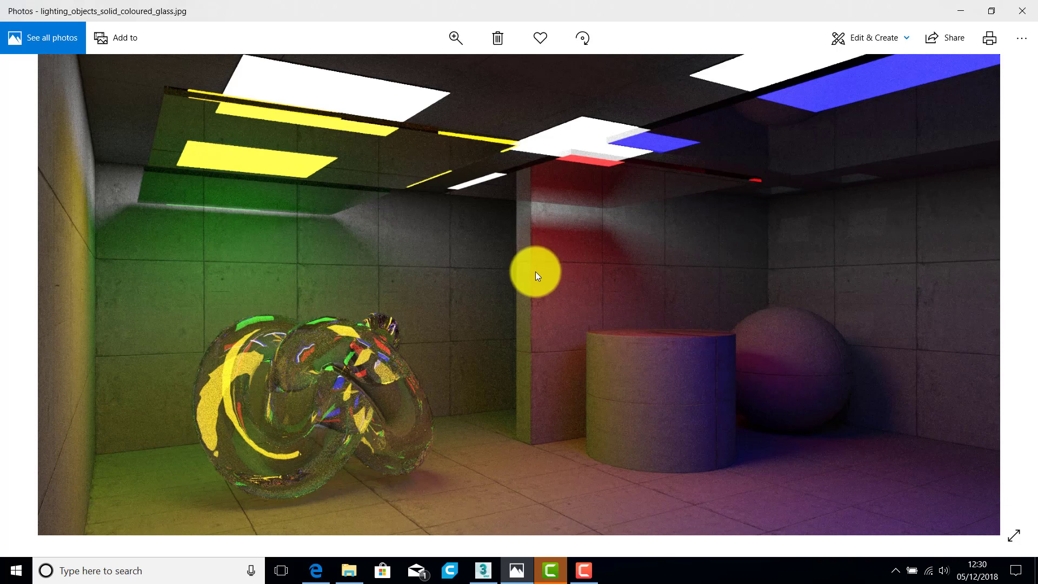
mouse_move(202, 320)
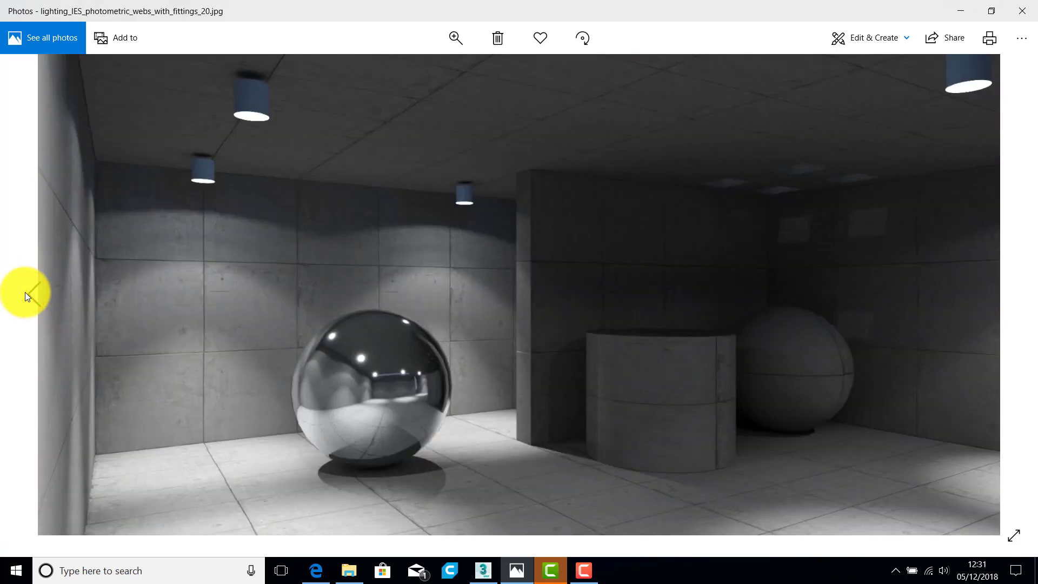
mouse_move(455, 414)
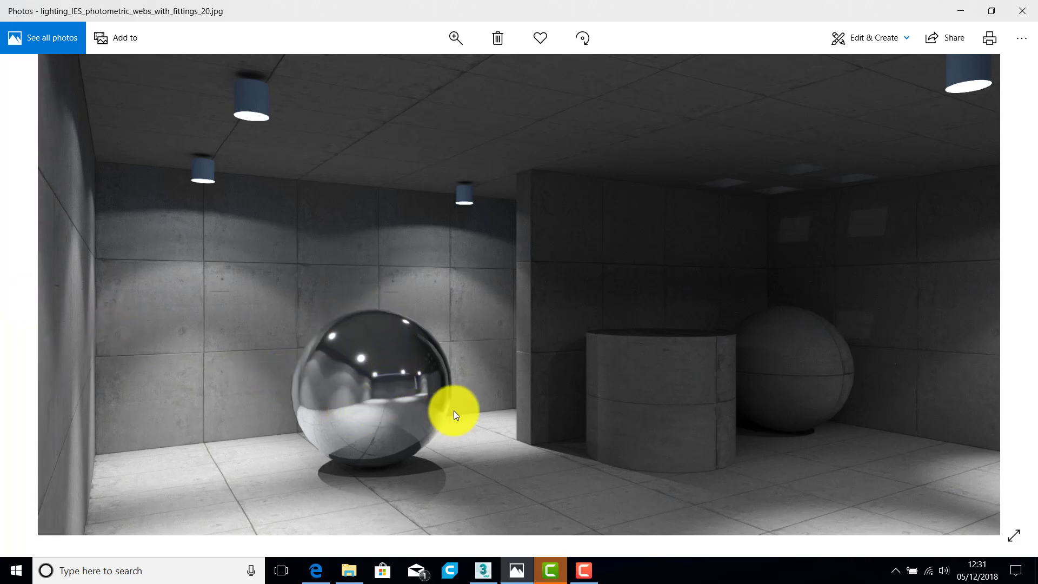
mouse_move(364, 351)
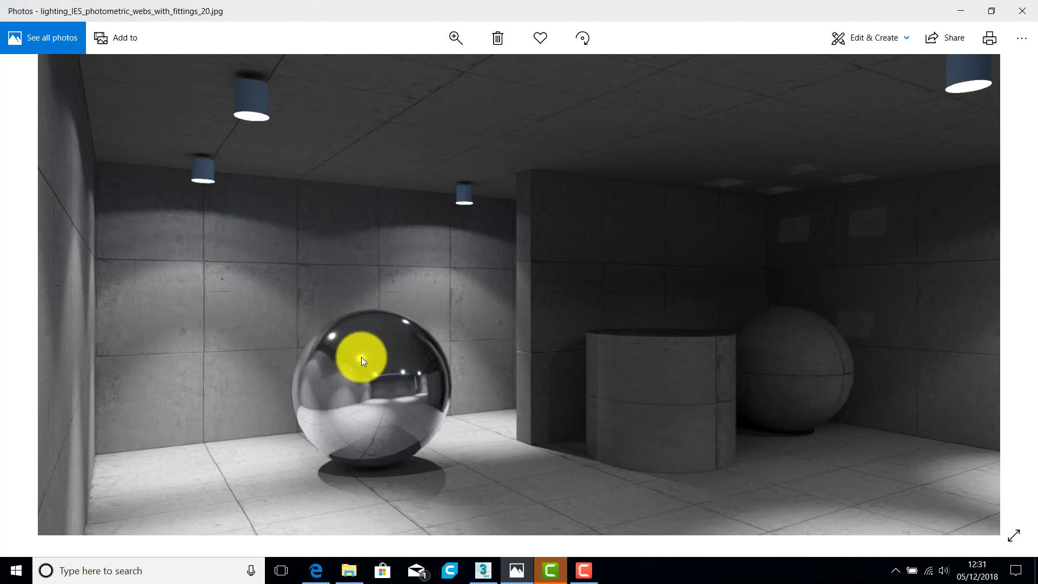
mouse_move(202, 265)
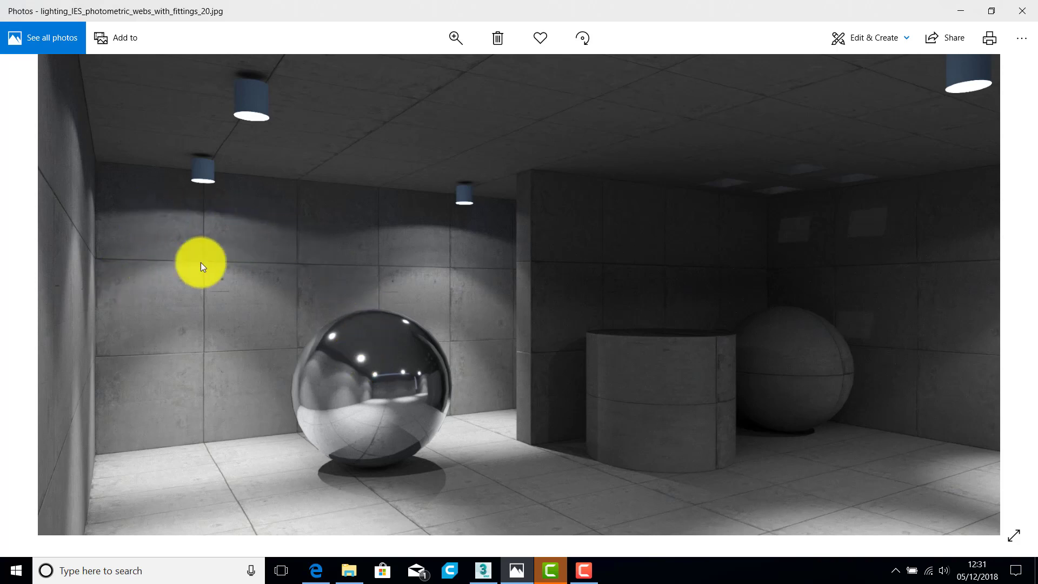
mouse_move(200, 263)
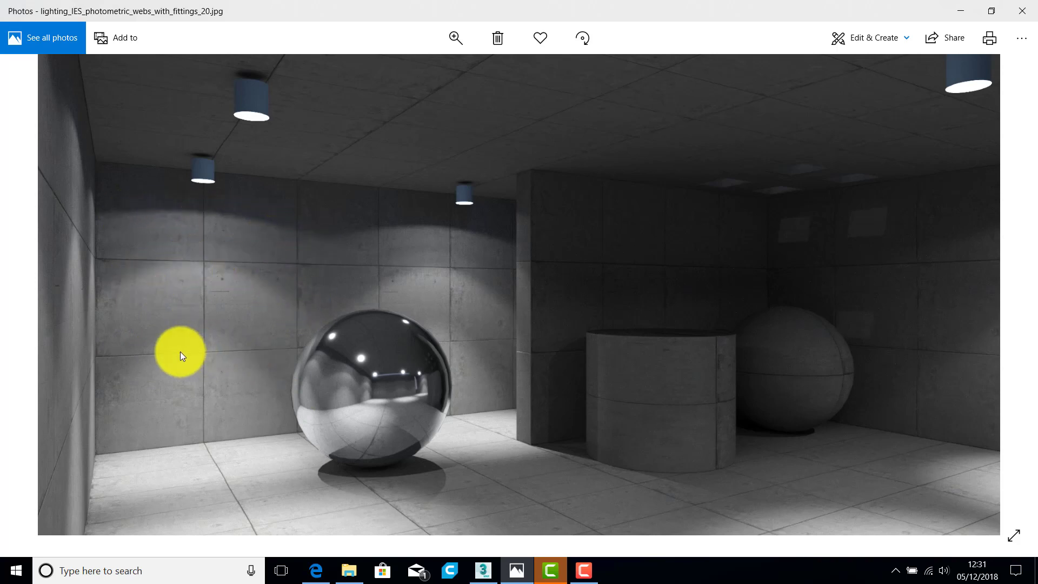
mouse_move(213, 214)
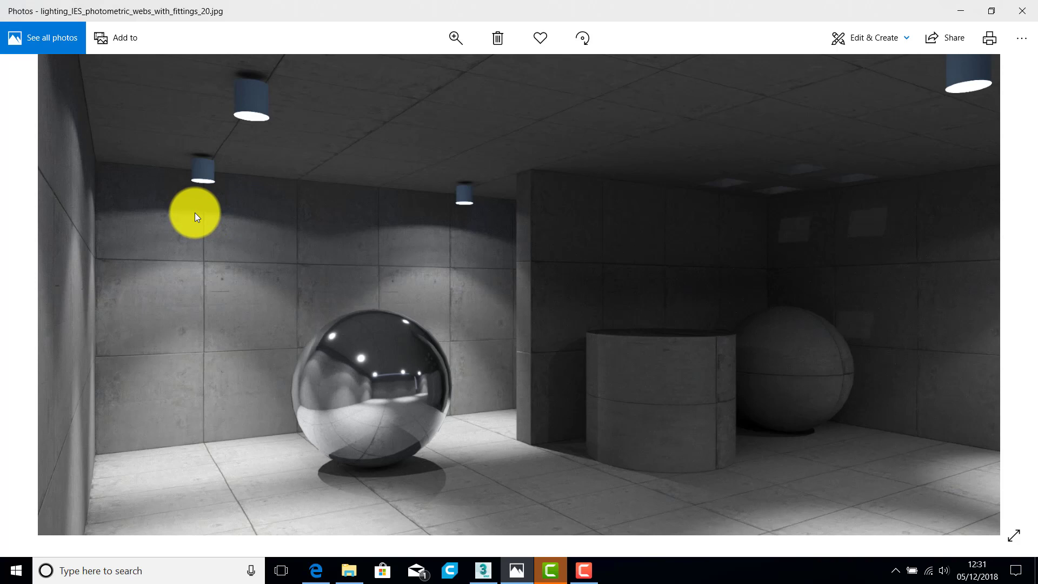
mouse_move(207, 217)
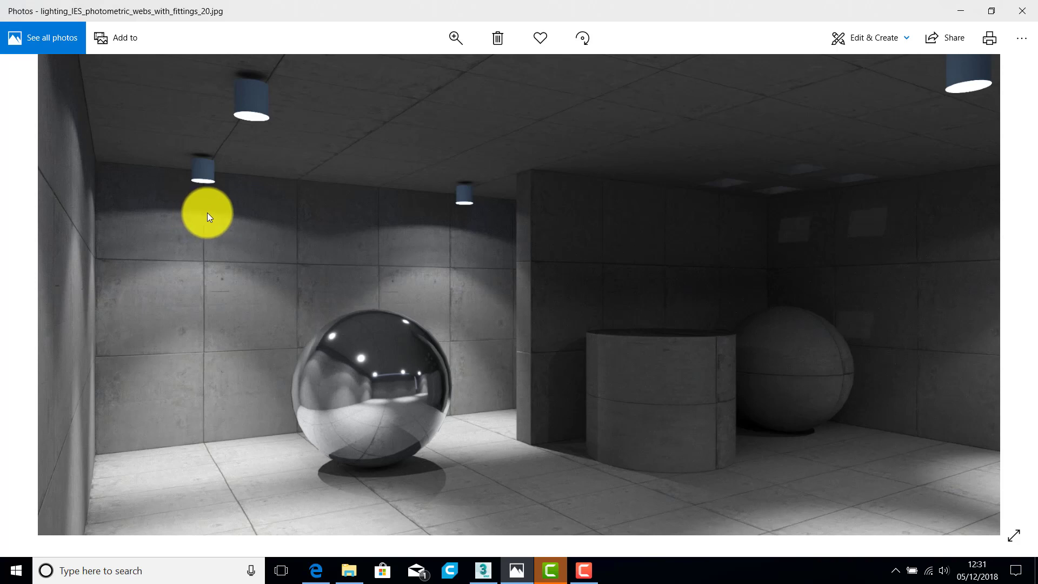
mouse_move(214, 233)
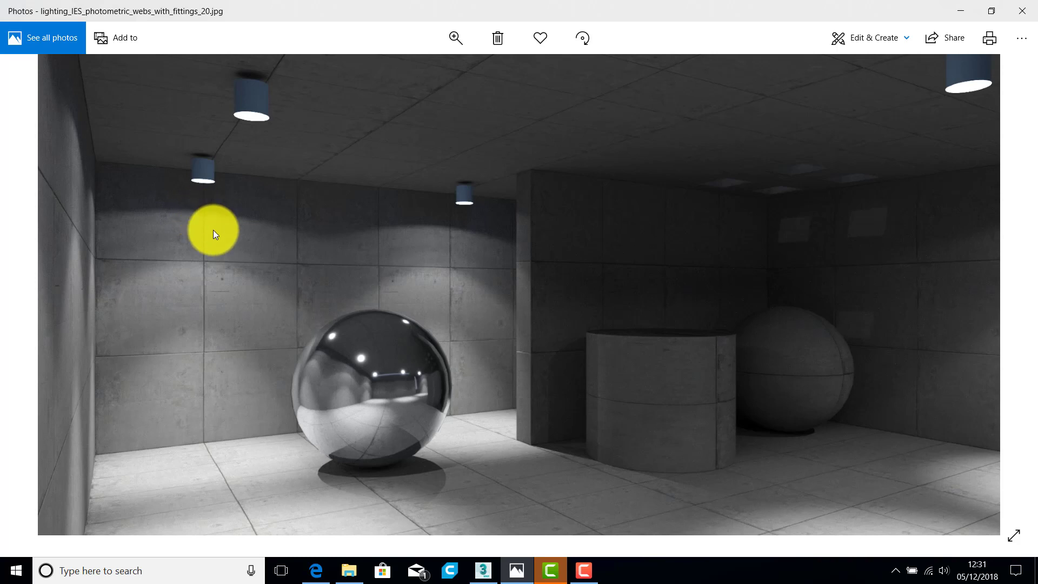
mouse_move(987, 302)
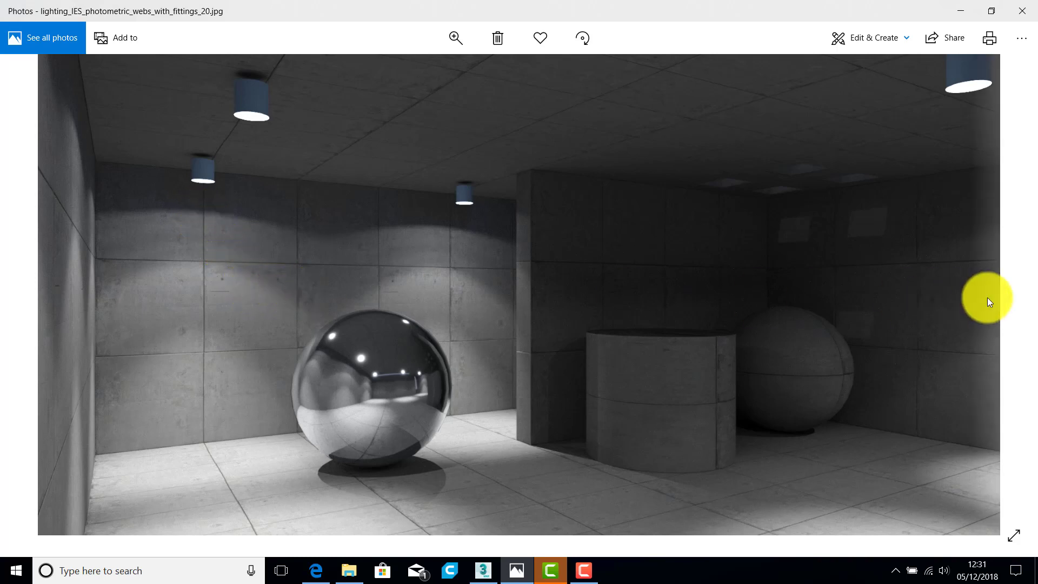
mouse_move(367, 289)
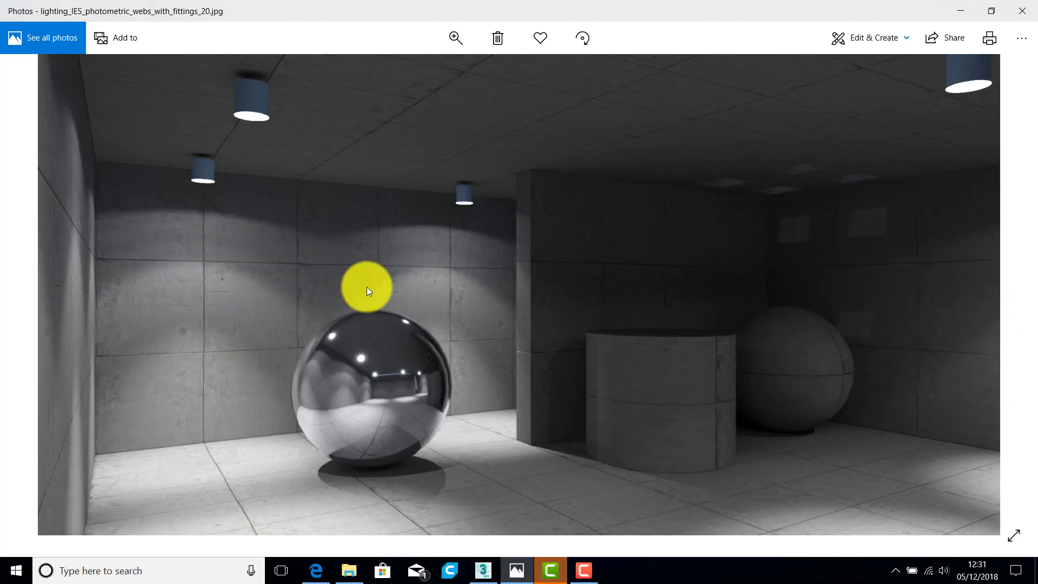
Step: Display lighting_photometric_lights_only.jpg, the room lit only by photometric lights
click(1012, 296)
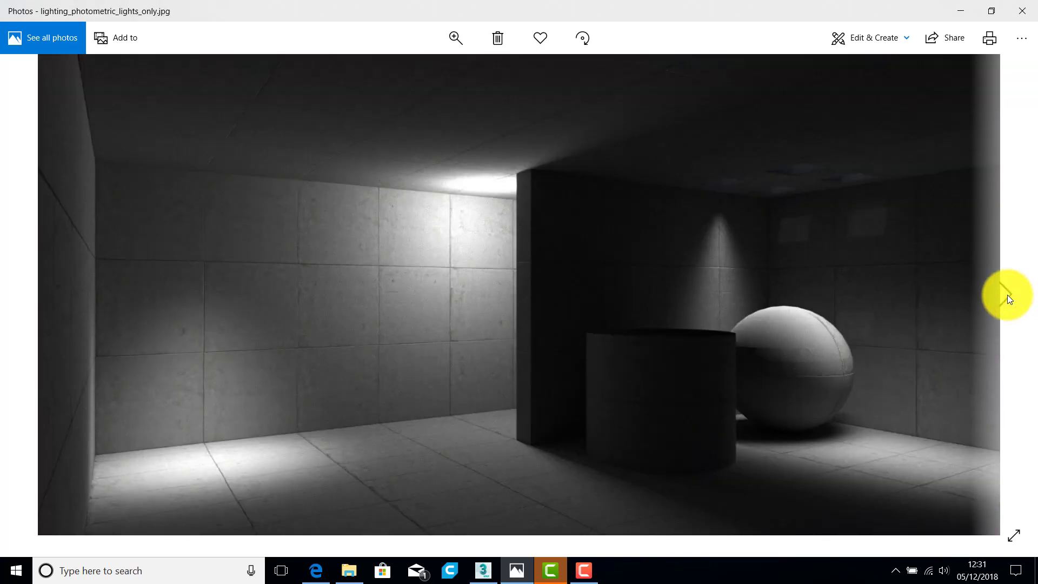
mouse_move(30, 296)
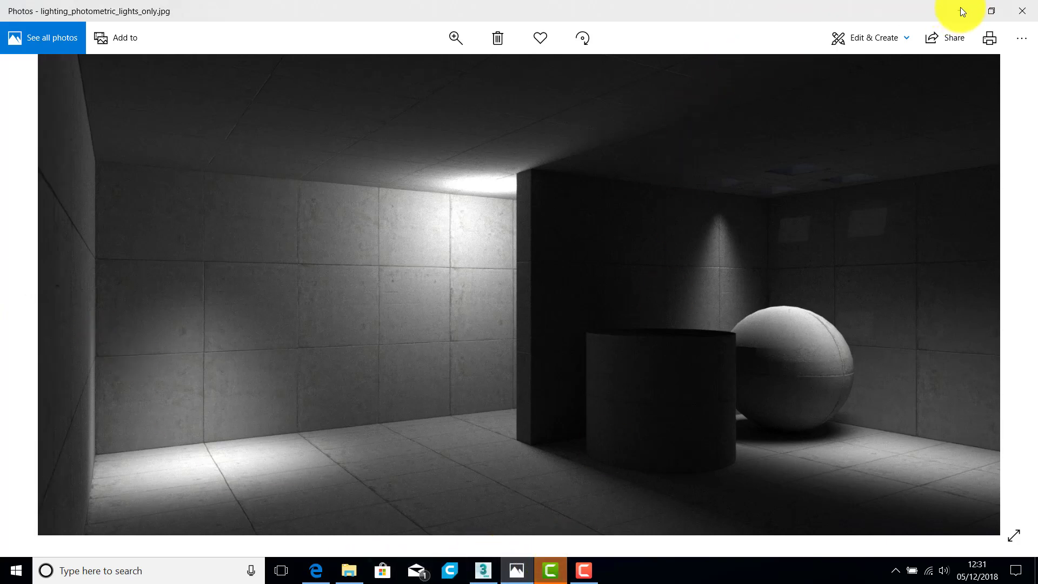
mouse_move(981, 11)
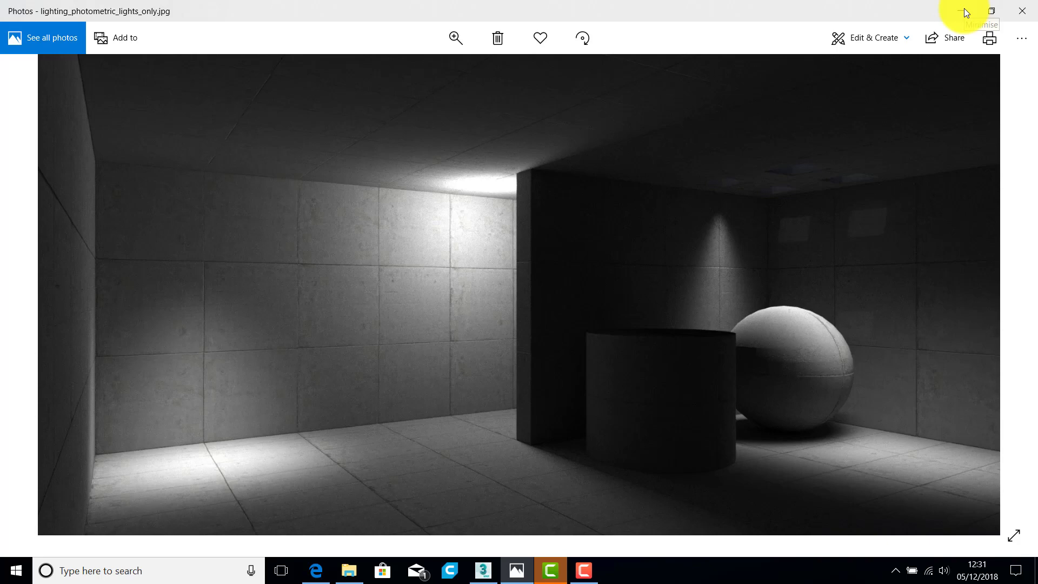
mouse_move(965, 12)
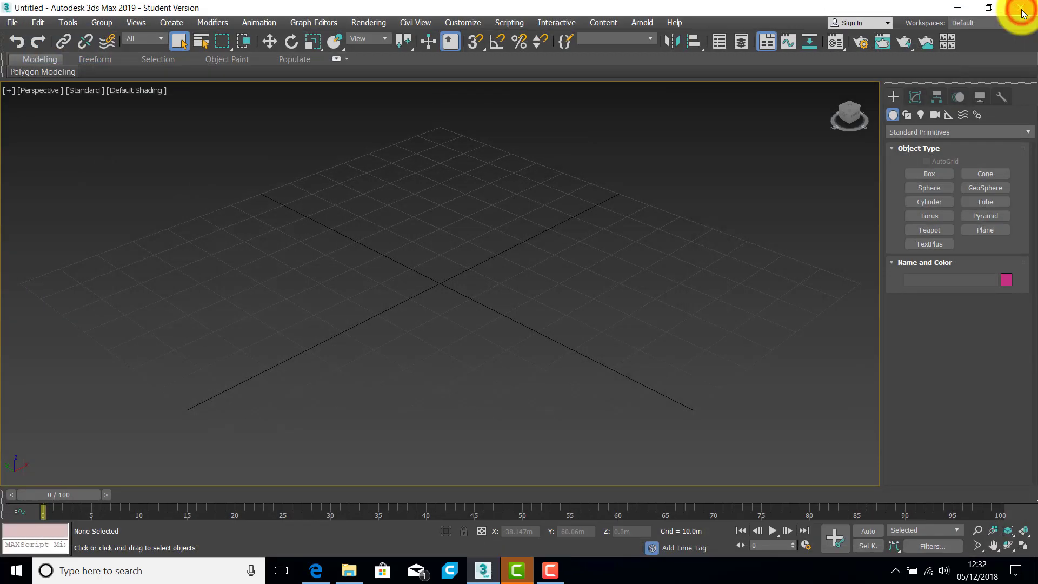
mouse_move(471, 248)
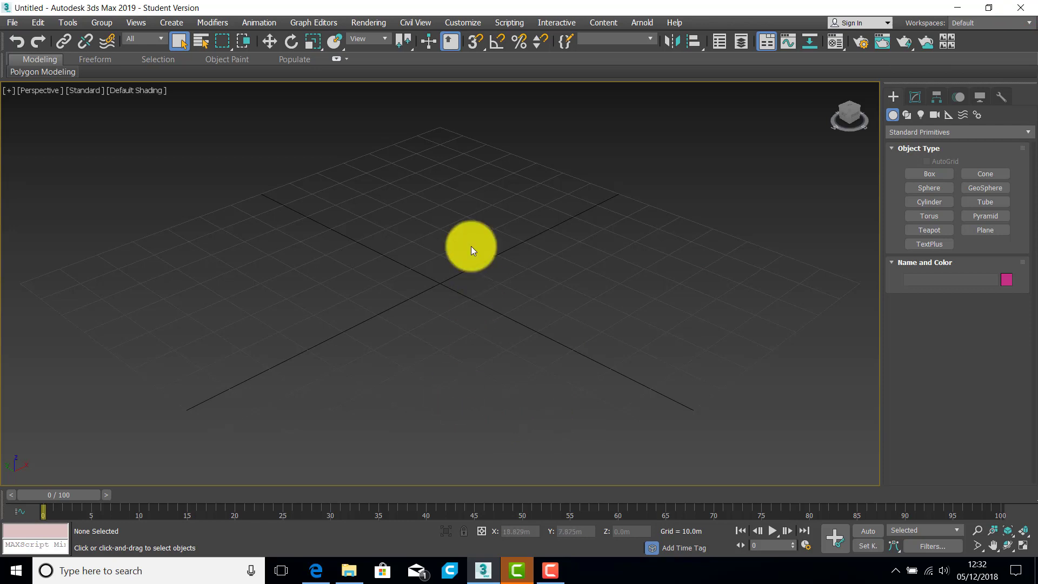
mouse_move(484, 241)
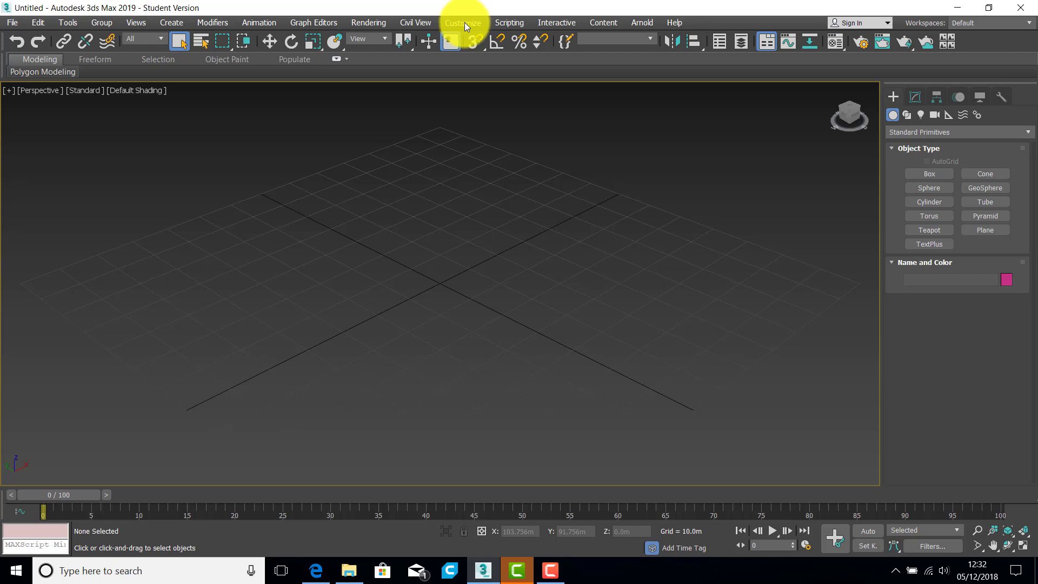
Step: Open the Customize menu of 3ds Max with the empty scene
click(463, 22)
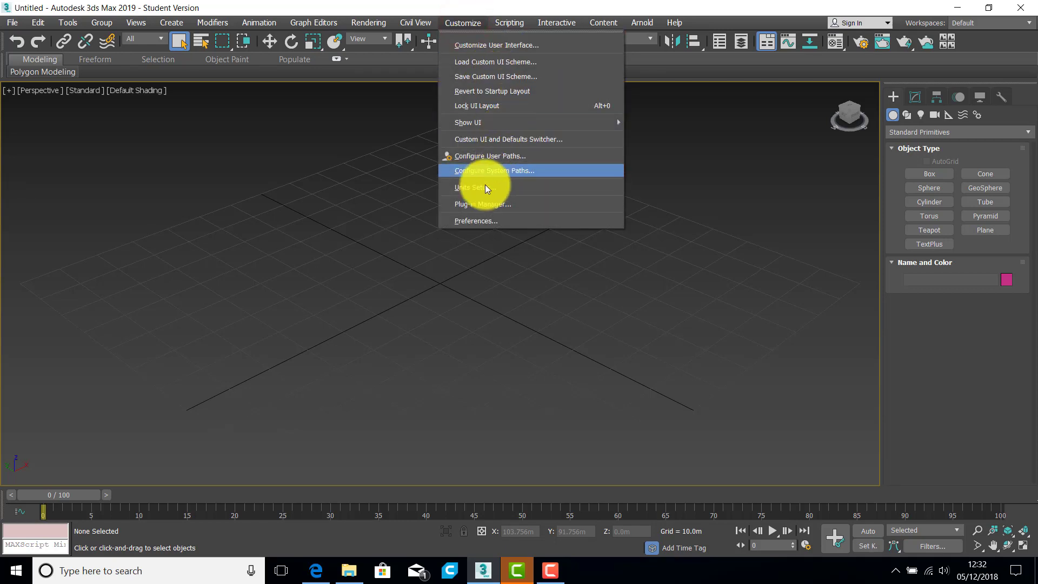
mouse_move(482, 174)
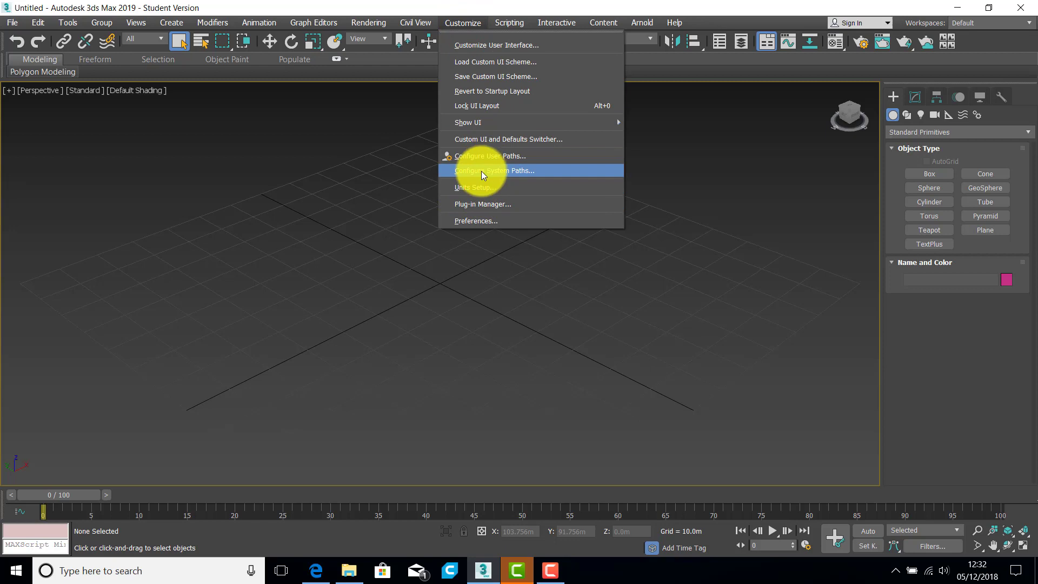
Step: Add Desktop > uni material > ARTIFICIAL LIGHTING 2018, with subpaths, as an External Files path
click(490, 156)
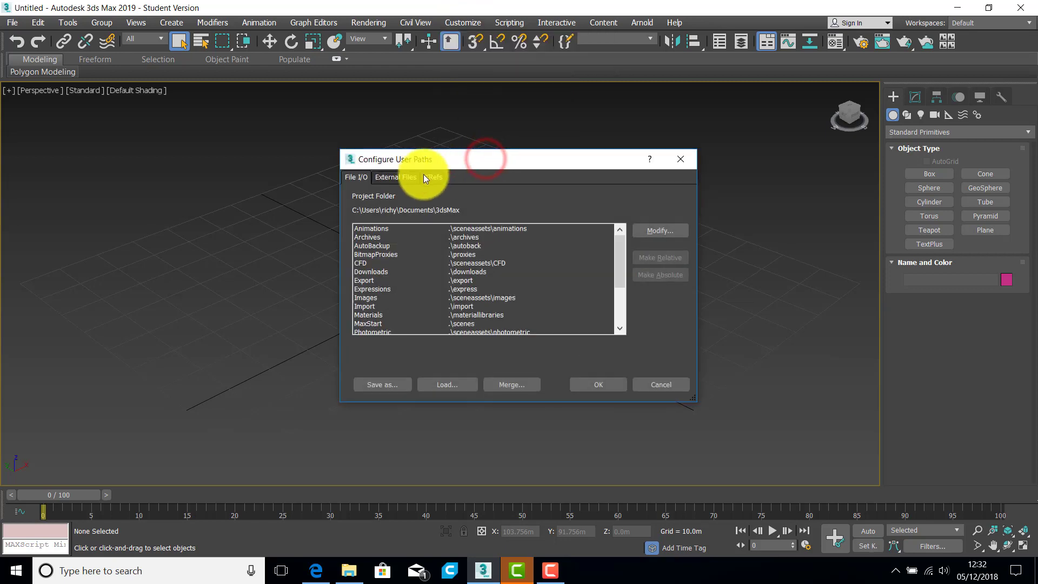
click(395, 176)
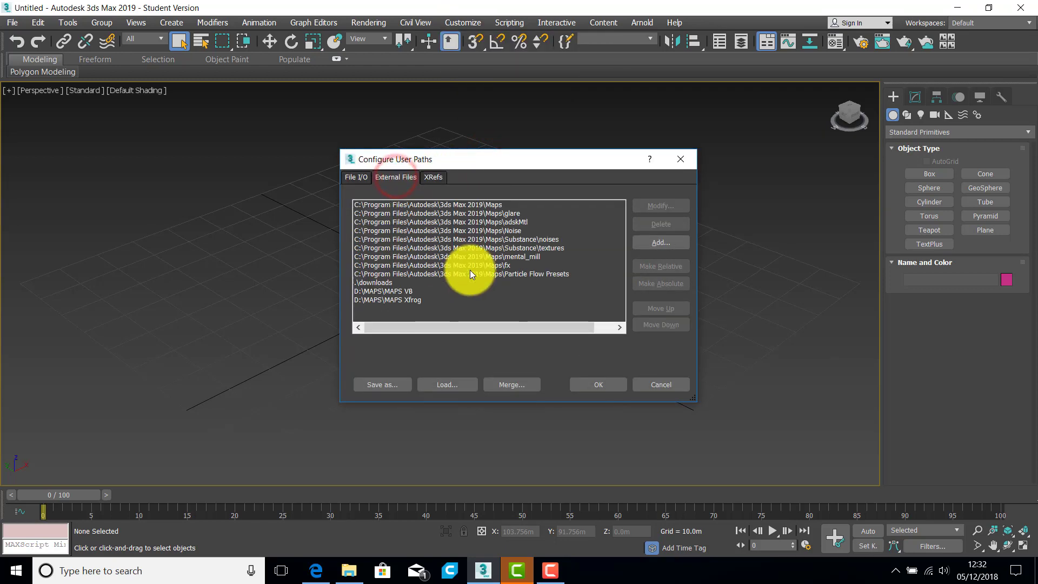
click(661, 242)
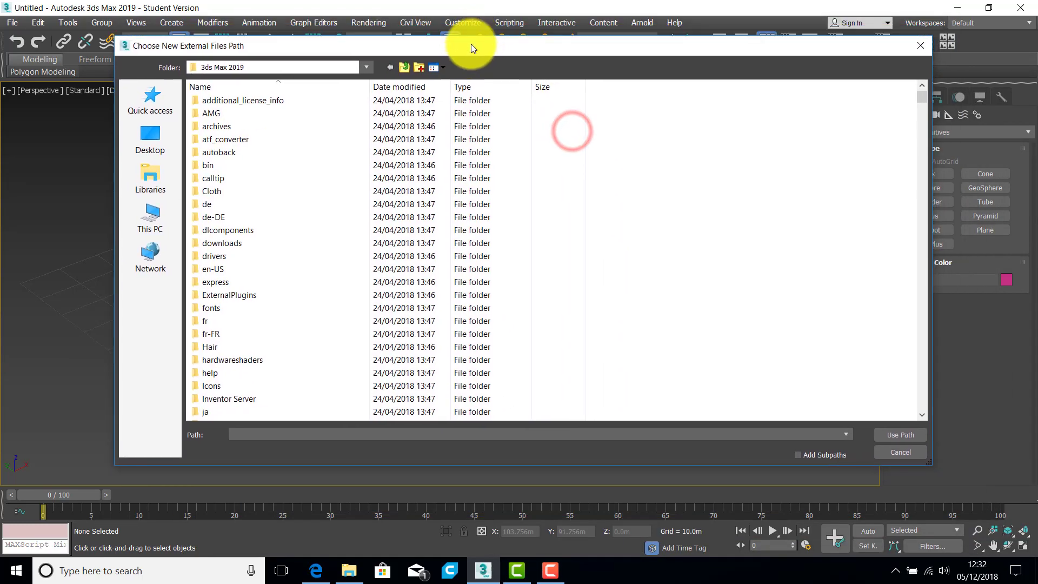
click(150, 139)
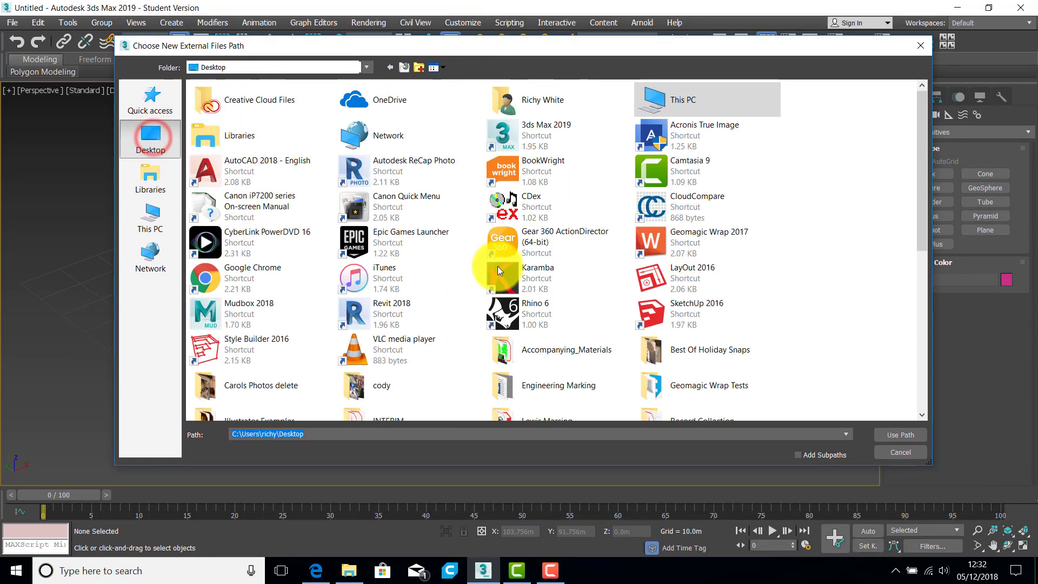
scroll(down, 3)
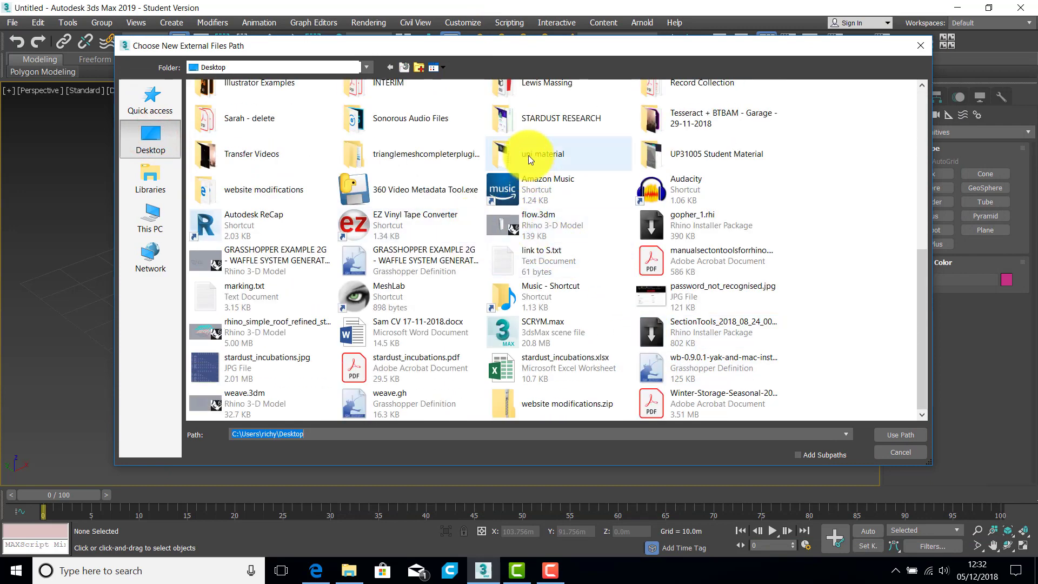
double_click(545, 154)
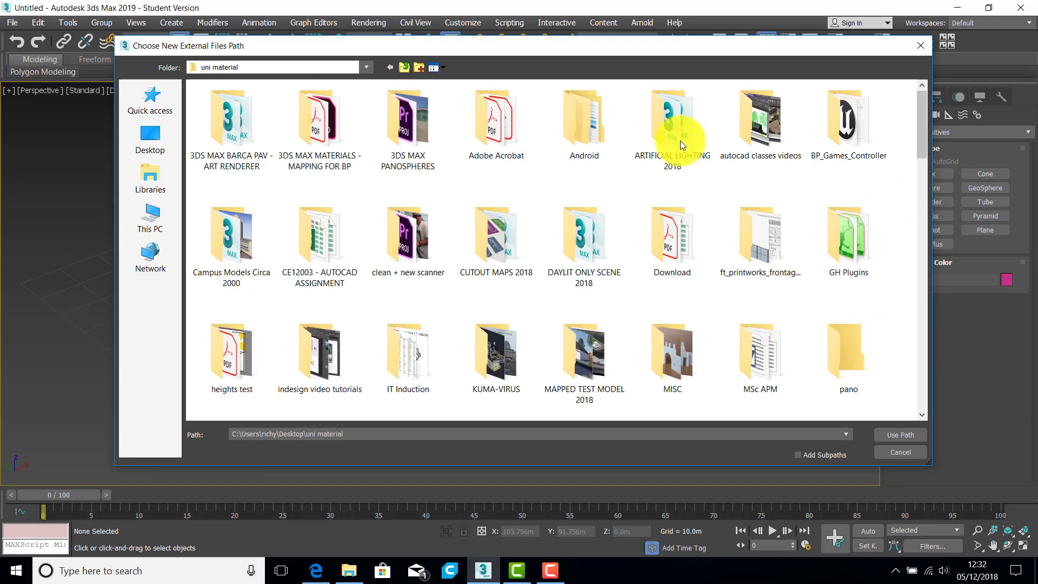
double_click(672, 119)
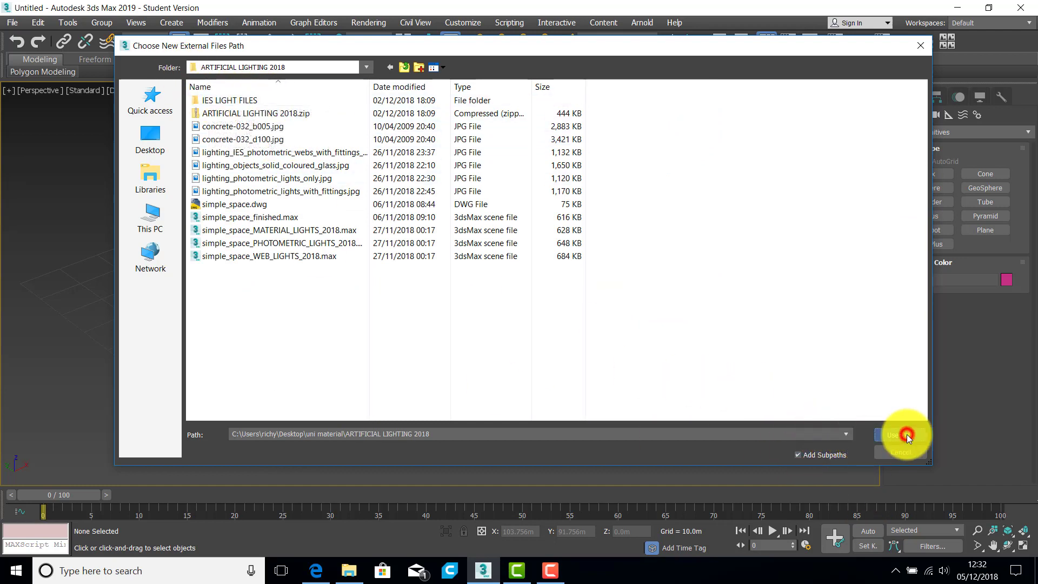
click(901, 435)
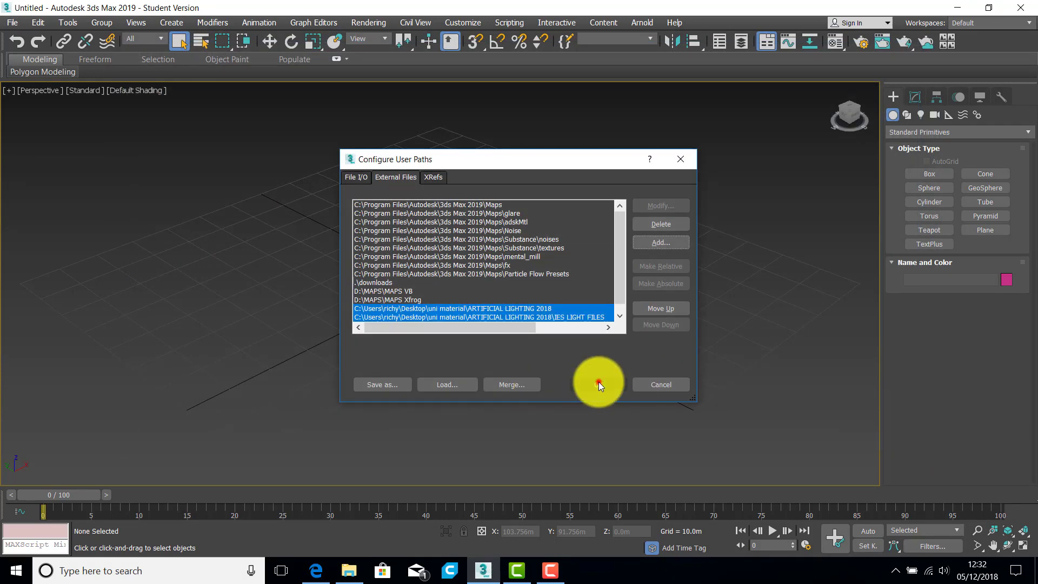
click(660, 384)
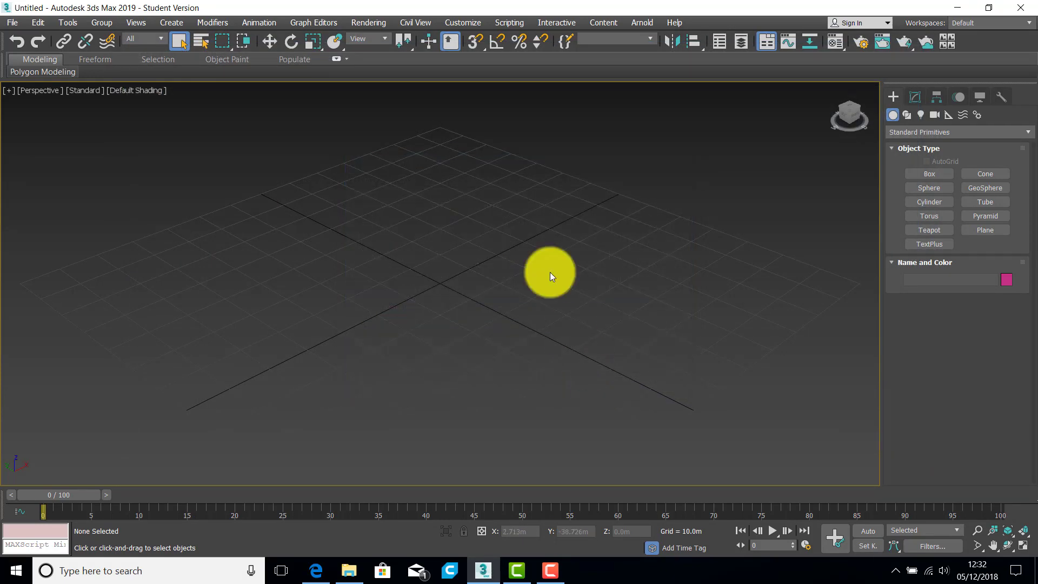
mouse_move(513, 121)
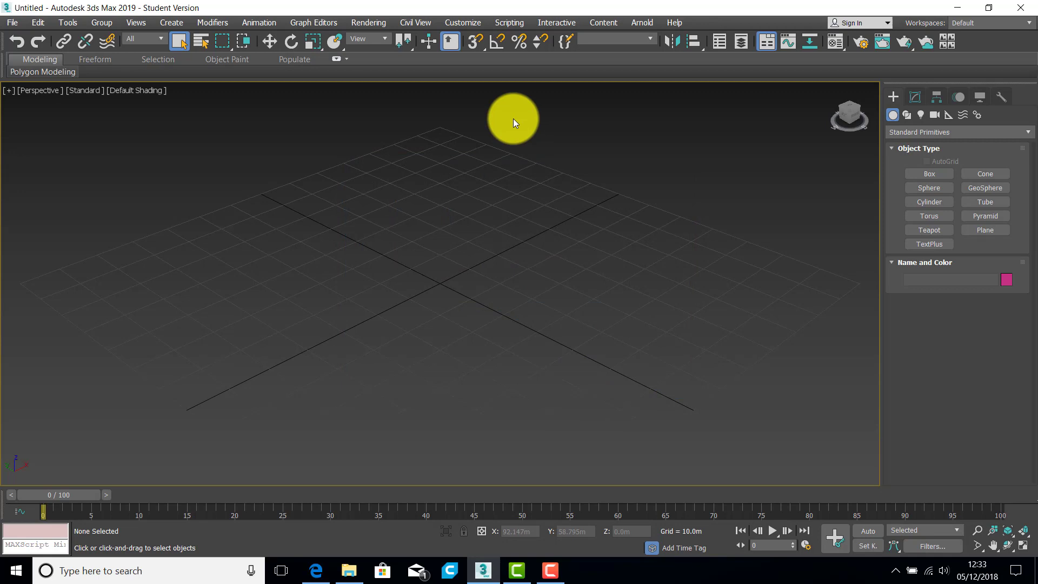
mouse_move(490, 120)
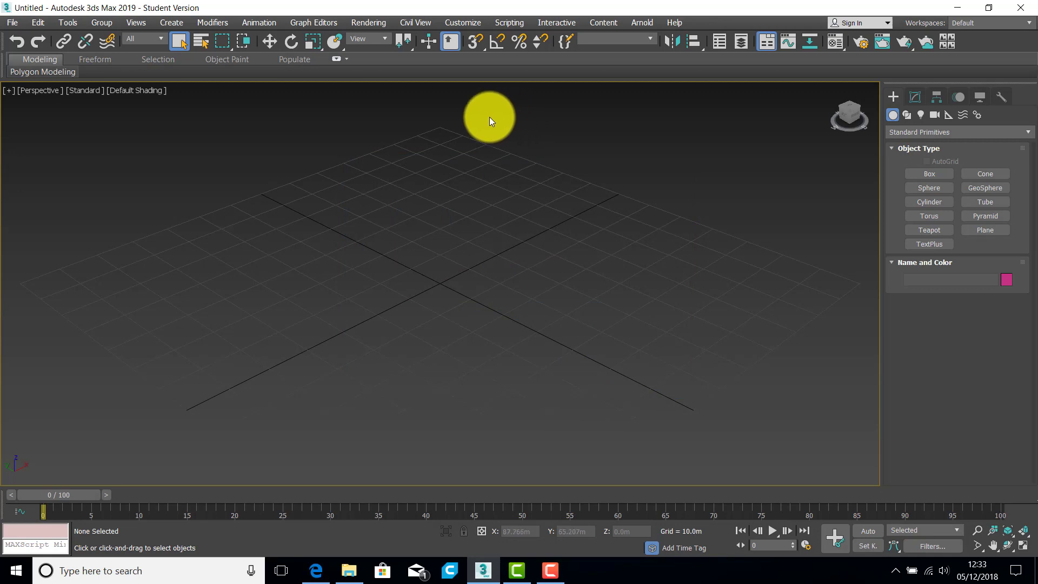
mouse_move(455, 38)
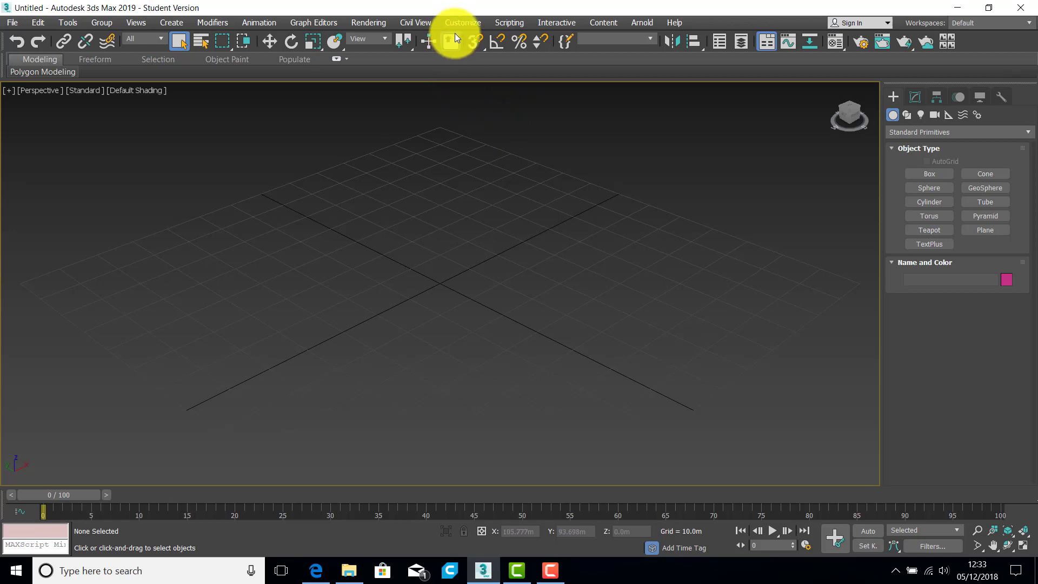
mouse_move(455, 147)
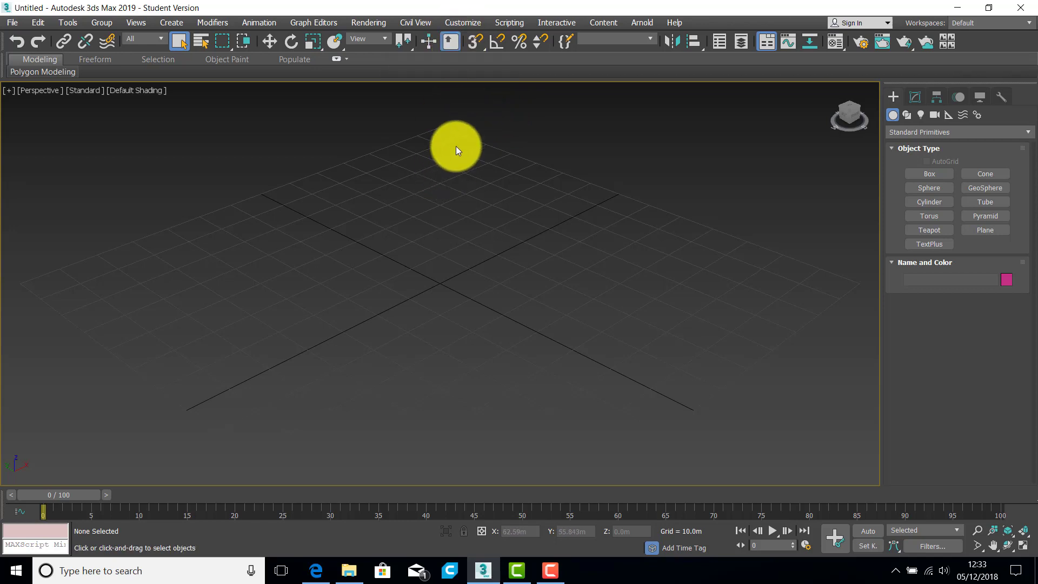
mouse_move(459, 145)
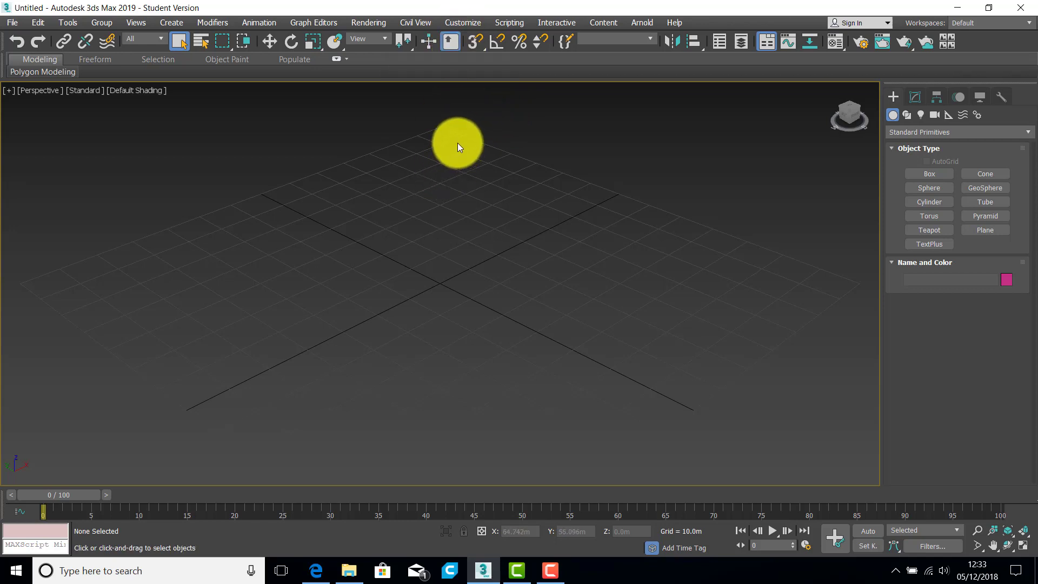
Step: Browse File > Open to ARTIFICIAL LIGHTING 2018 and choose simple_space_finished.max
click(12, 22)
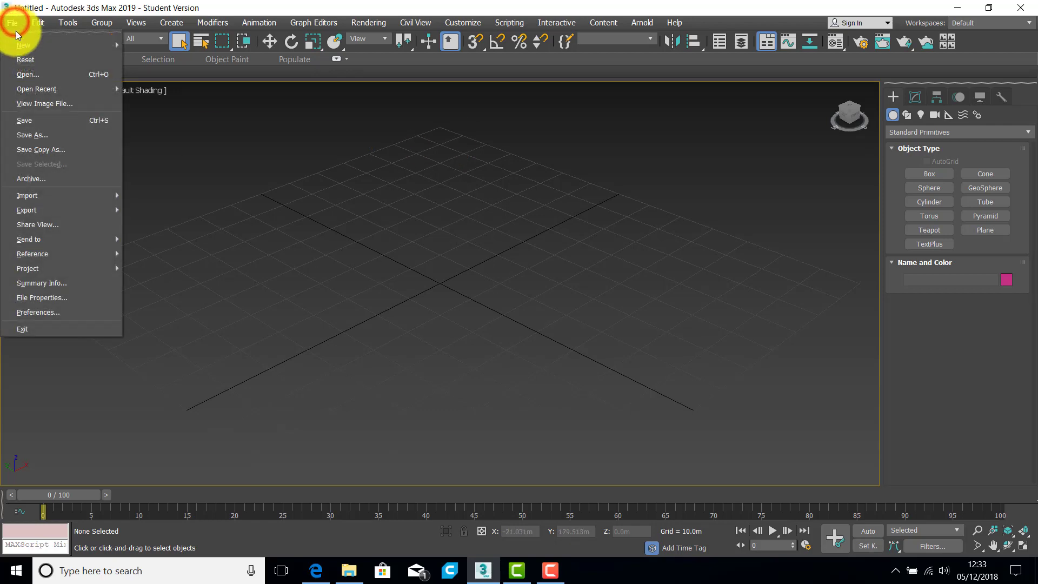
click(27, 74)
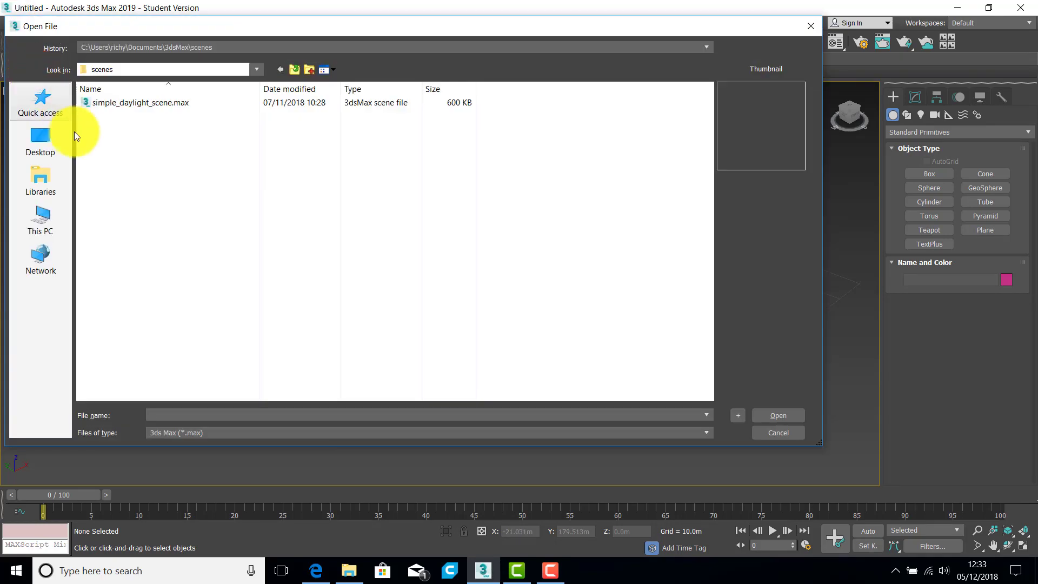
click(41, 141)
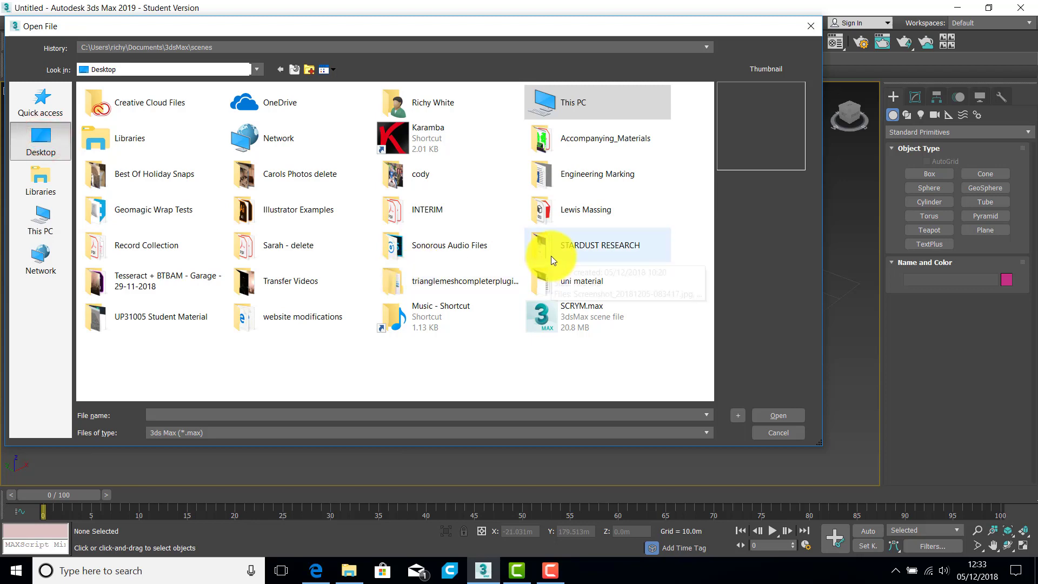
double_click(582, 280)
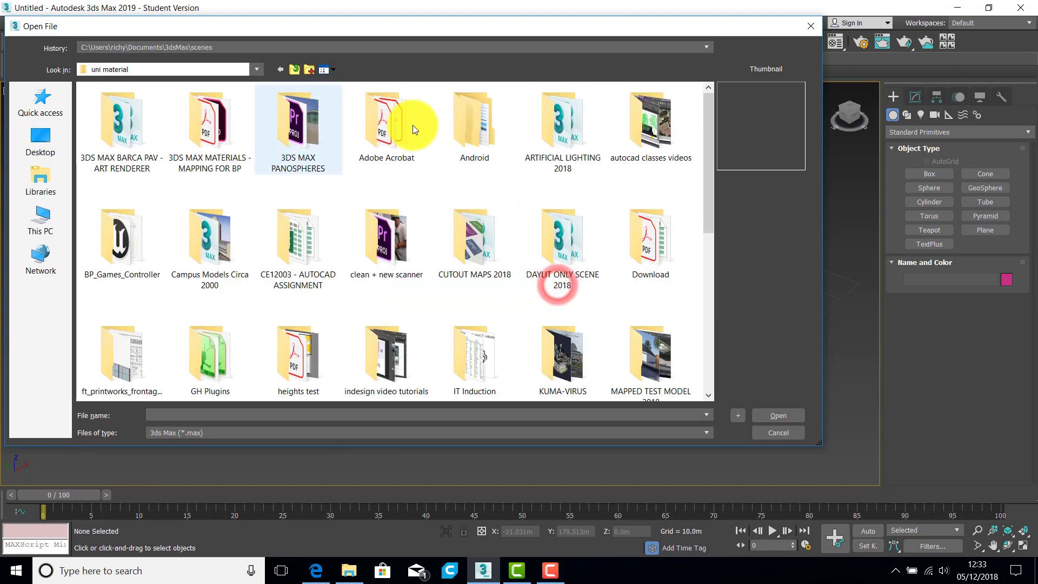
double_click(562, 118)
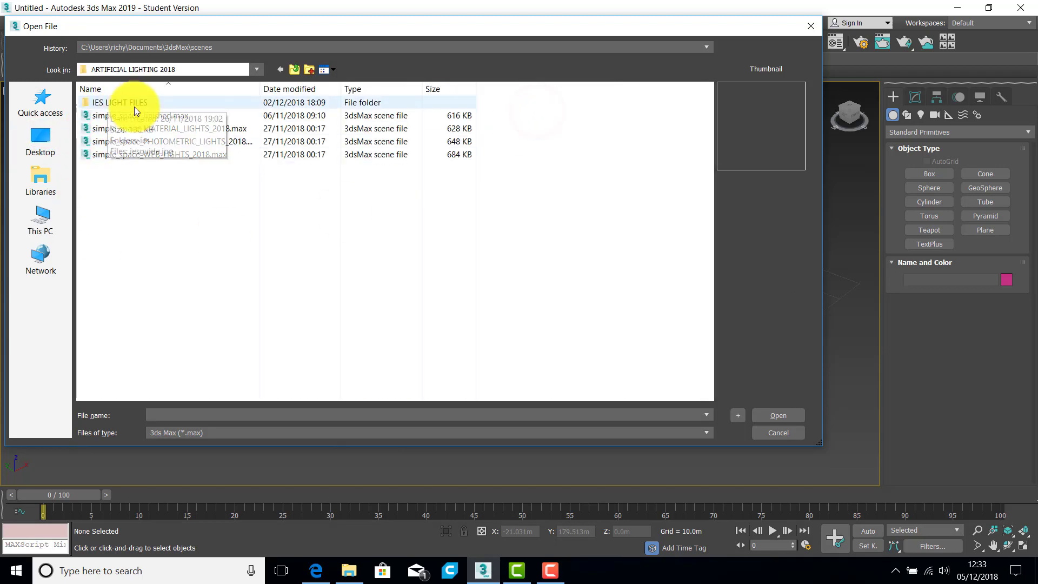
click(141, 115)
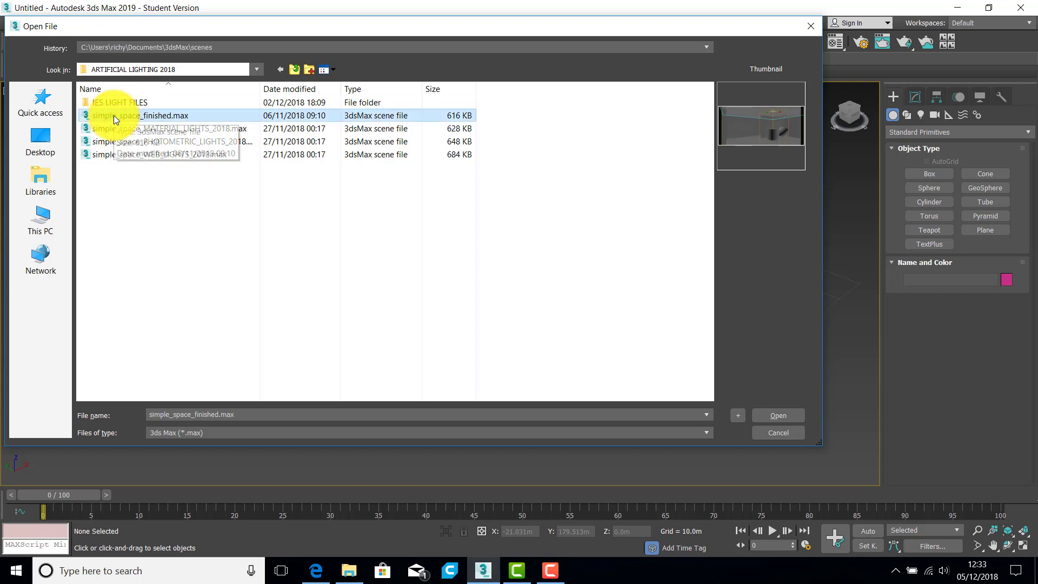
mouse_move(715, 397)
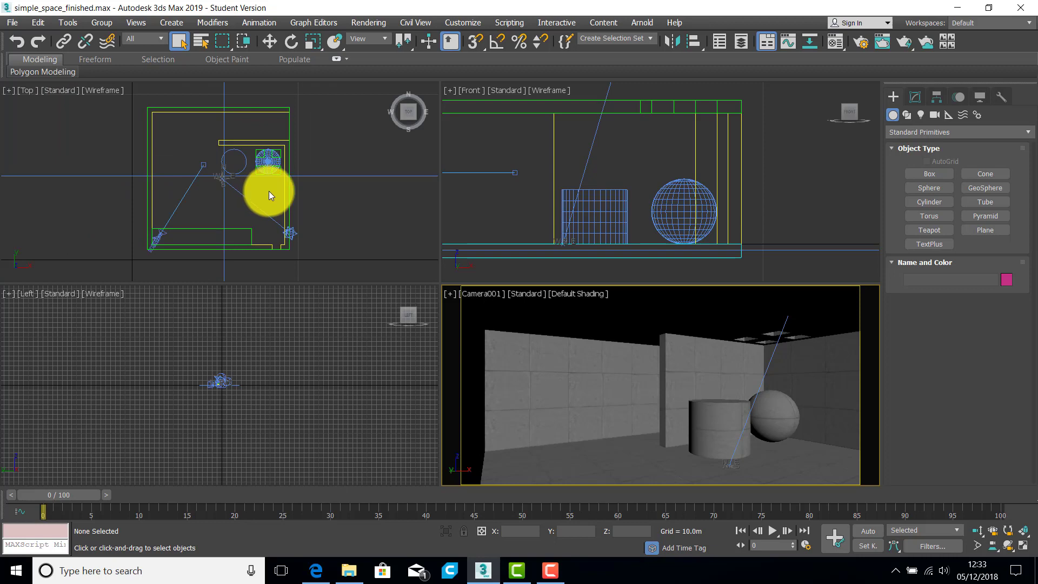
mouse_move(270, 186)
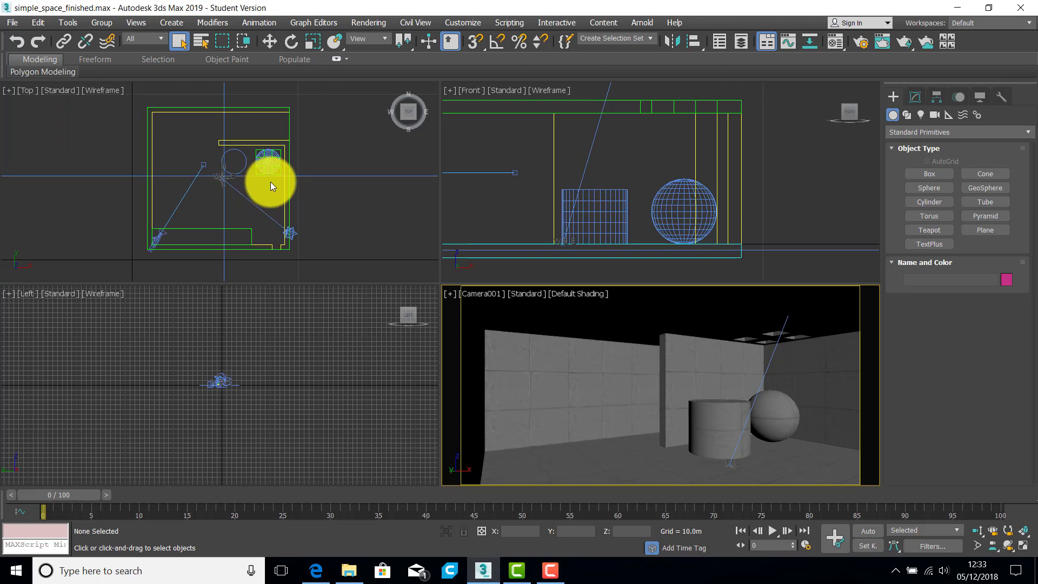
mouse_move(272, 189)
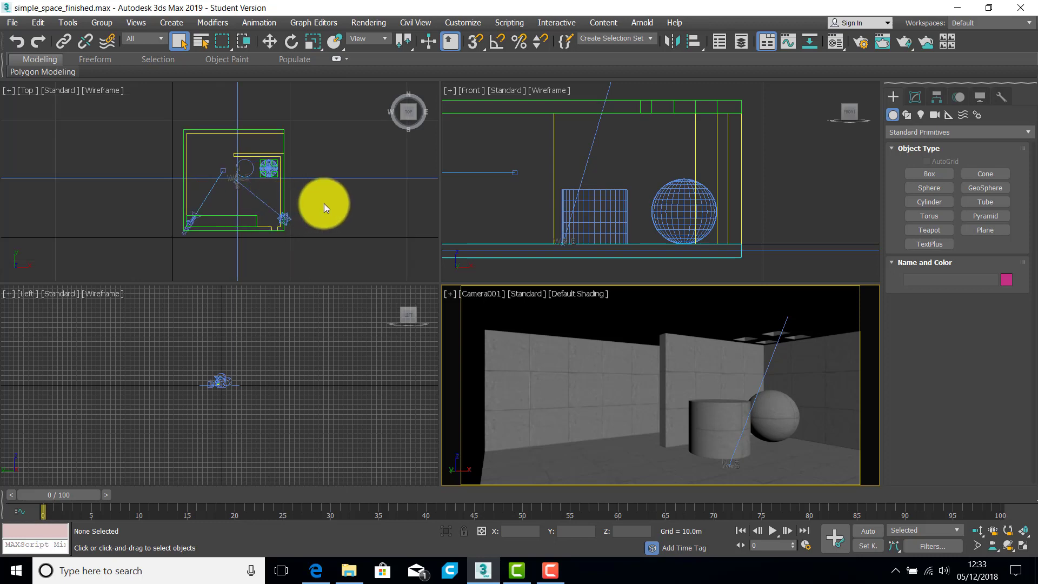
mouse_move(287, 221)
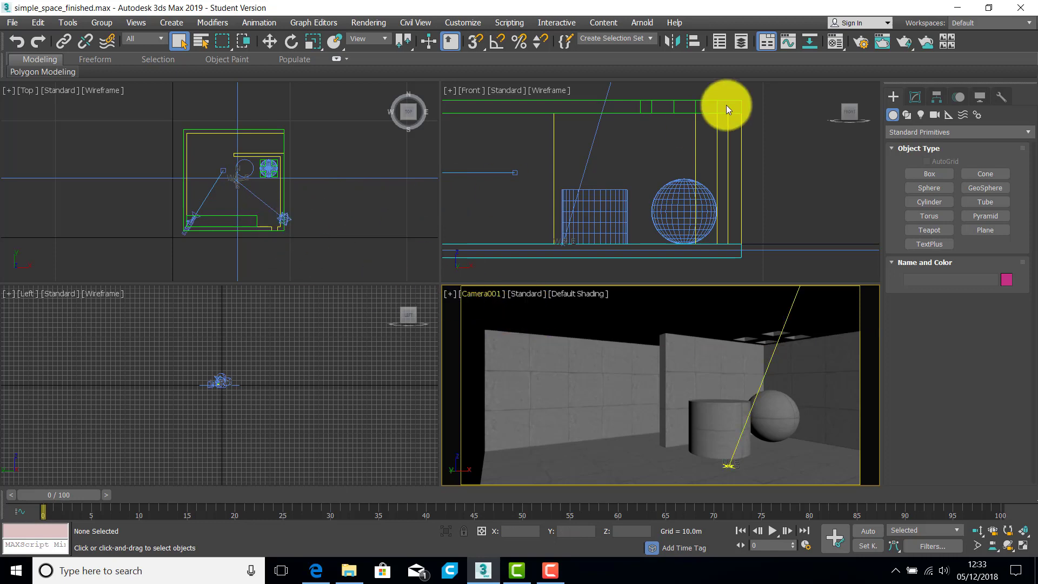
mouse_move(906, 42)
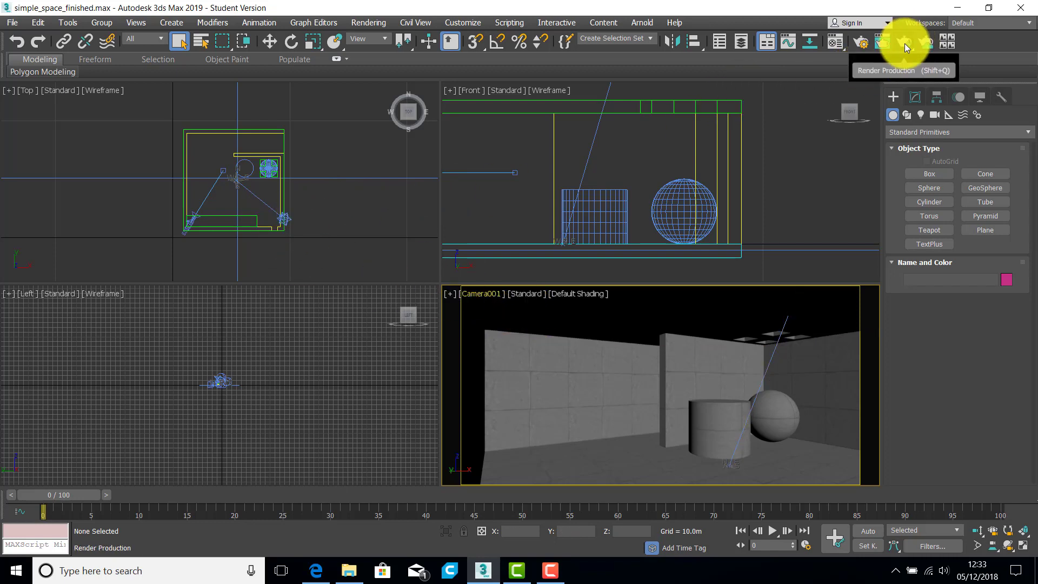
mouse_move(905, 42)
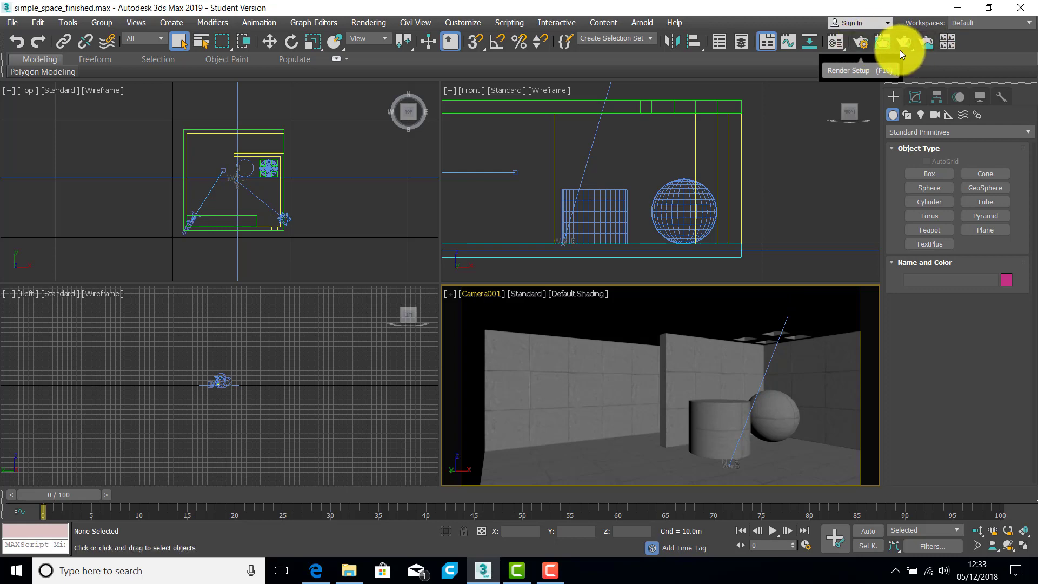
click(902, 55)
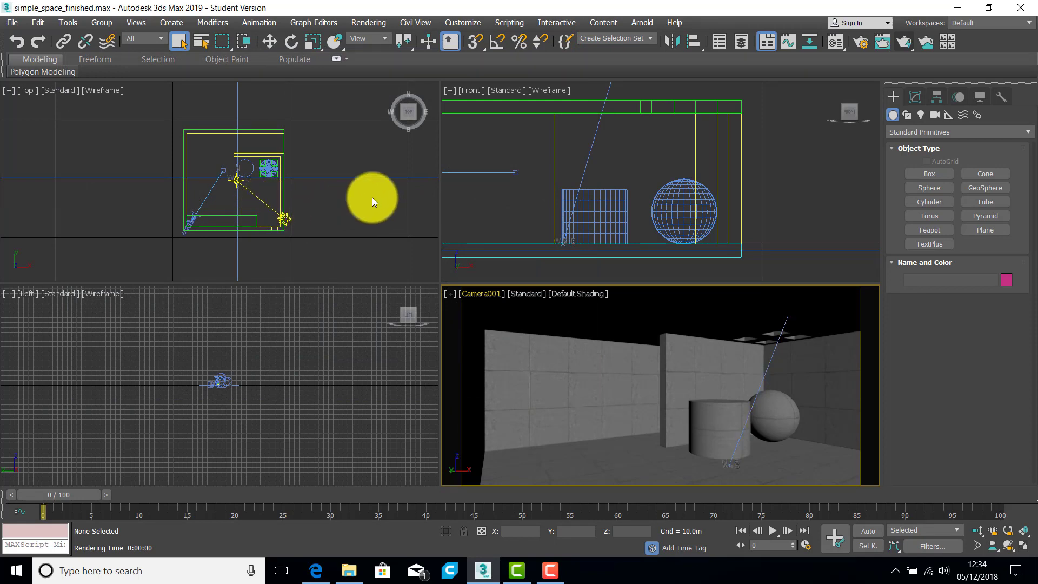
mouse_move(830, 51)
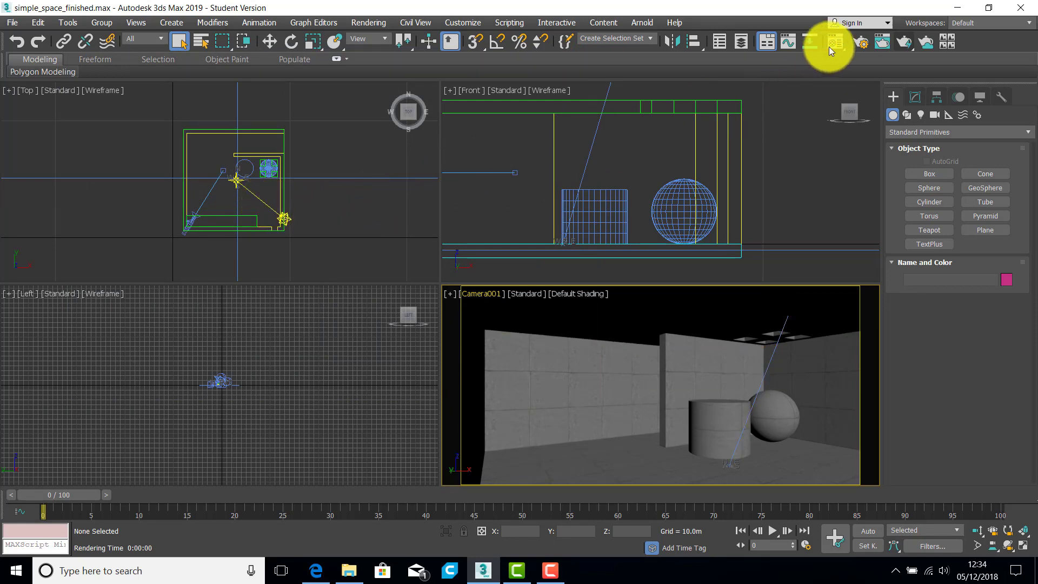
mouse_move(835, 42)
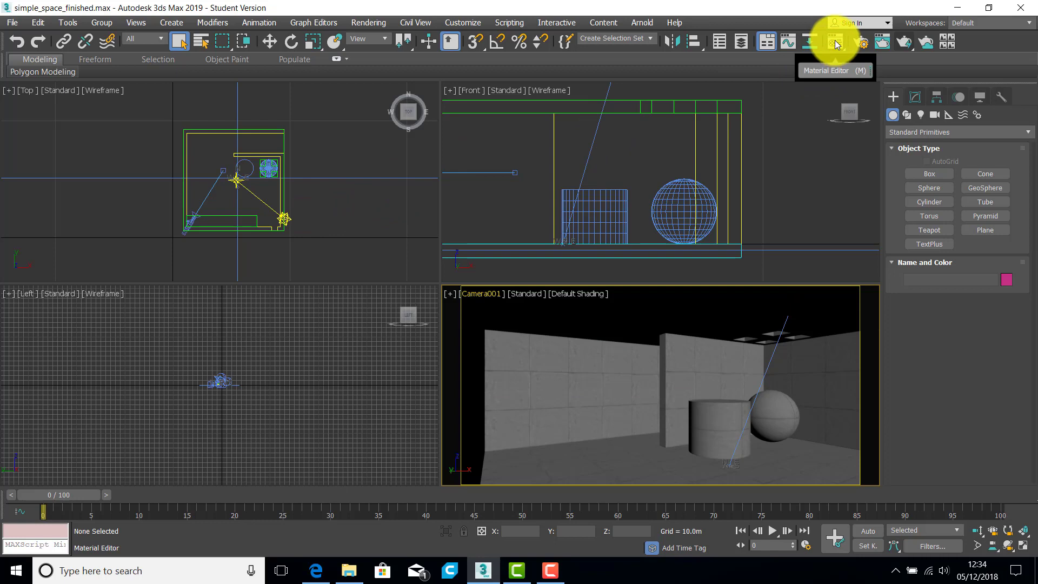
Step: Select the Physical Sun & Sky slot in the Material Editor and check Rendering > Environment
click(834, 41)
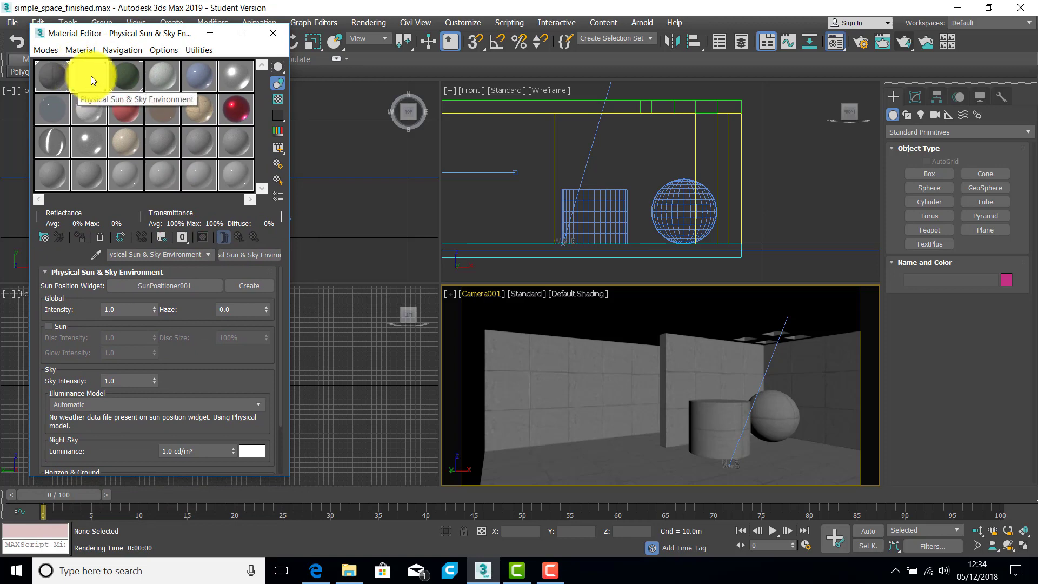
click(461, 22)
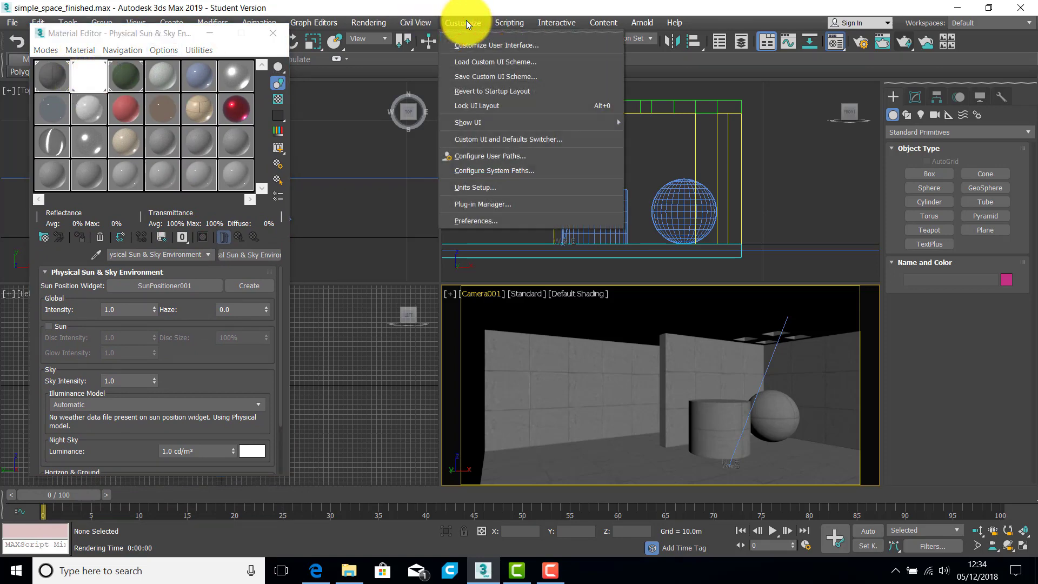
click(369, 22)
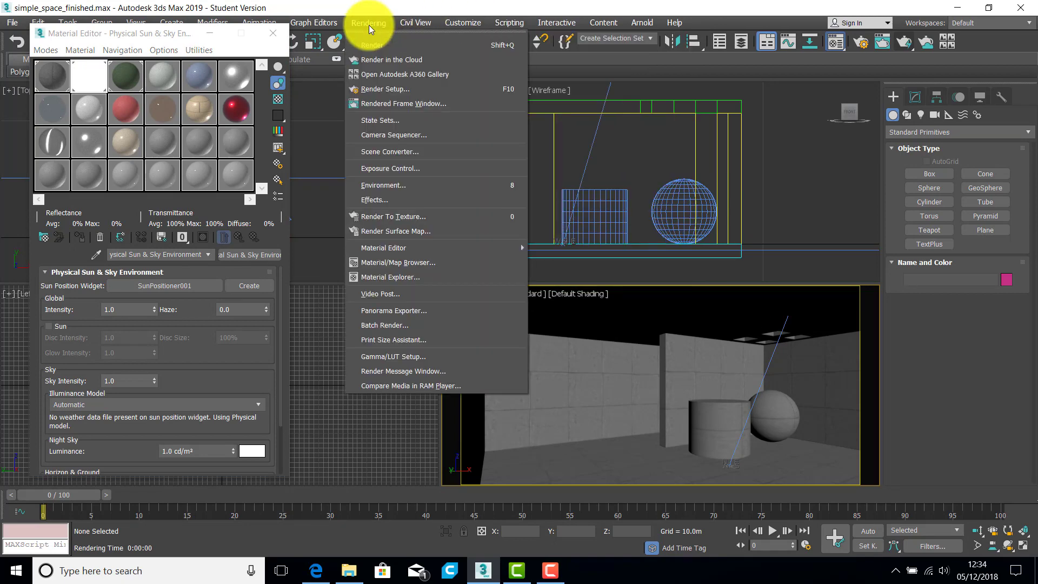
click(384, 186)
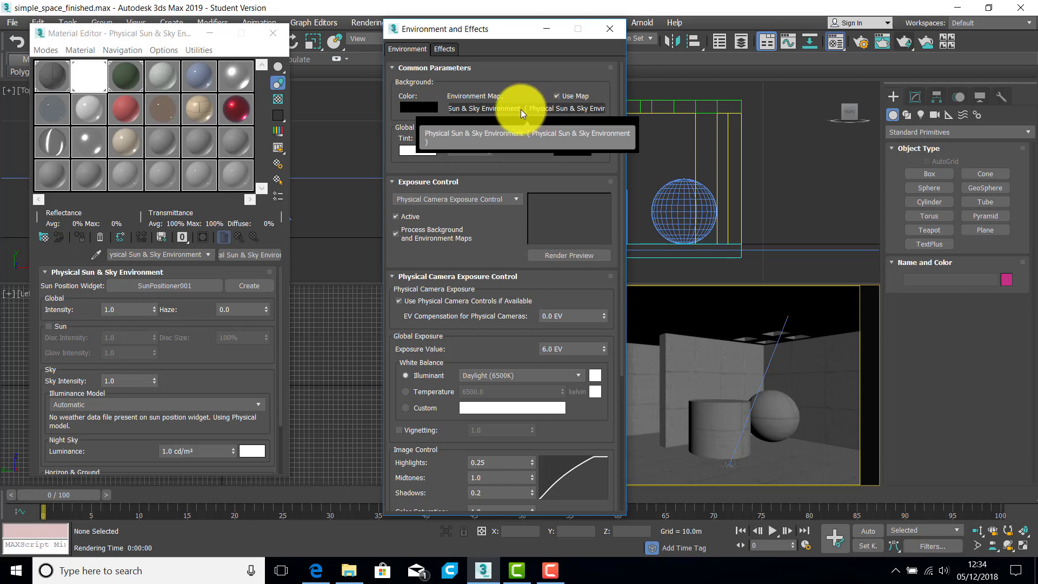
mouse_move(89, 75)
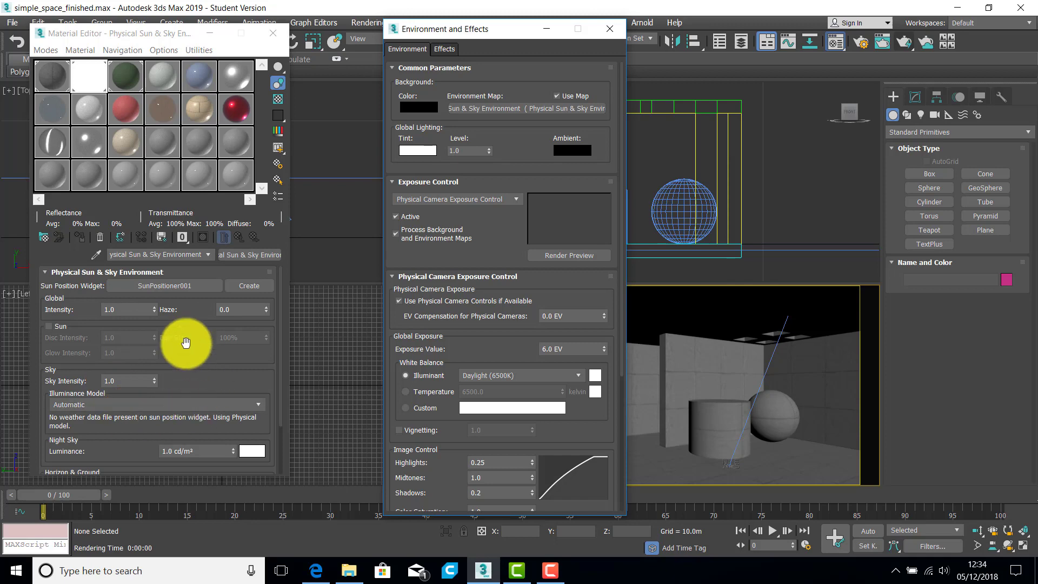
click(608, 28)
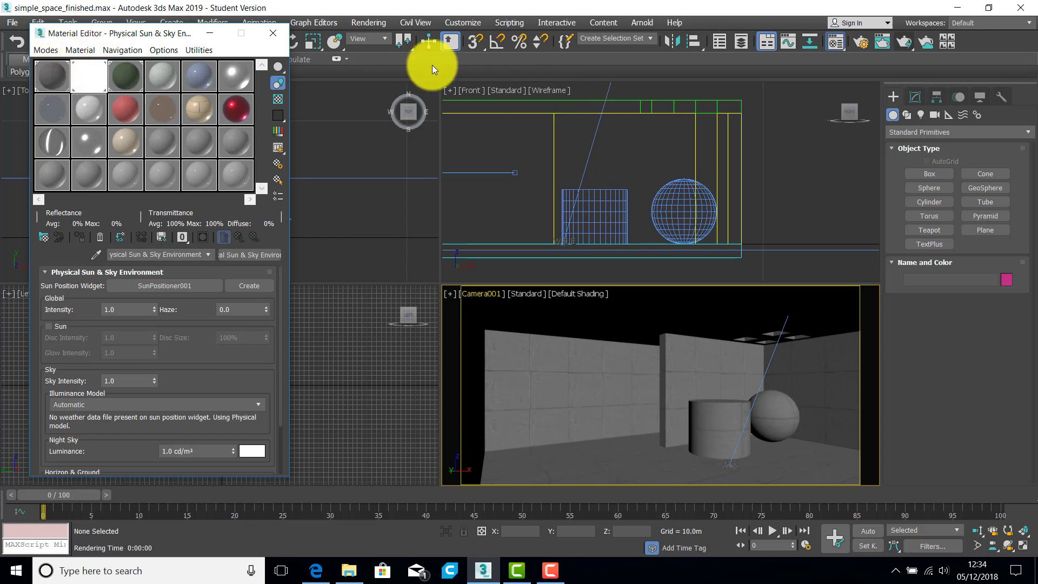
mouse_move(204, 339)
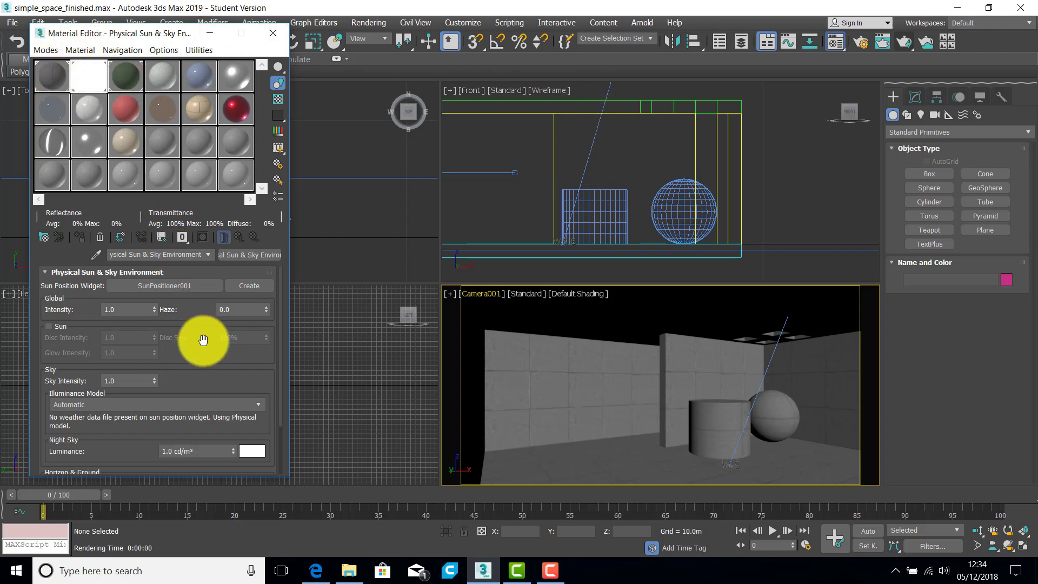
Step: Tick the Sun checkbox in the Physical Sun & Sky Environment rollout
scroll(down, 3)
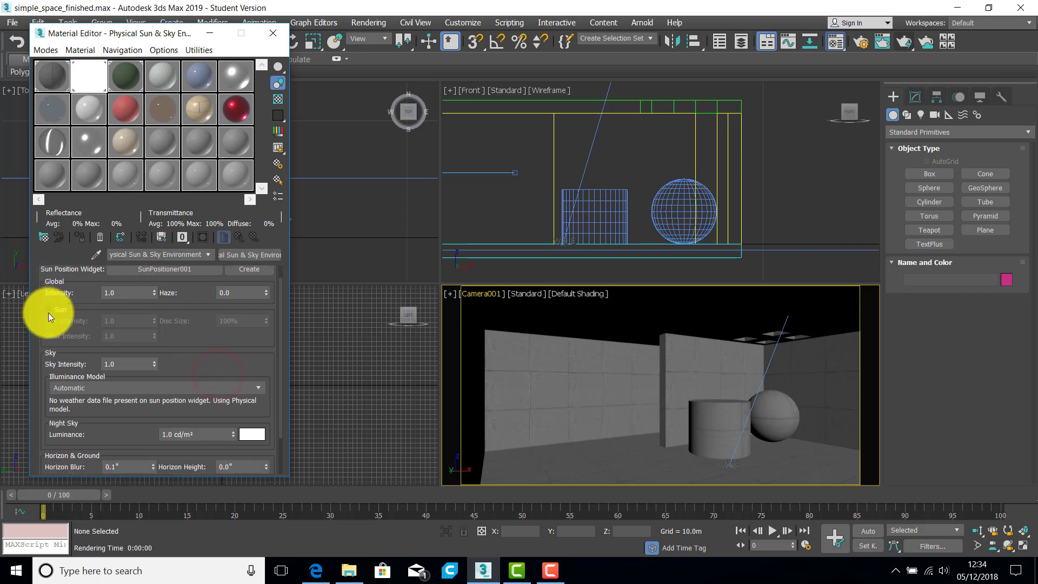
mouse_move(61, 312)
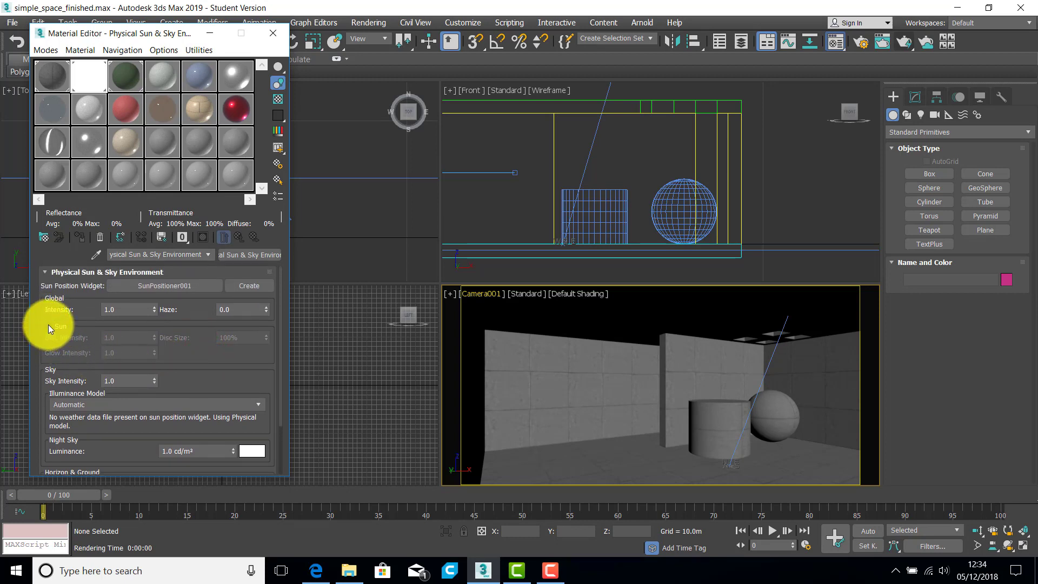
click(49, 326)
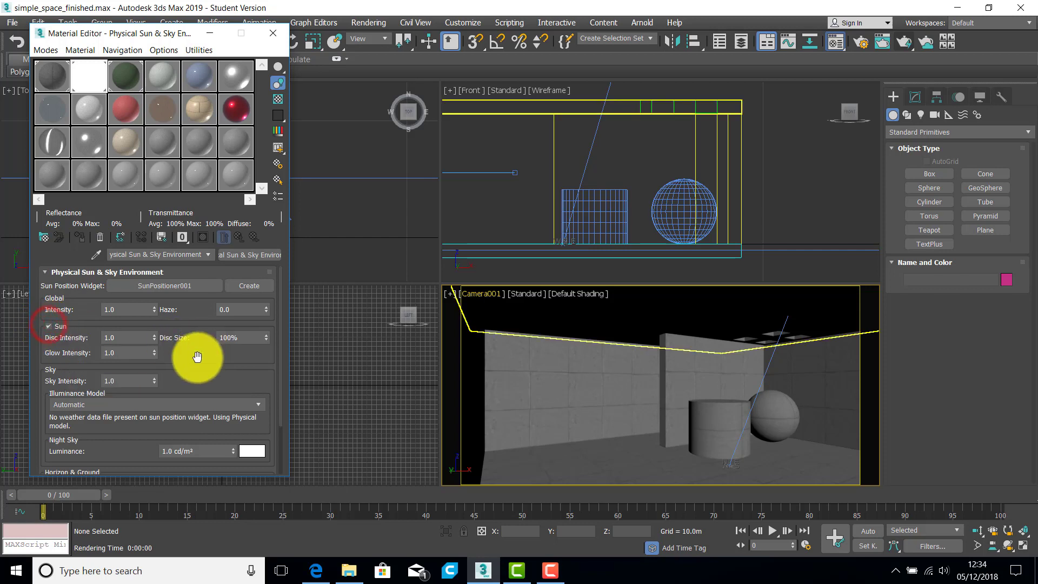
scroll(down, 3)
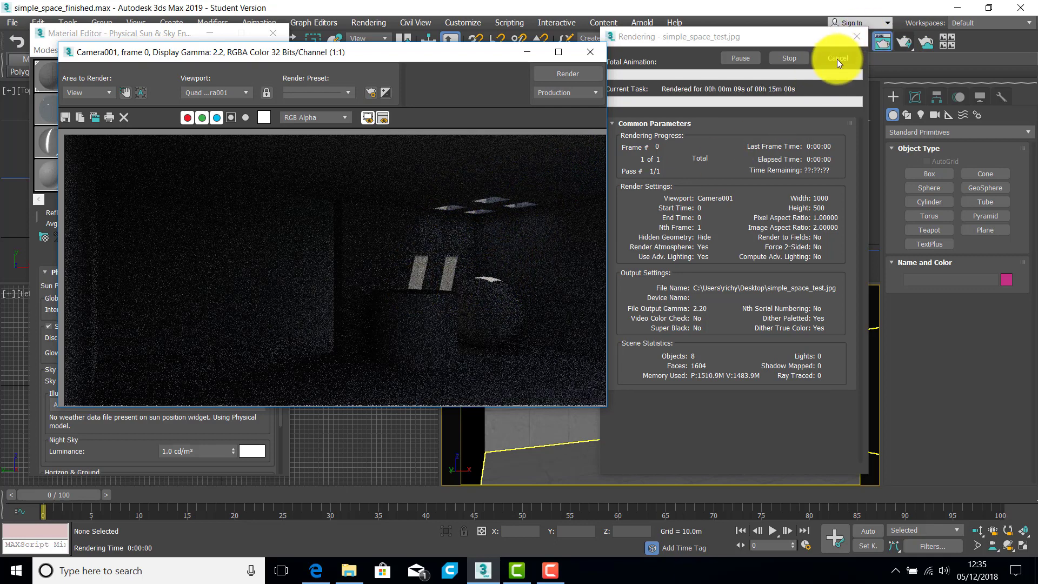
Step: Cancel the dark, noisy Camera001 test render
click(837, 58)
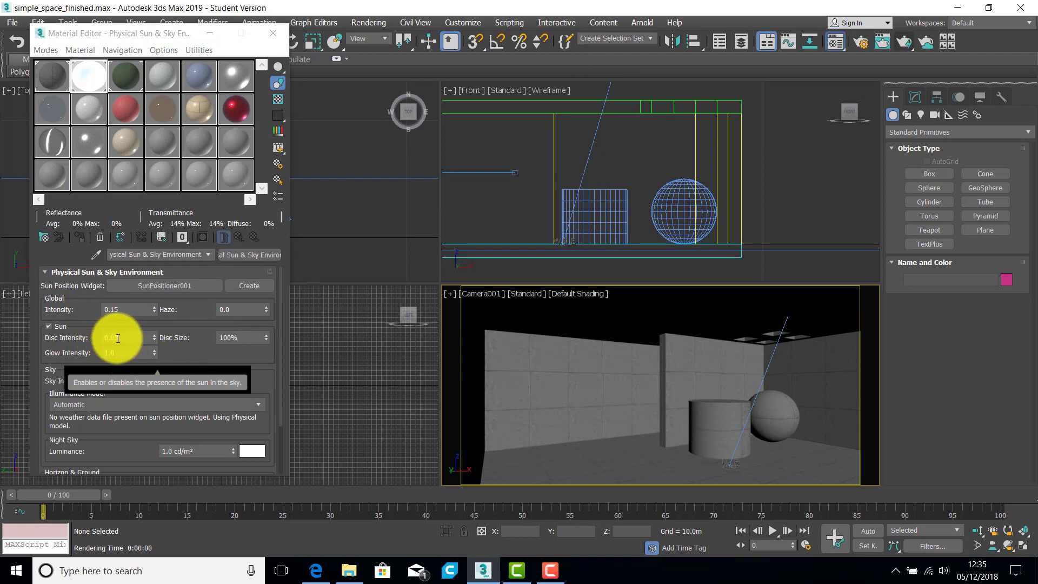
Step: Start a test render, set Glow Intensity to 0.5, then cancel and close the frame window
scroll(down, 3)
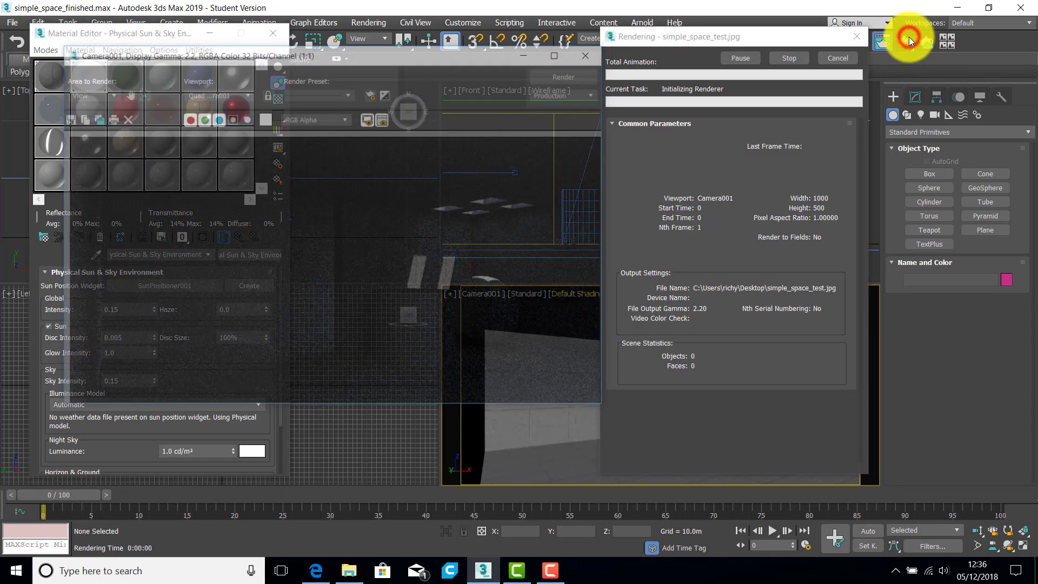
click(567, 73)
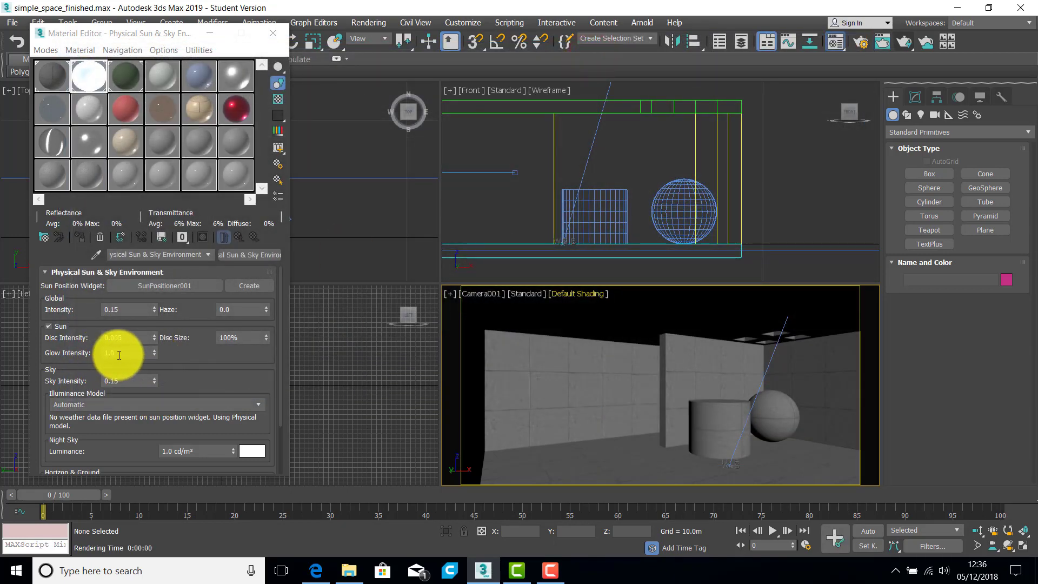
triple_click(123, 352)
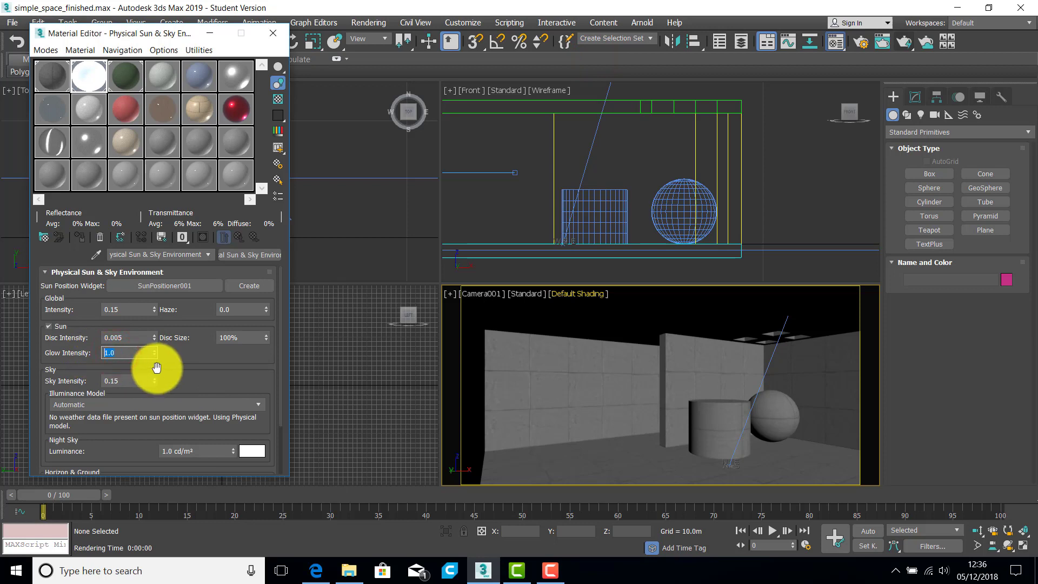
text(0.05)
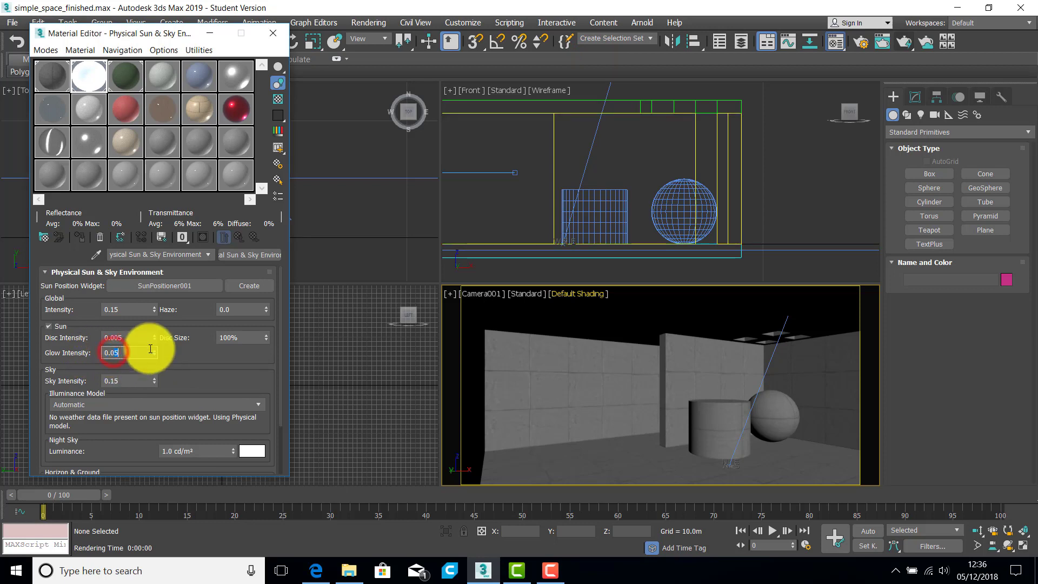
text(0.5)
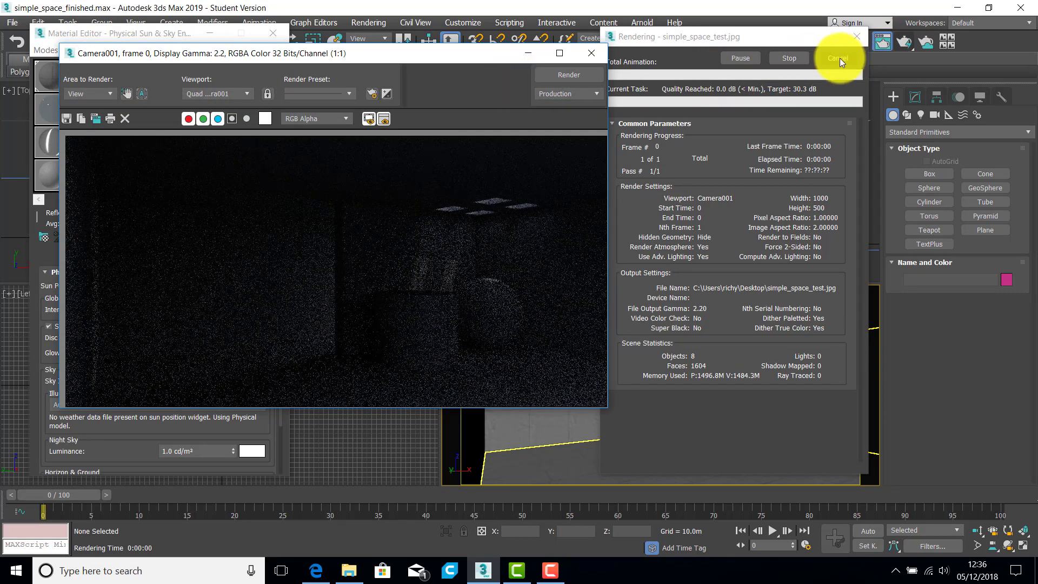
click(837, 59)
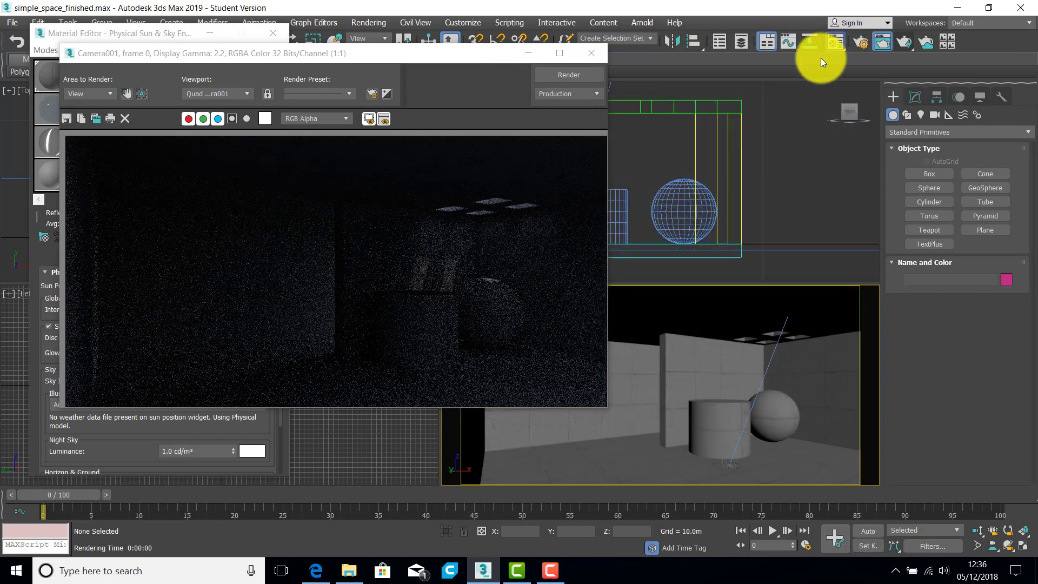
click(590, 53)
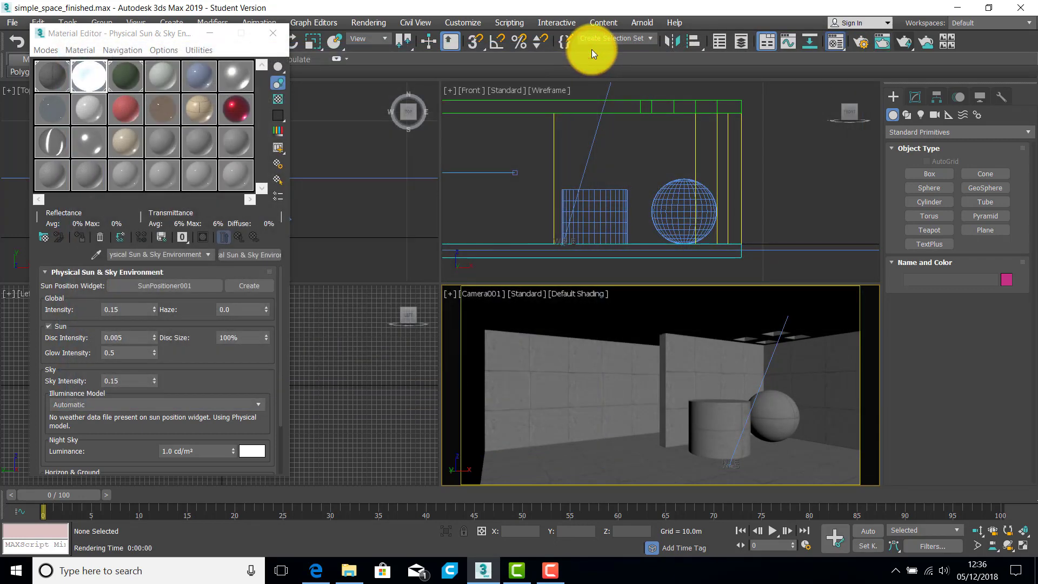
mouse_move(121, 315)
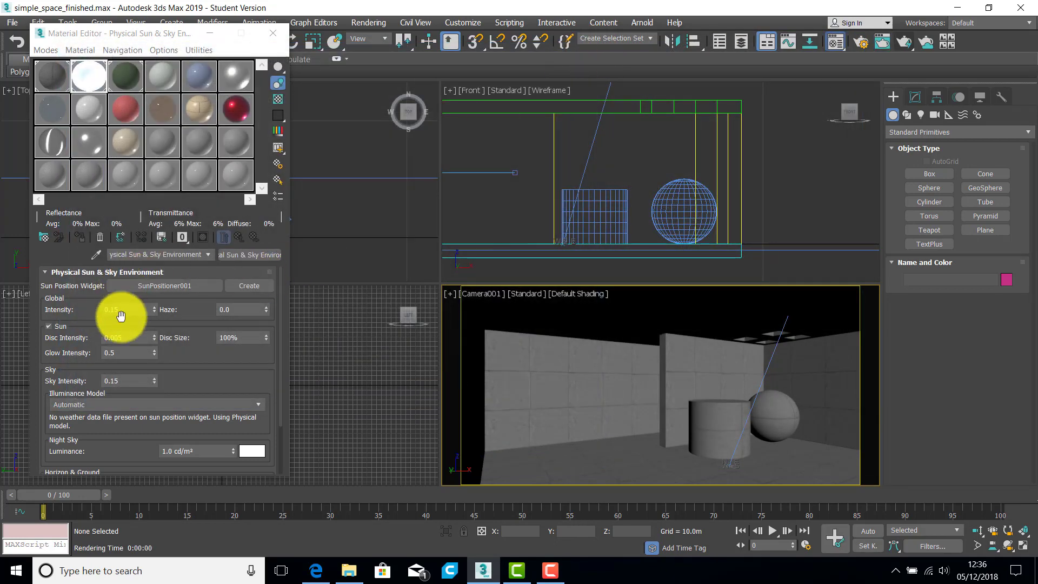
mouse_move(198, 374)
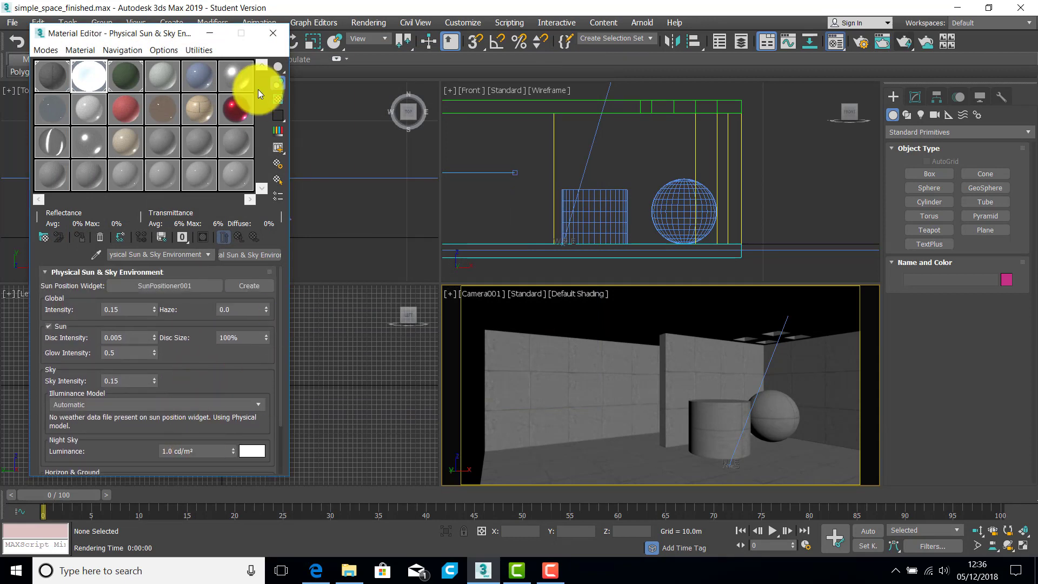
mouse_move(275, 38)
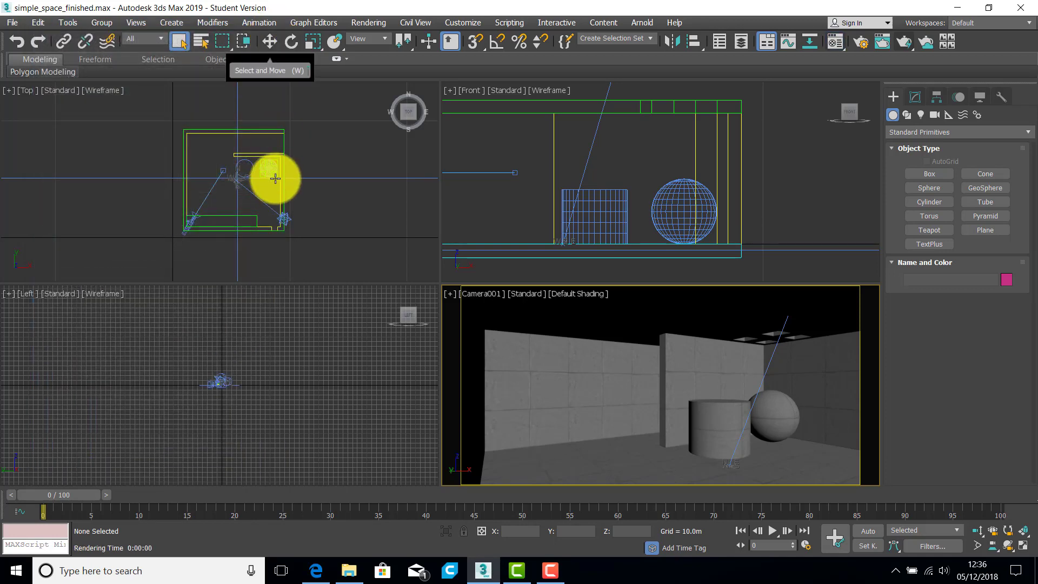
mouse_move(864, 130)
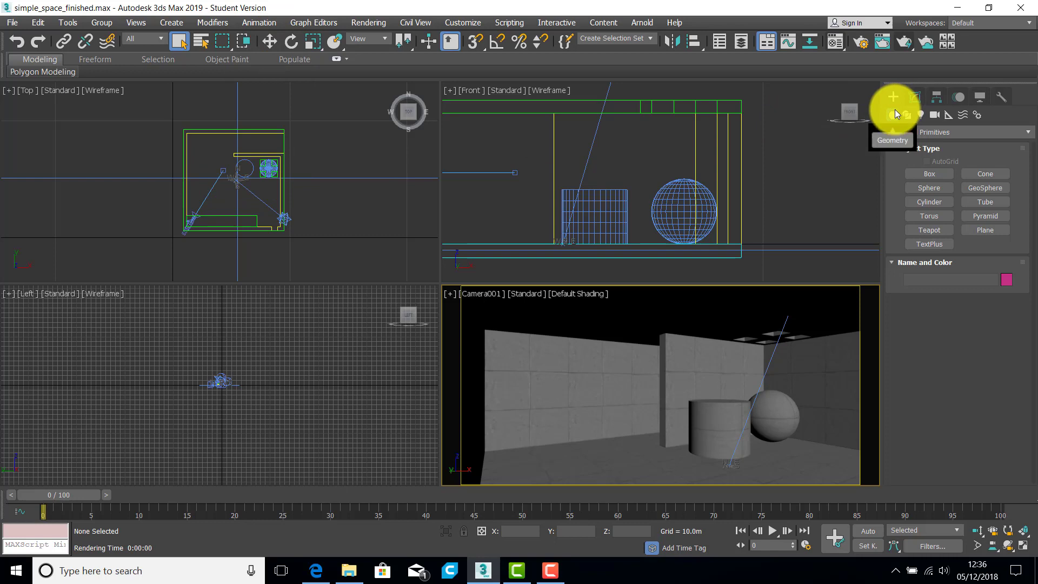
Step: Switch the Create panel to Lights and choose the Photometric light type
click(915, 97)
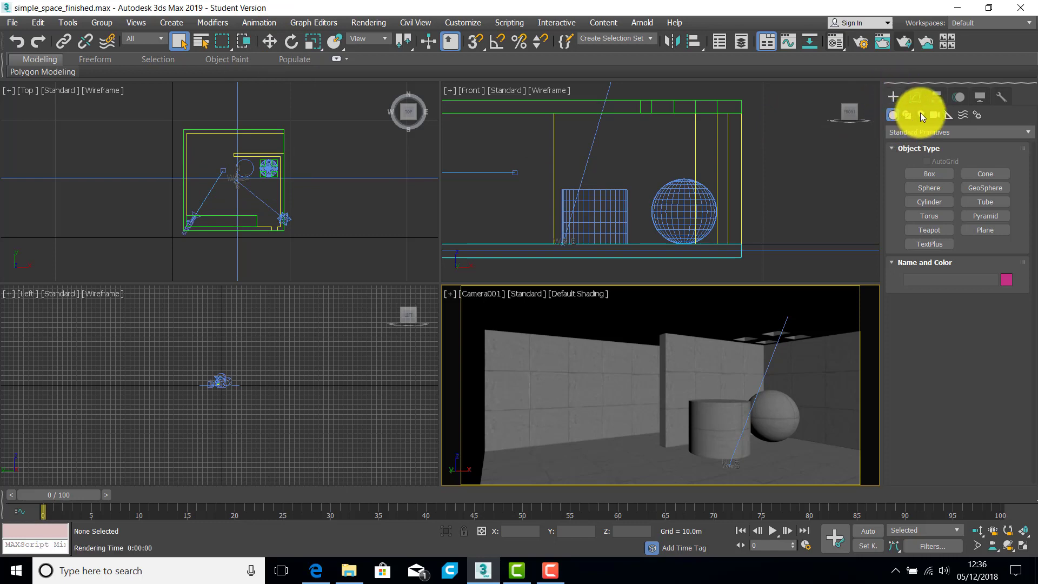
click(921, 115)
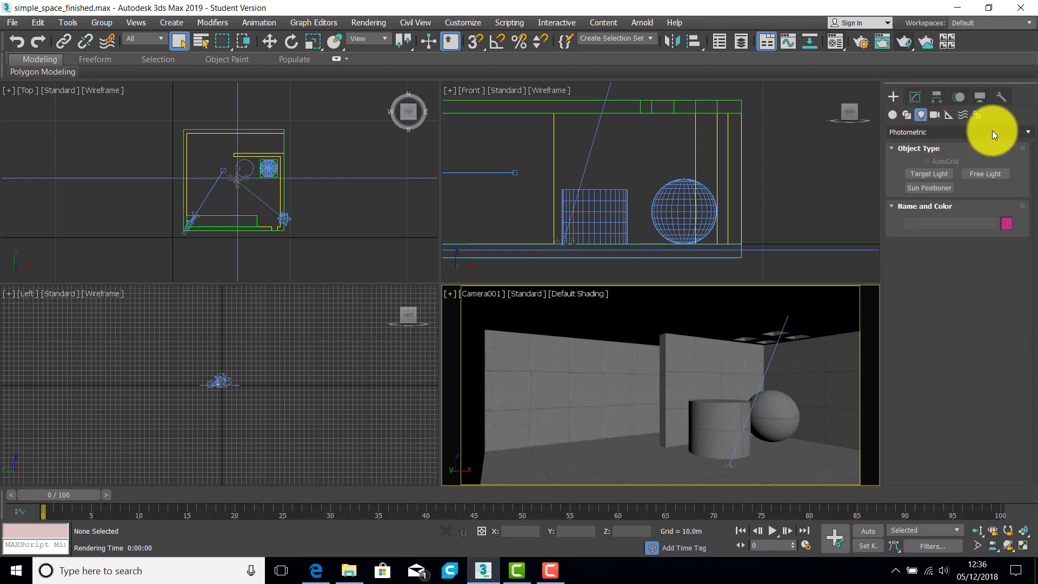
click(1025, 132)
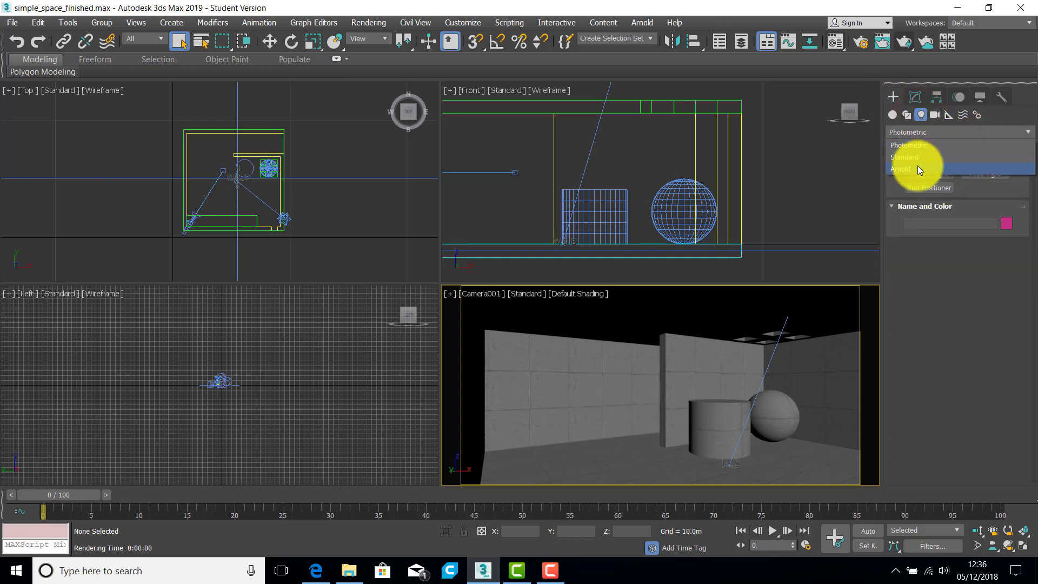
mouse_move(919, 145)
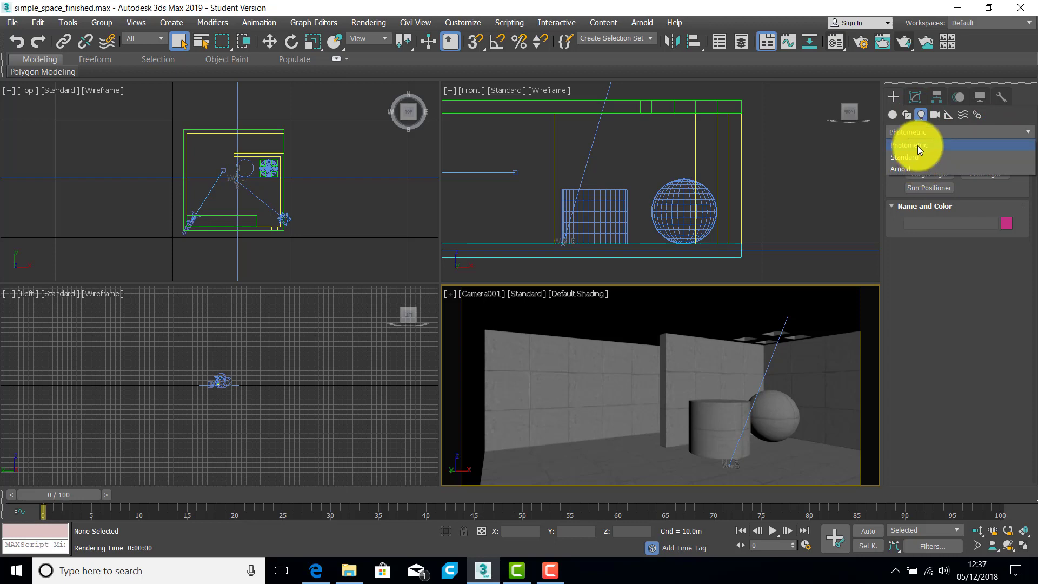
mouse_move(921, 157)
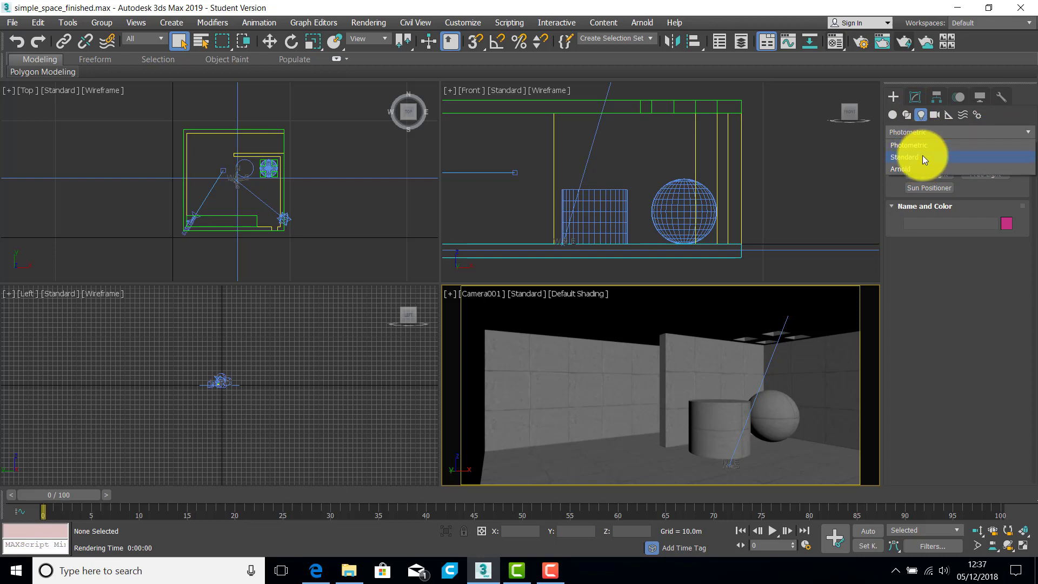
mouse_move(905, 171)
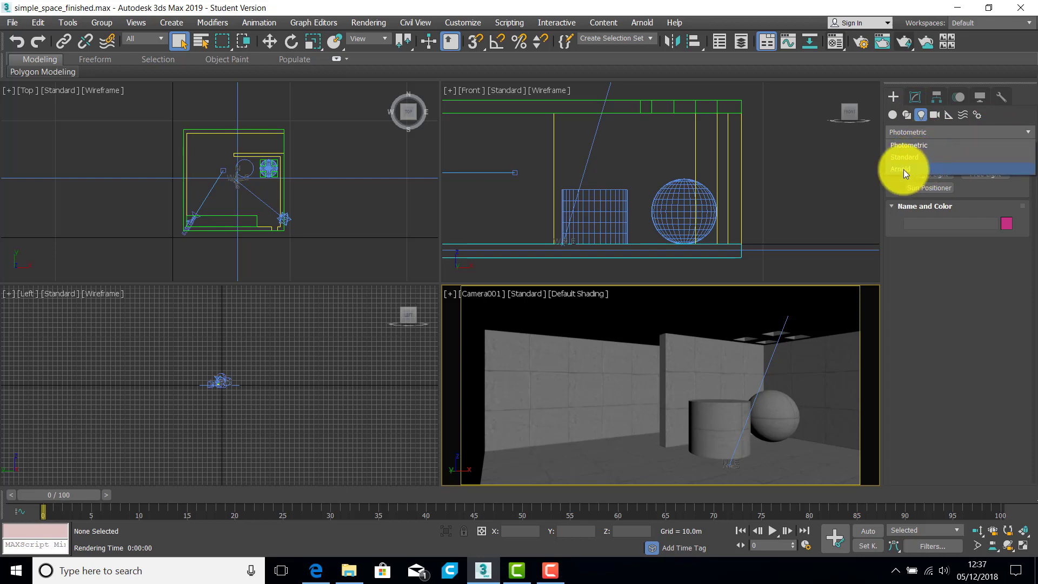
mouse_move(903, 172)
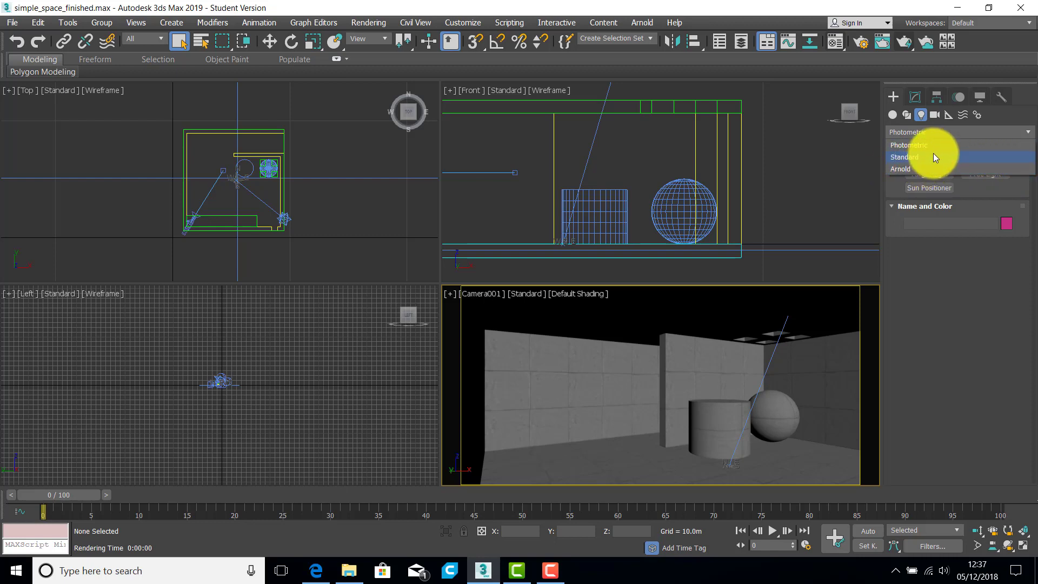
mouse_move(917, 145)
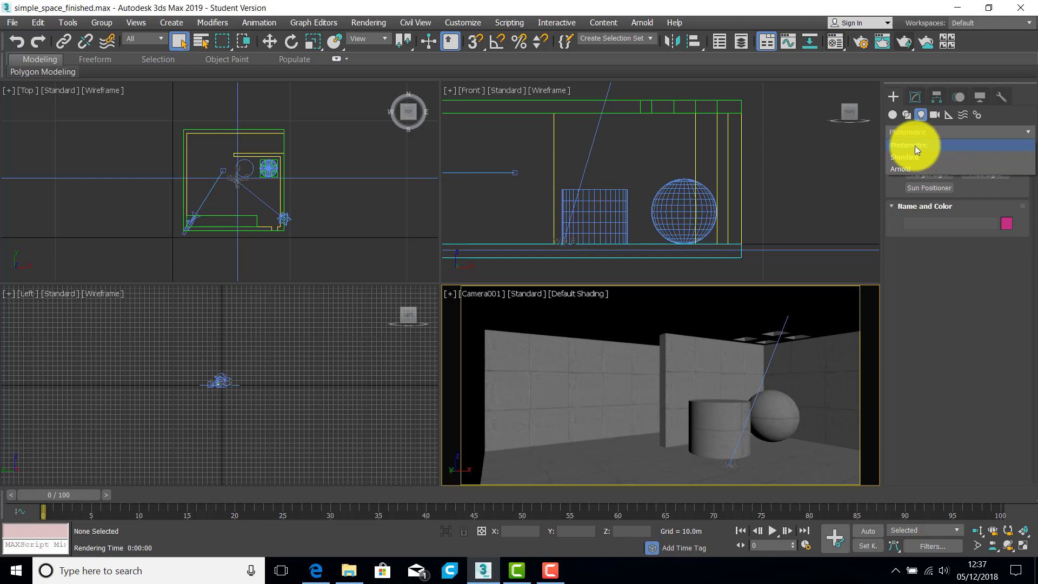
mouse_move(920, 169)
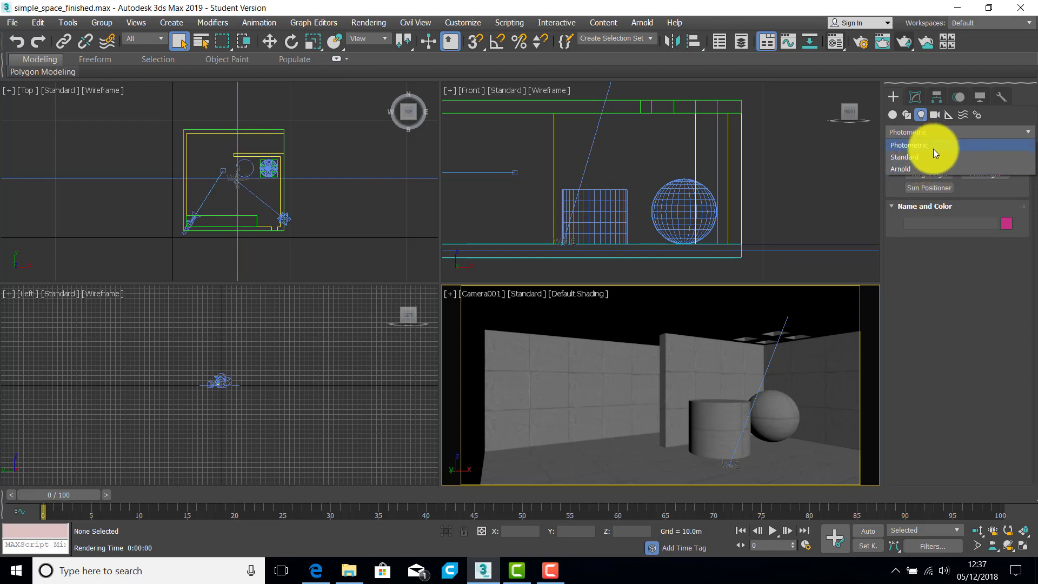
mouse_move(933, 148)
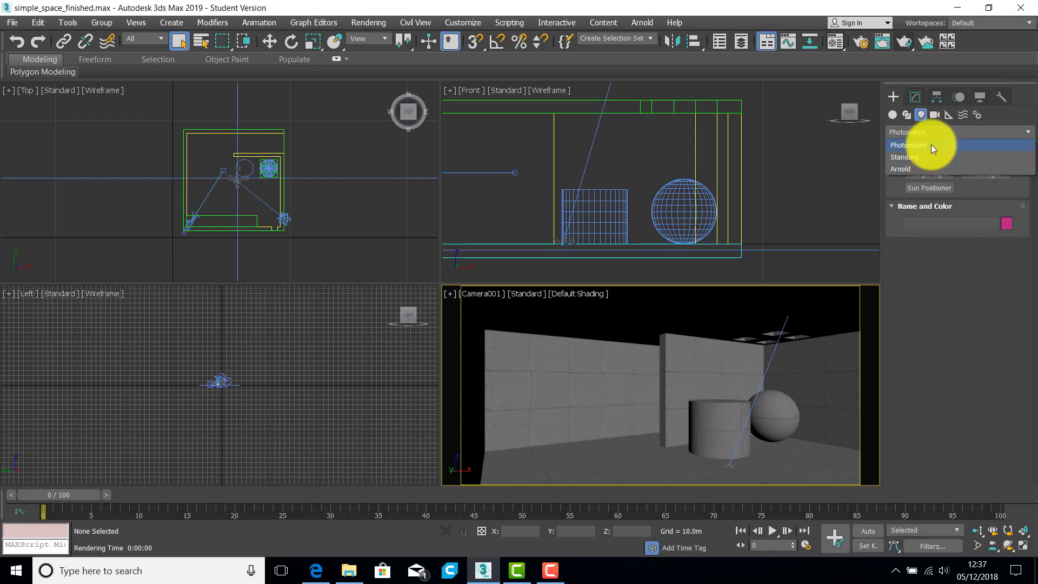
mouse_move(934, 158)
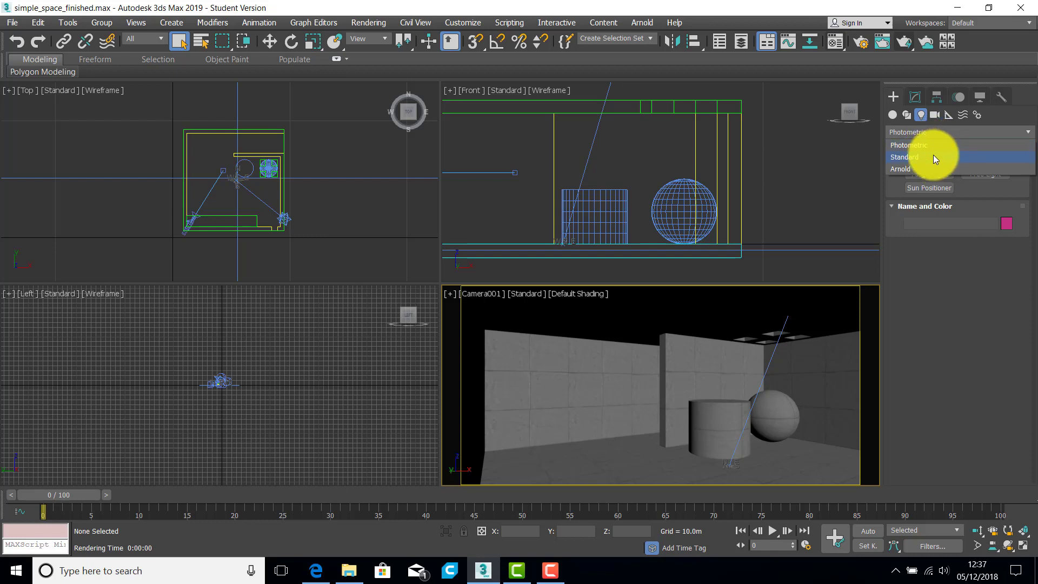
mouse_move(936, 145)
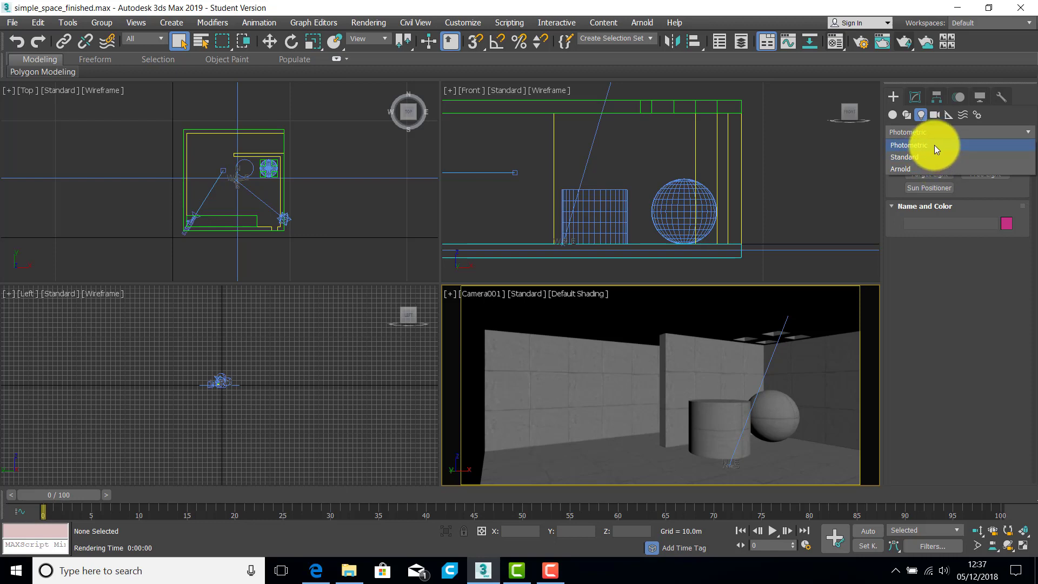
mouse_move(934, 157)
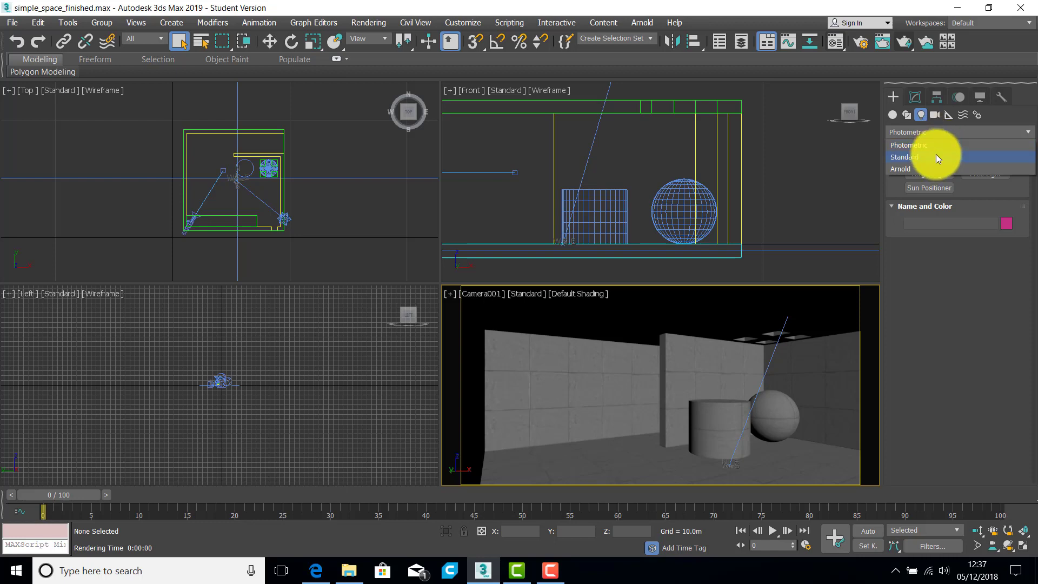
mouse_move(936, 157)
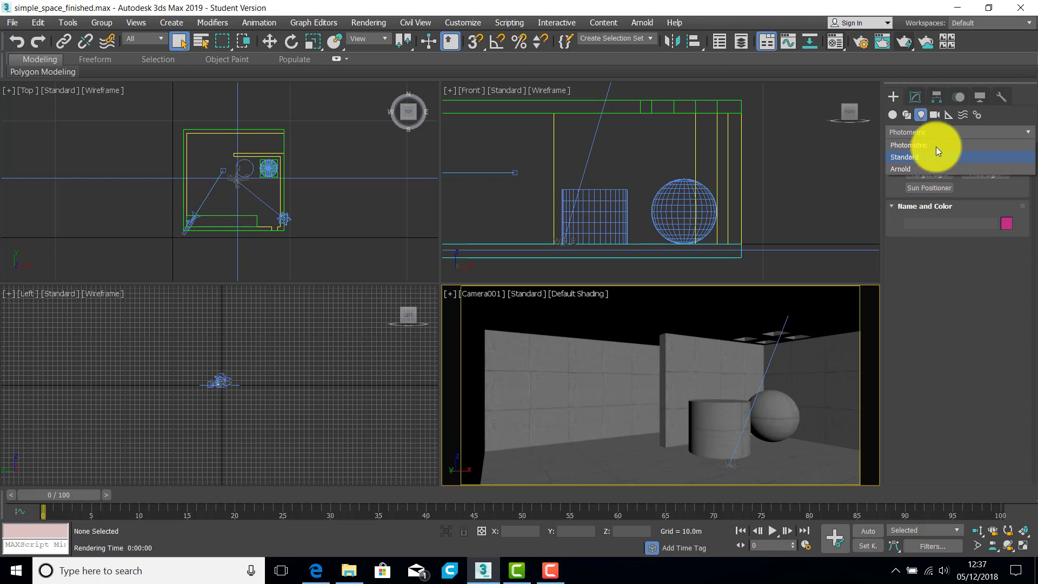
click(909, 132)
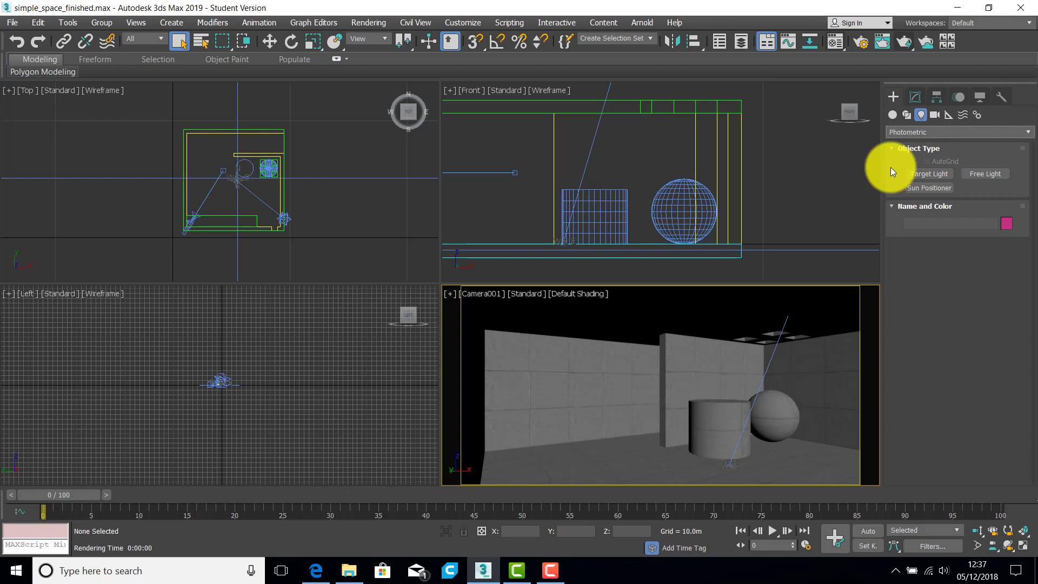
mouse_move(906, 187)
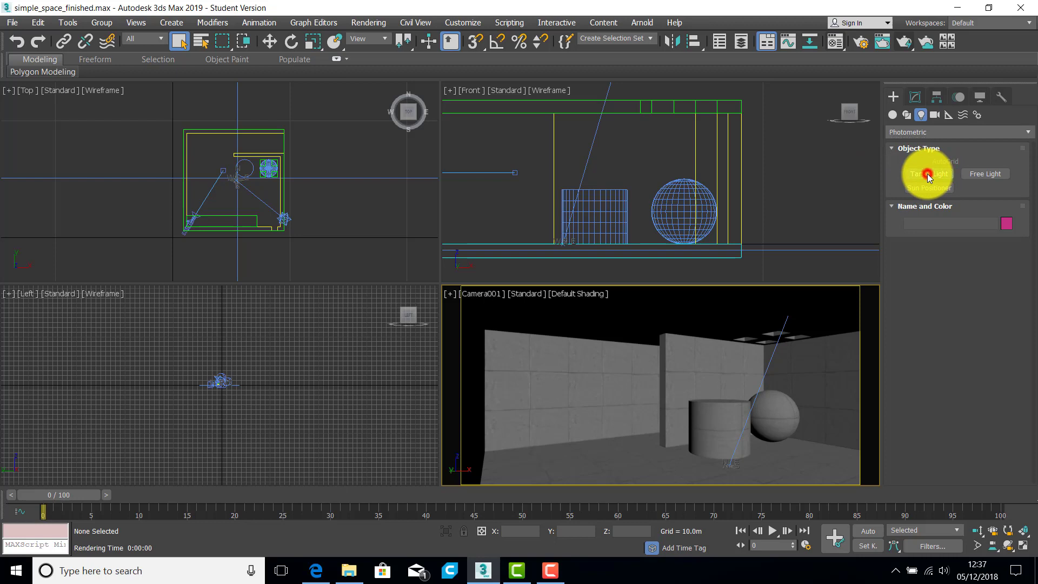
Step: Drag out a Target Light and its target in the Top viewport to create TPhotometricLight001
click(929, 173)
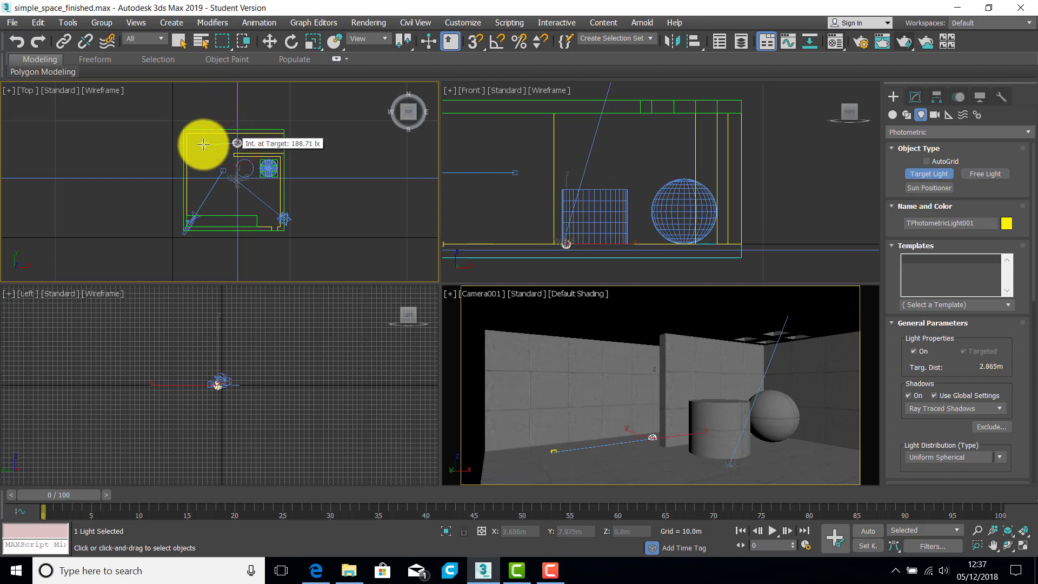
drag(204, 144, 225, 151)
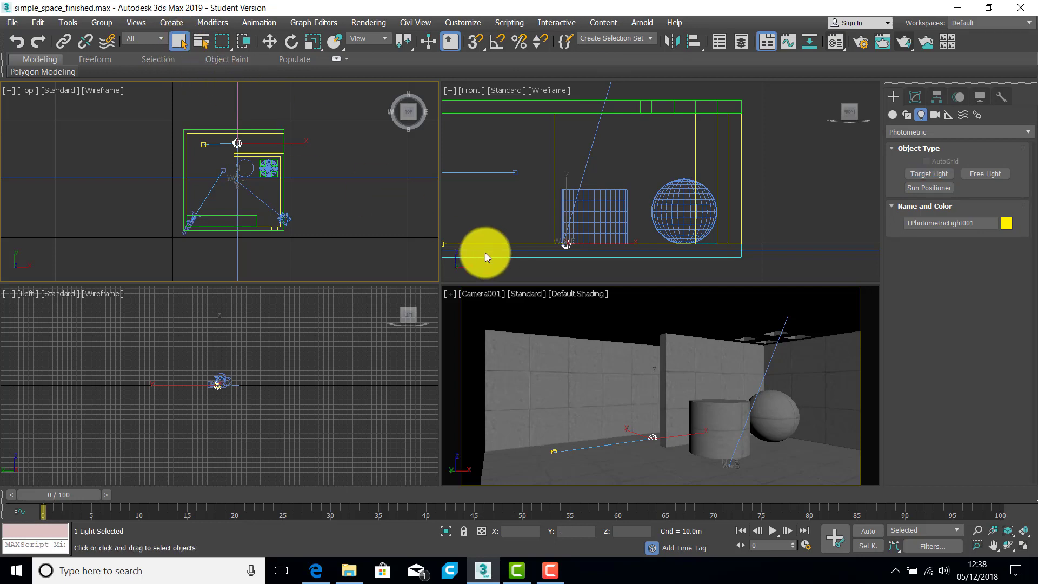
click(611, 389)
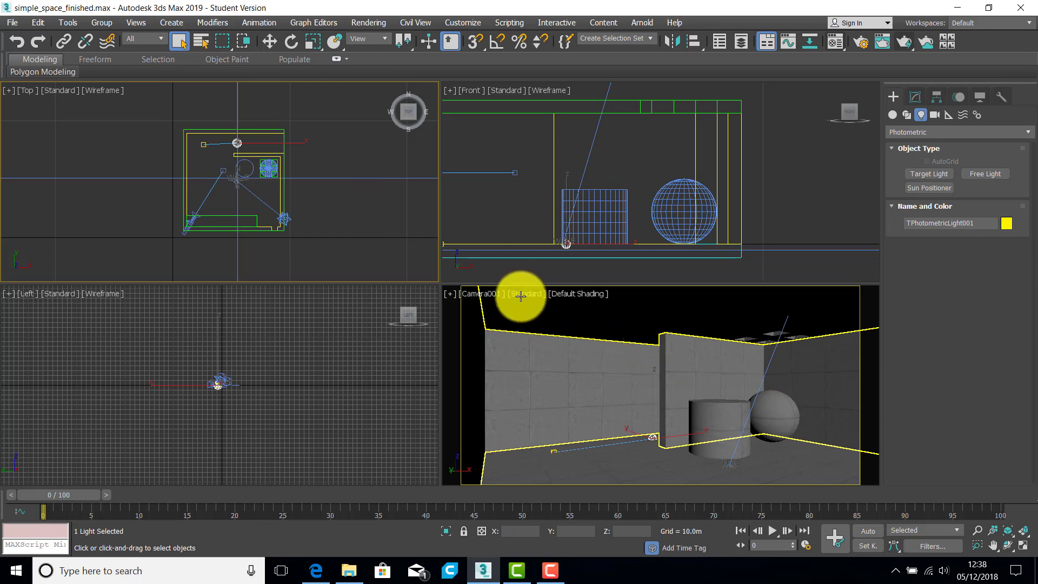
Step: Set Camera001's viewport to High Quality shading and check its scene-light illumination
click(530, 293)
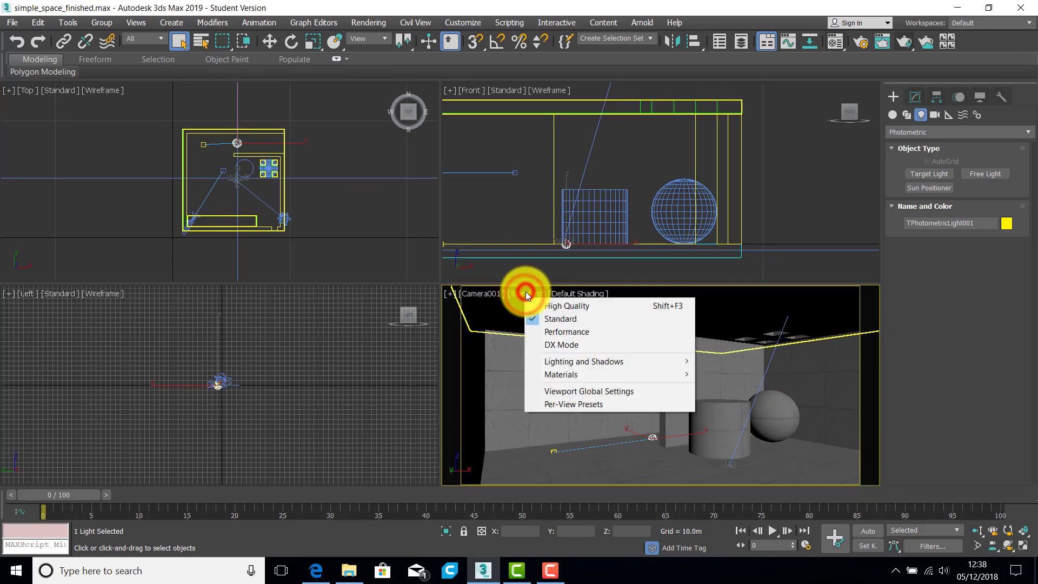
click(561, 319)
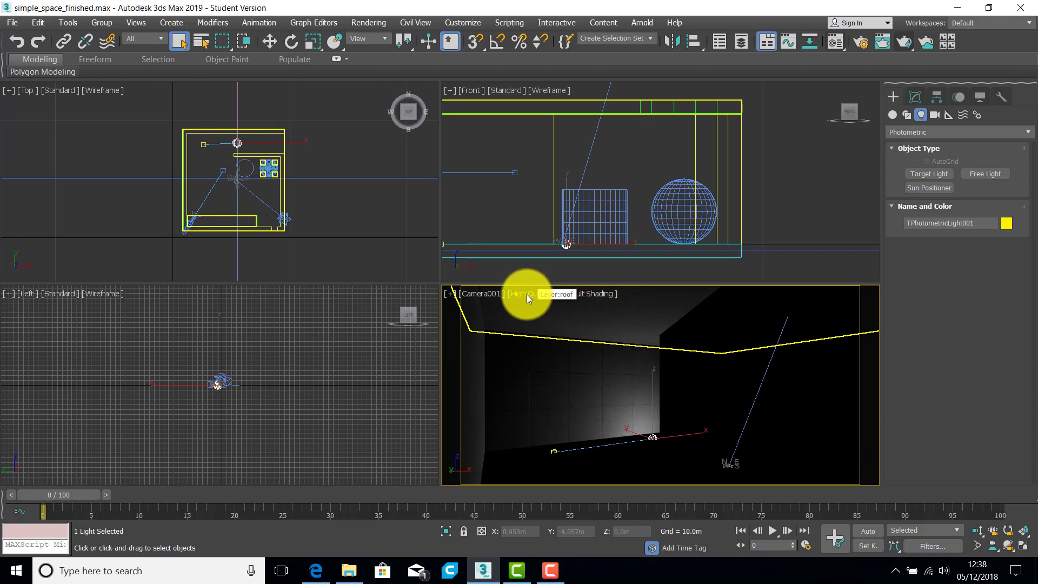
click(534, 293)
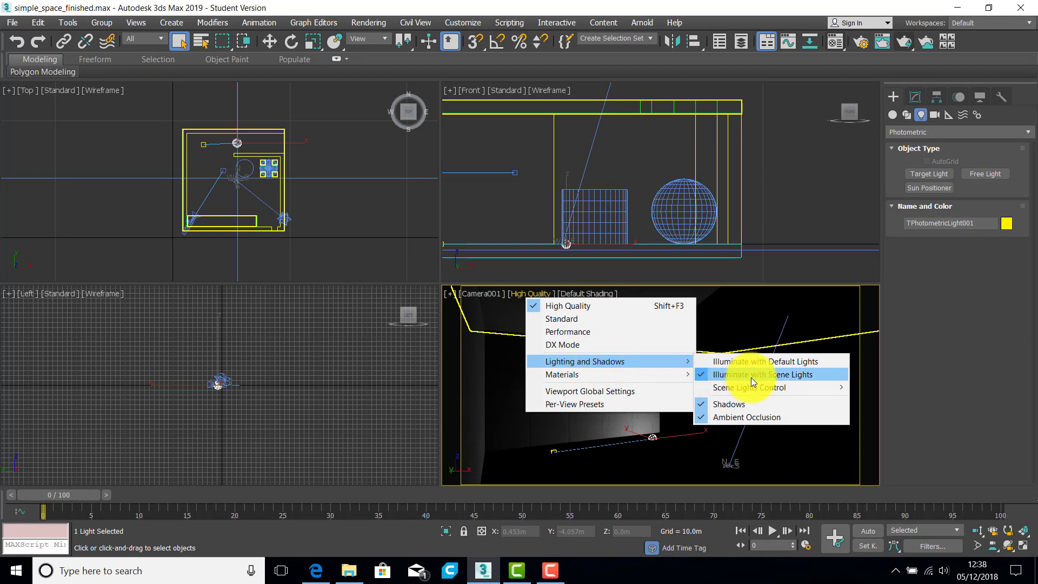
mouse_move(767, 362)
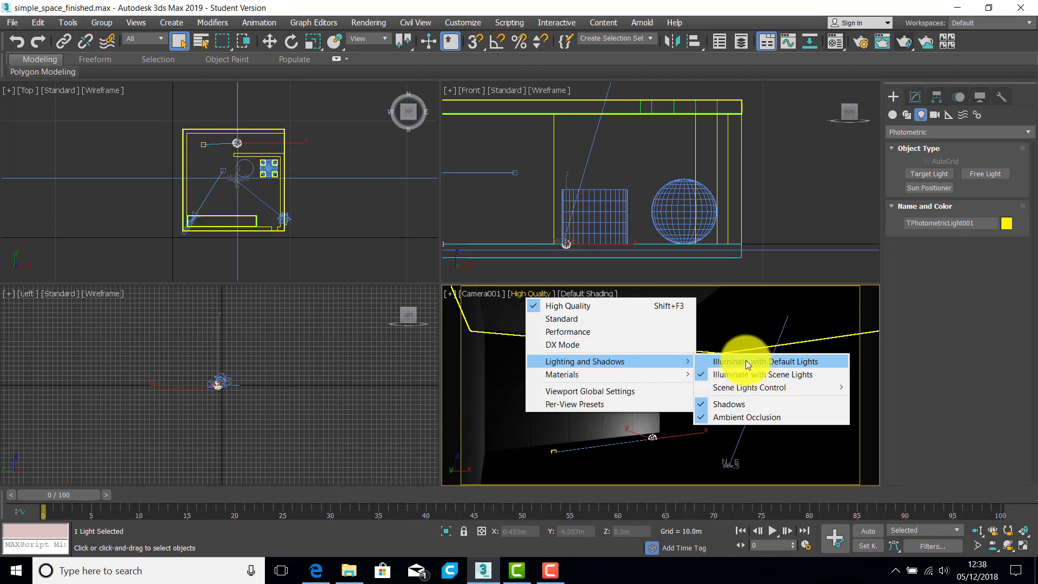
mouse_move(734, 374)
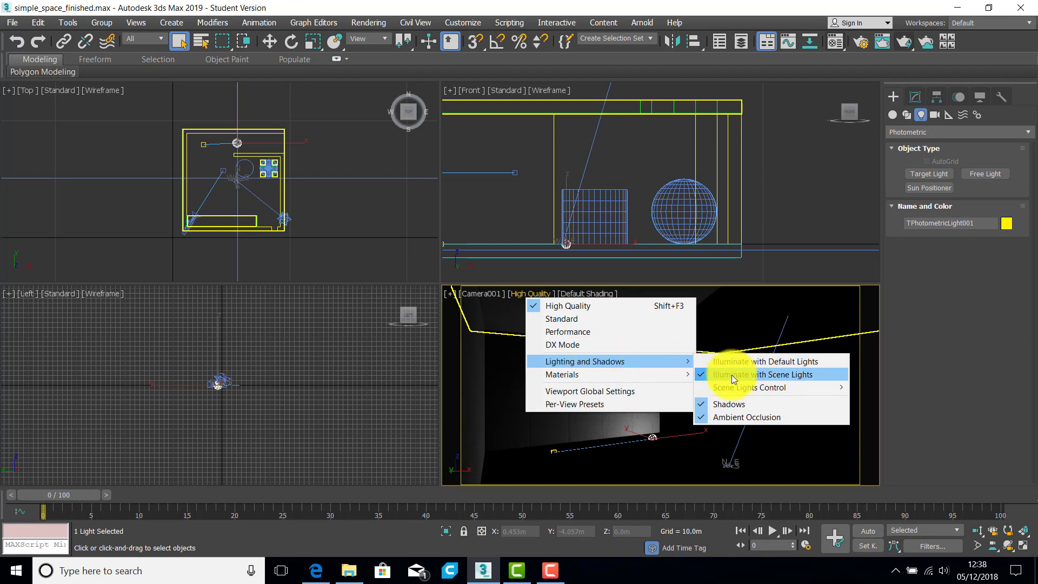
mouse_move(636, 265)
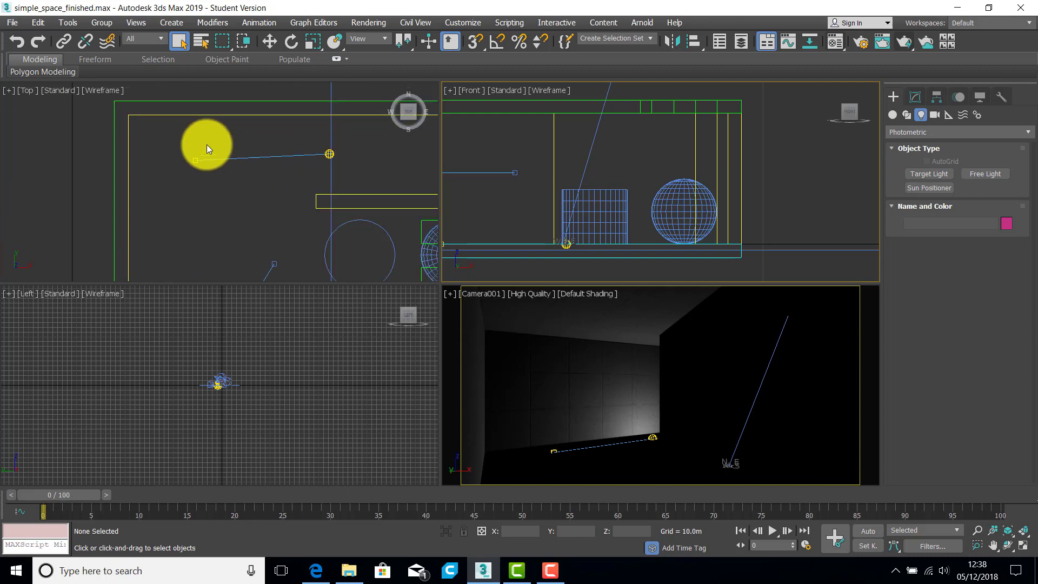
Step: Filter selection to Lights, select TPhotometricLight001, and move it up to just below the ceiling
drag(208, 147, 348, 170)
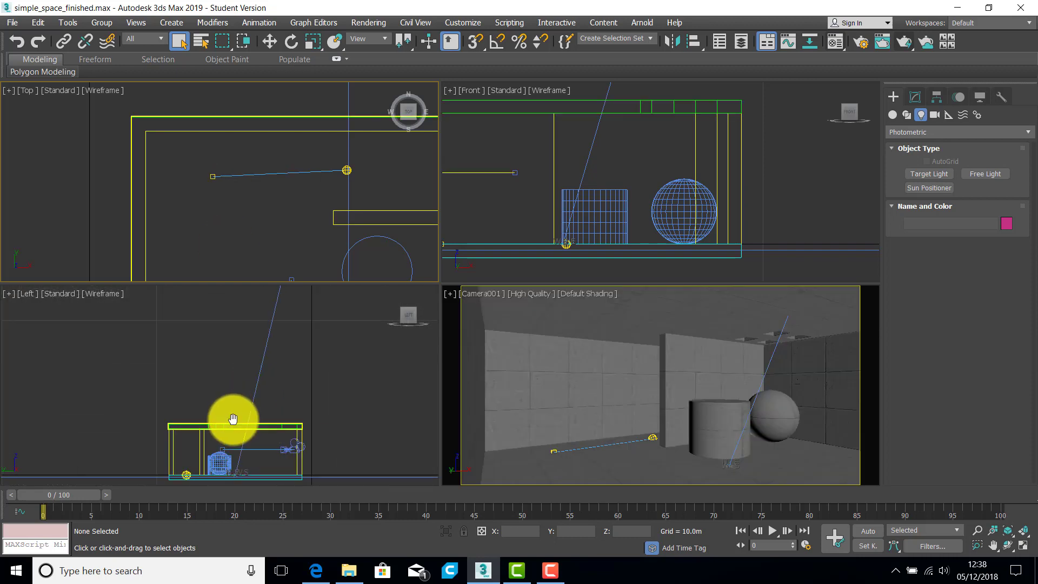
click(144, 39)
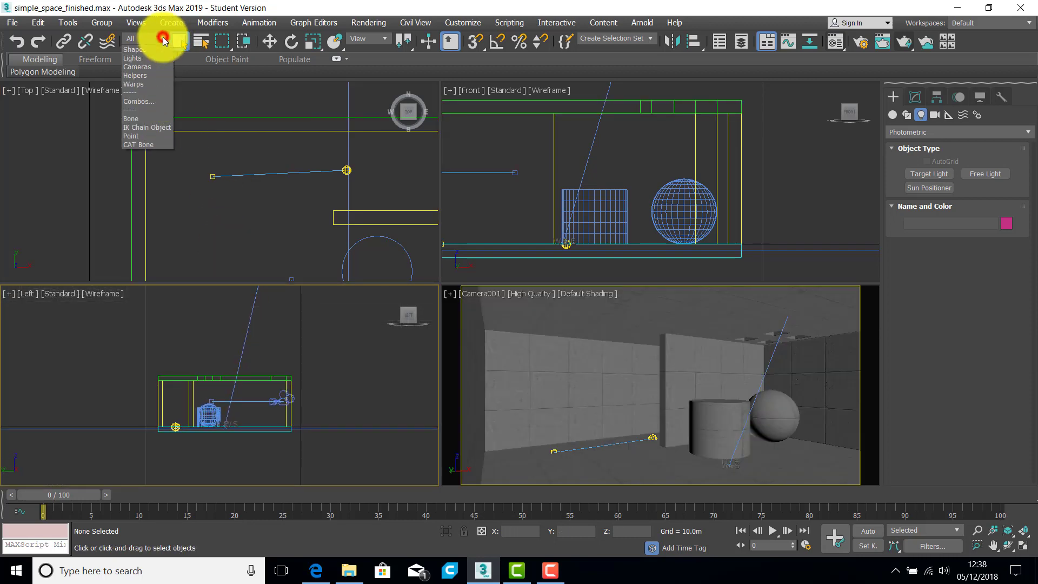
click(133, 58)
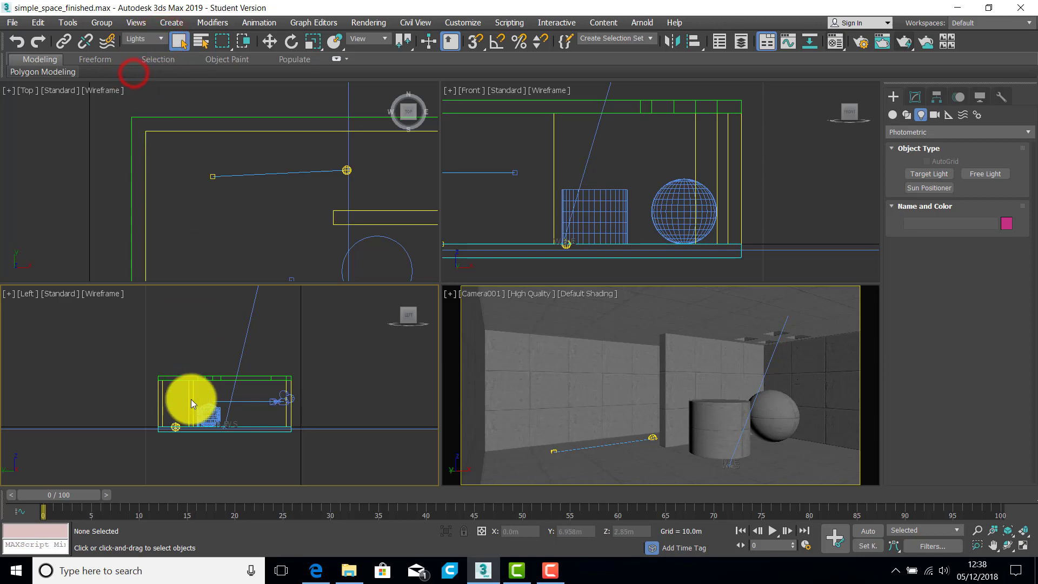
click(174, 424)
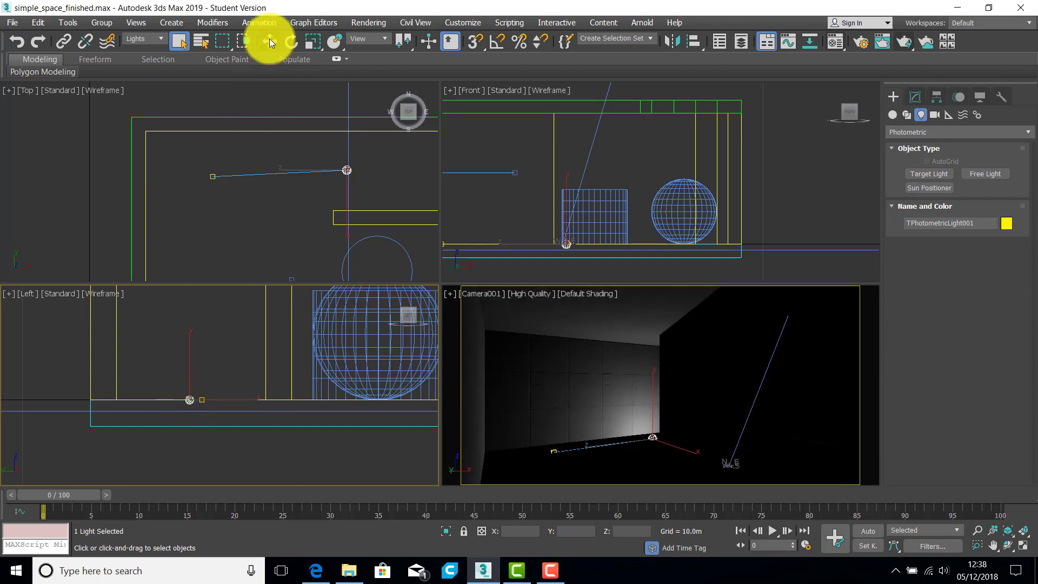
click(269, 41)
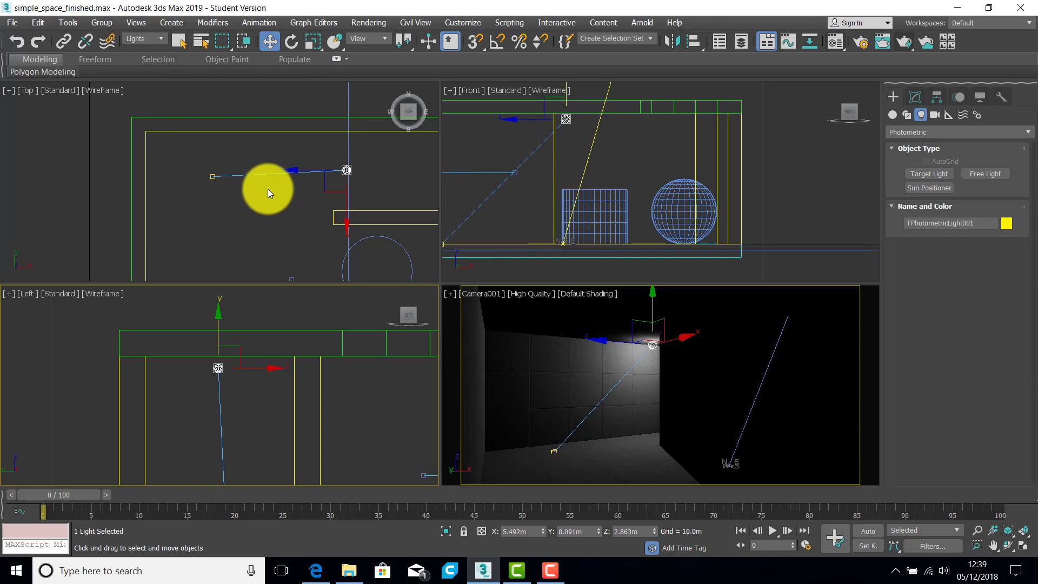
mouse_move(278, 201)
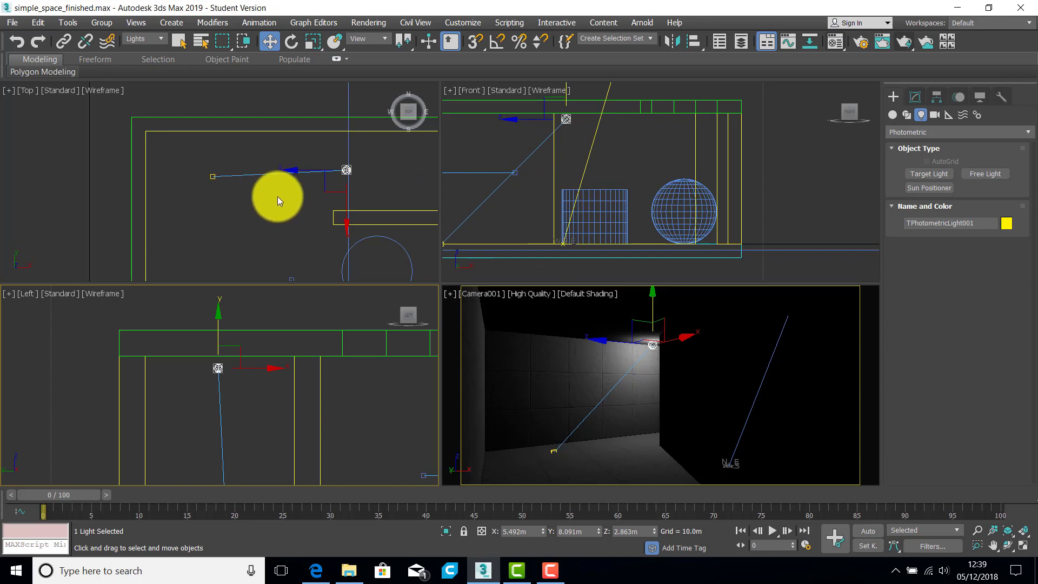
drag(278, 199, 250, 177)
text(8.0m)
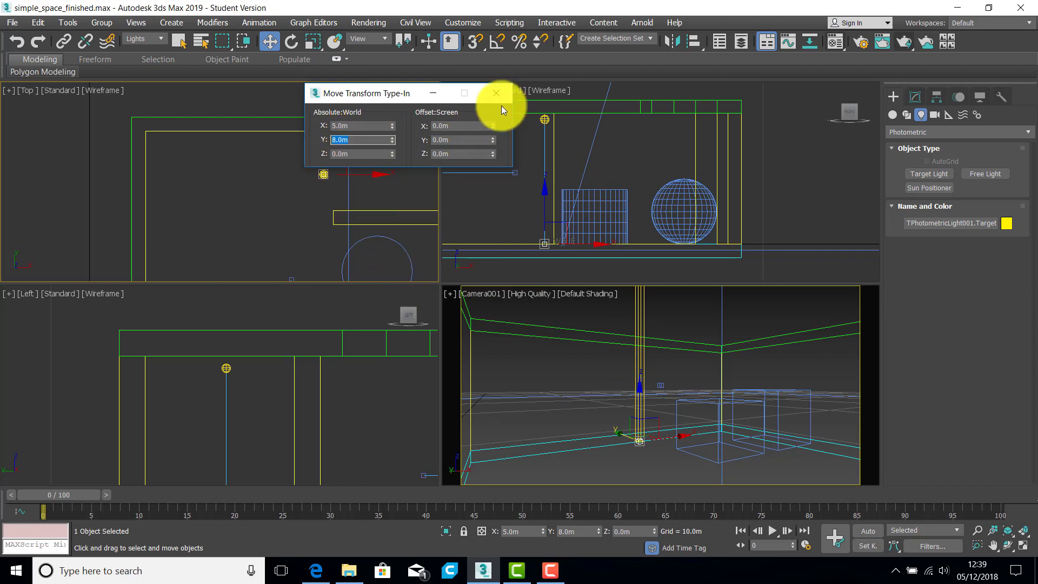
Step: Close the Move Transform Type-In once the target sits at 5 m, 8 m, 0 m
click(496, 92)
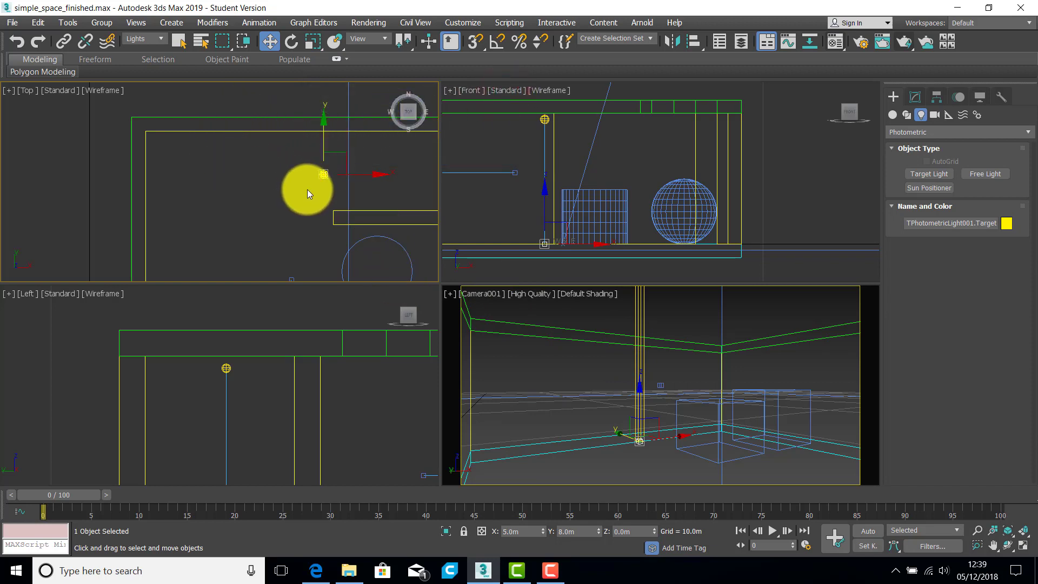
Step: Region-select the light with its target and drag both toward the left wall
drag(307, 192, 334, 162)
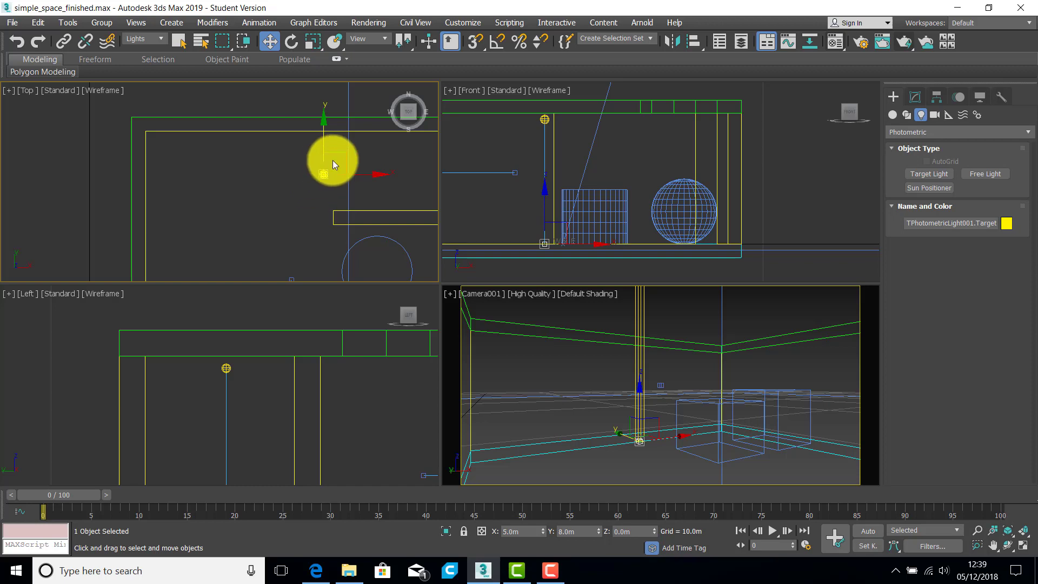
drag(334, 165, 318, 179)
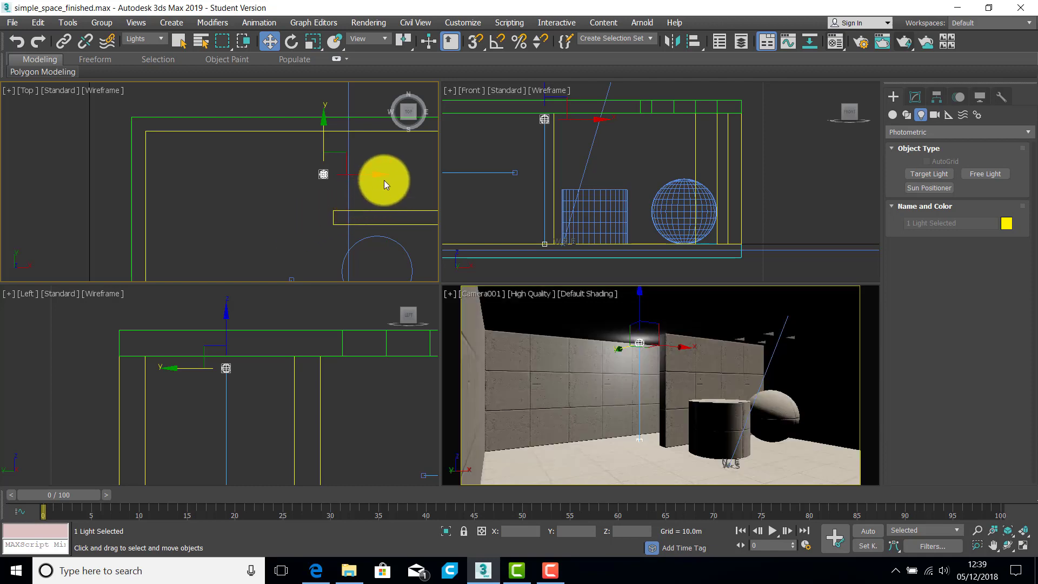
drag(384, 175, 251, 174)
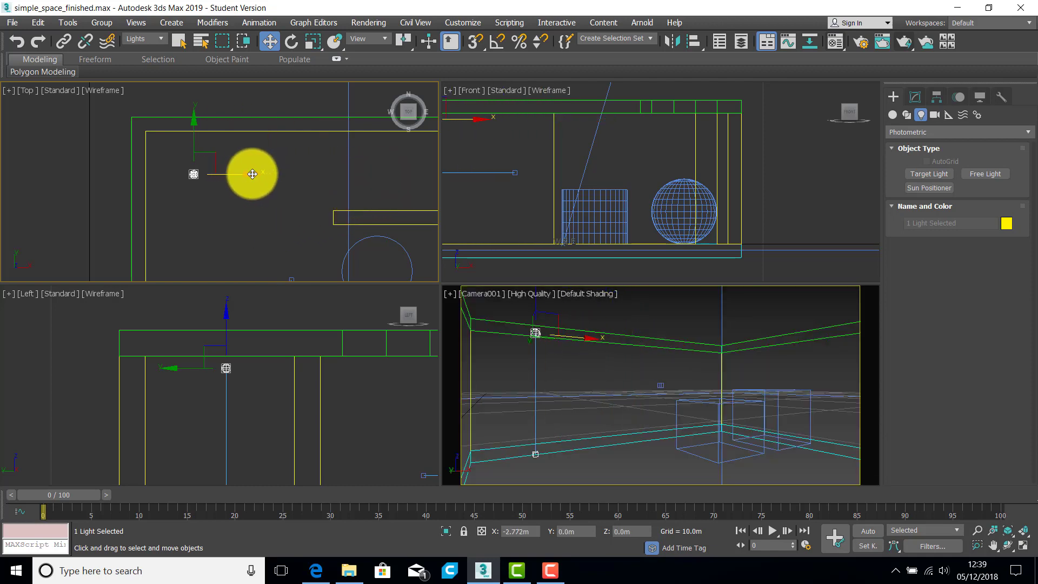
drag(251, 174, 161, 171)
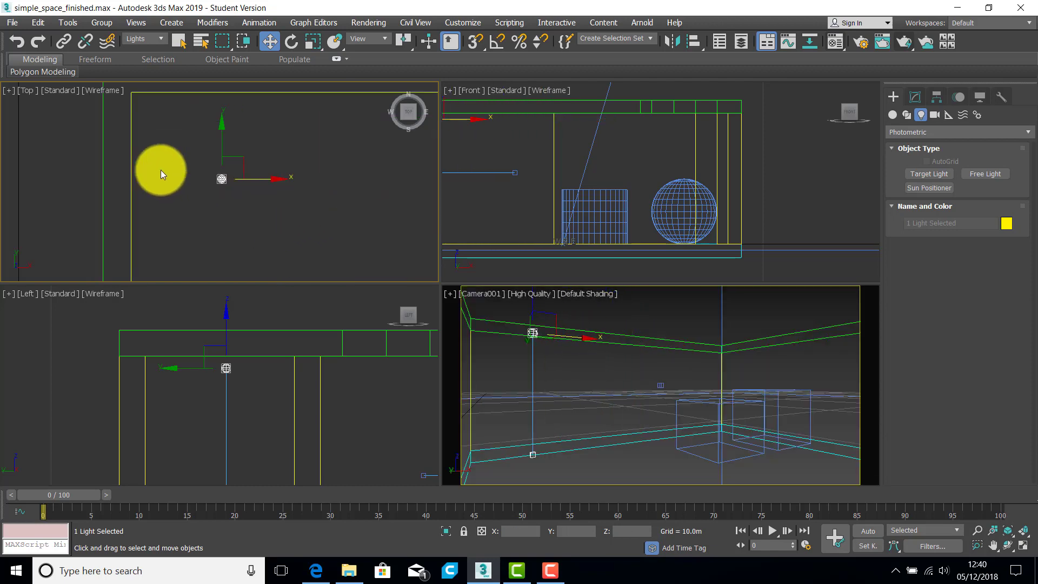
drag(160, 173, 287, 202)
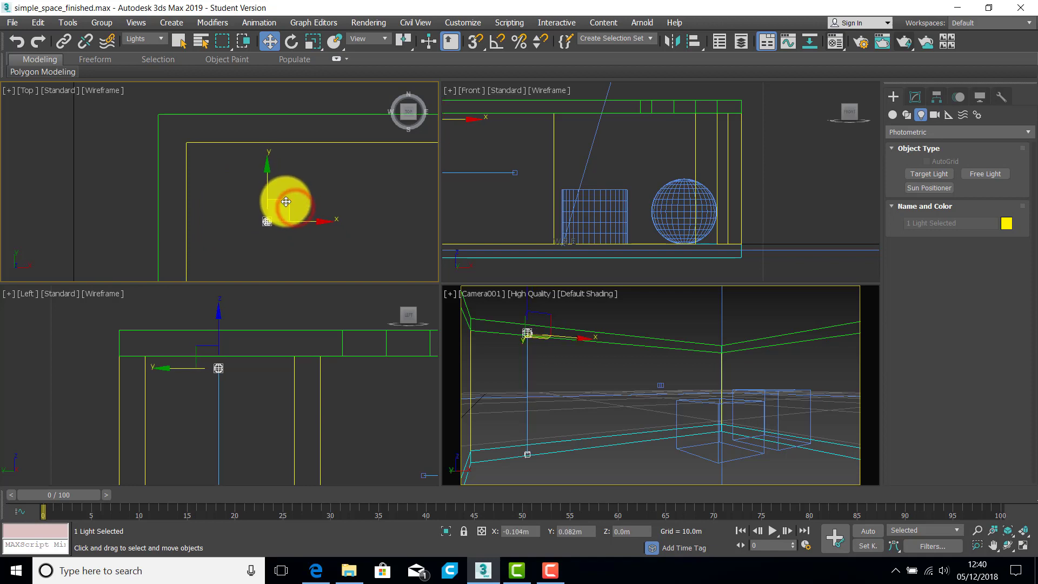
drag(285, 202, 292, 204)
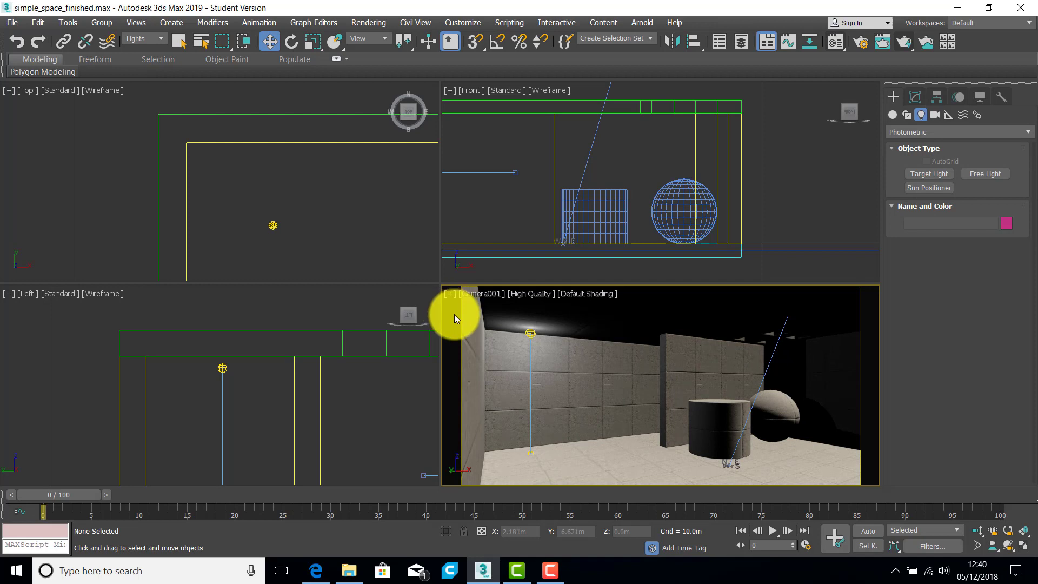
mouse_move(543, 343)
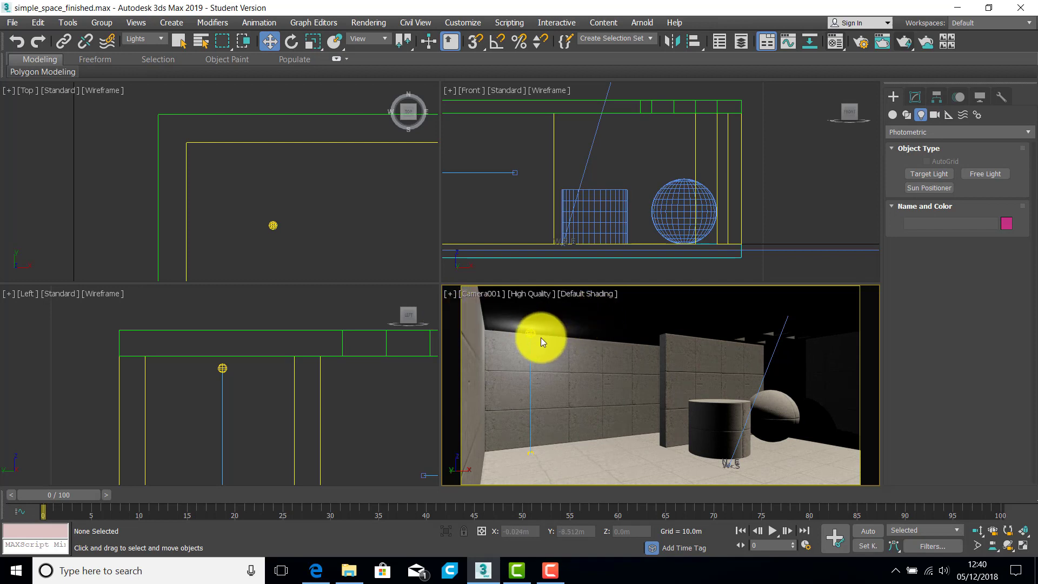